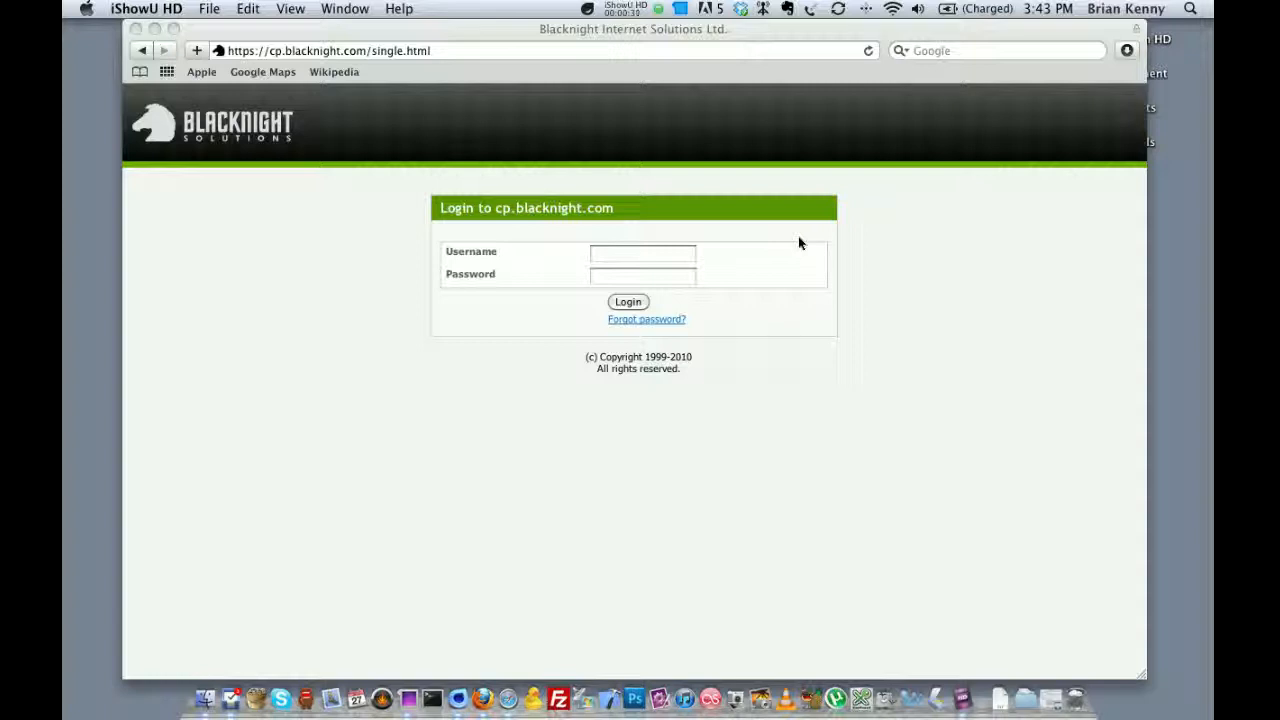
- Log in to the cp.blacknight.com control panel with the account username and password
{"action": "left_click", "coordinate": [642, 252]}
{"action": "type", "text": "briankennydemo"}
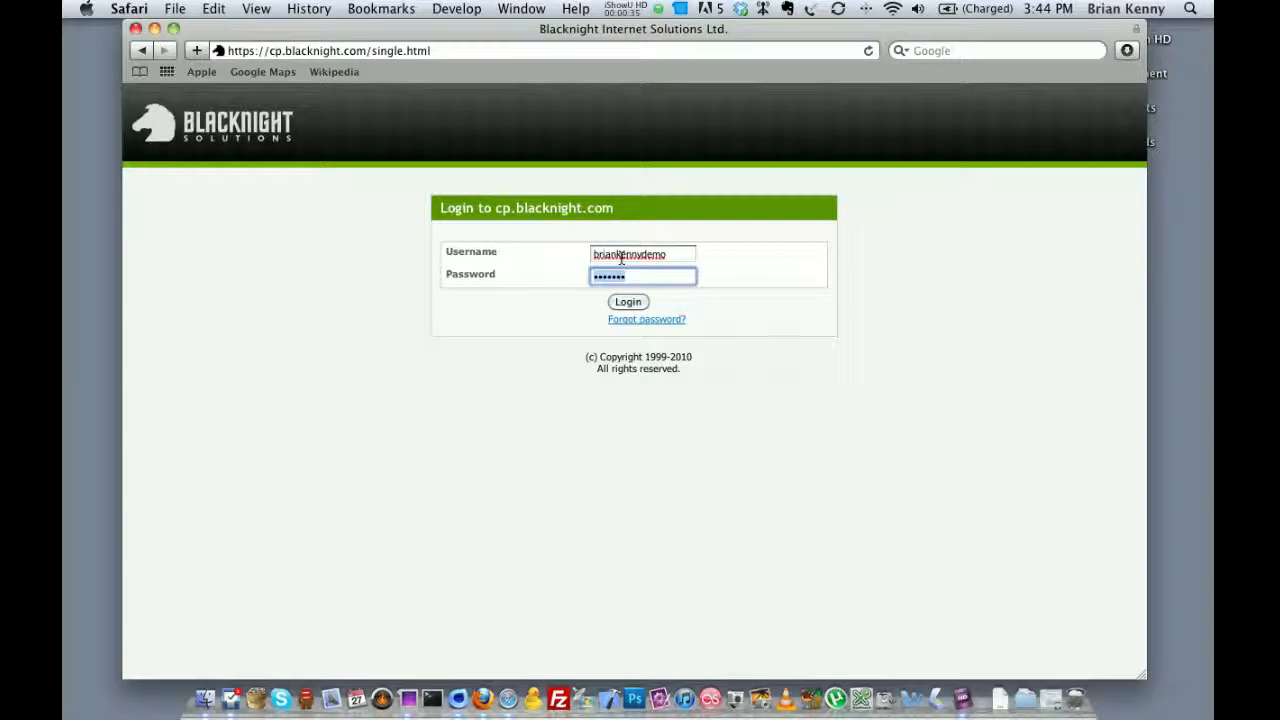
{"action": "left_click", "coordinate": [628, 300]}
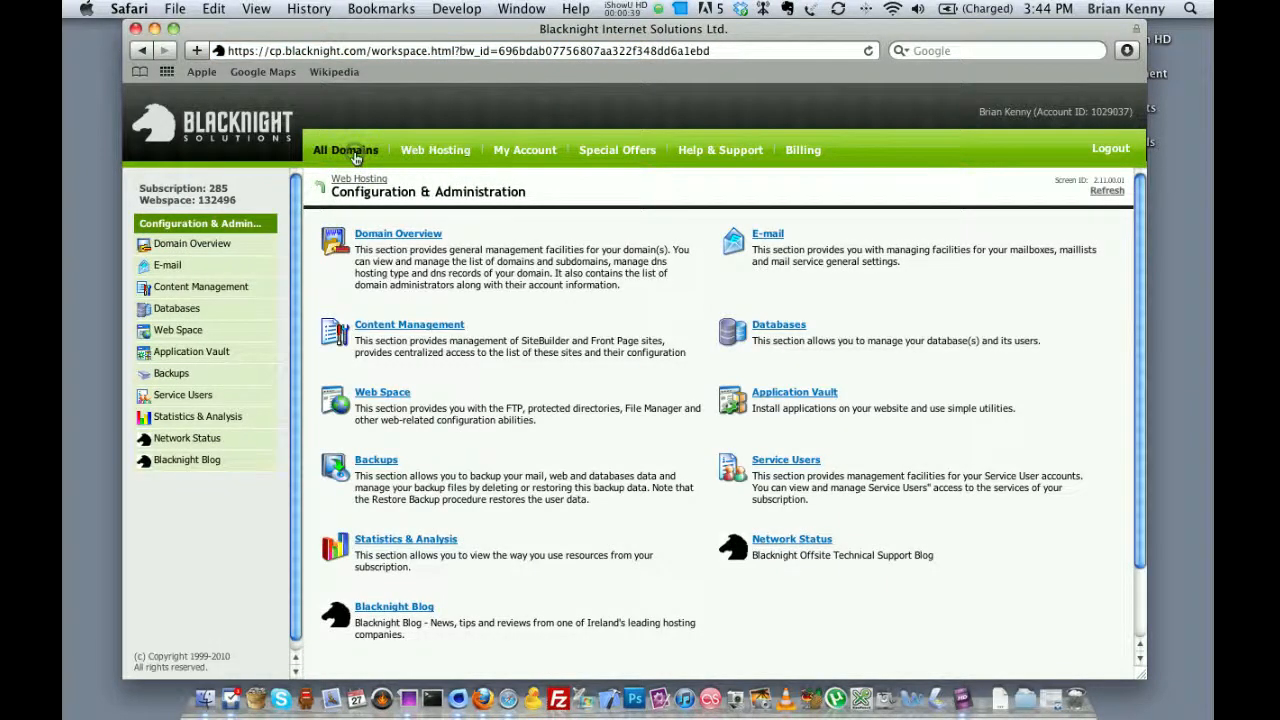
{"action": "left_click", "coordinate": [344, 150]}
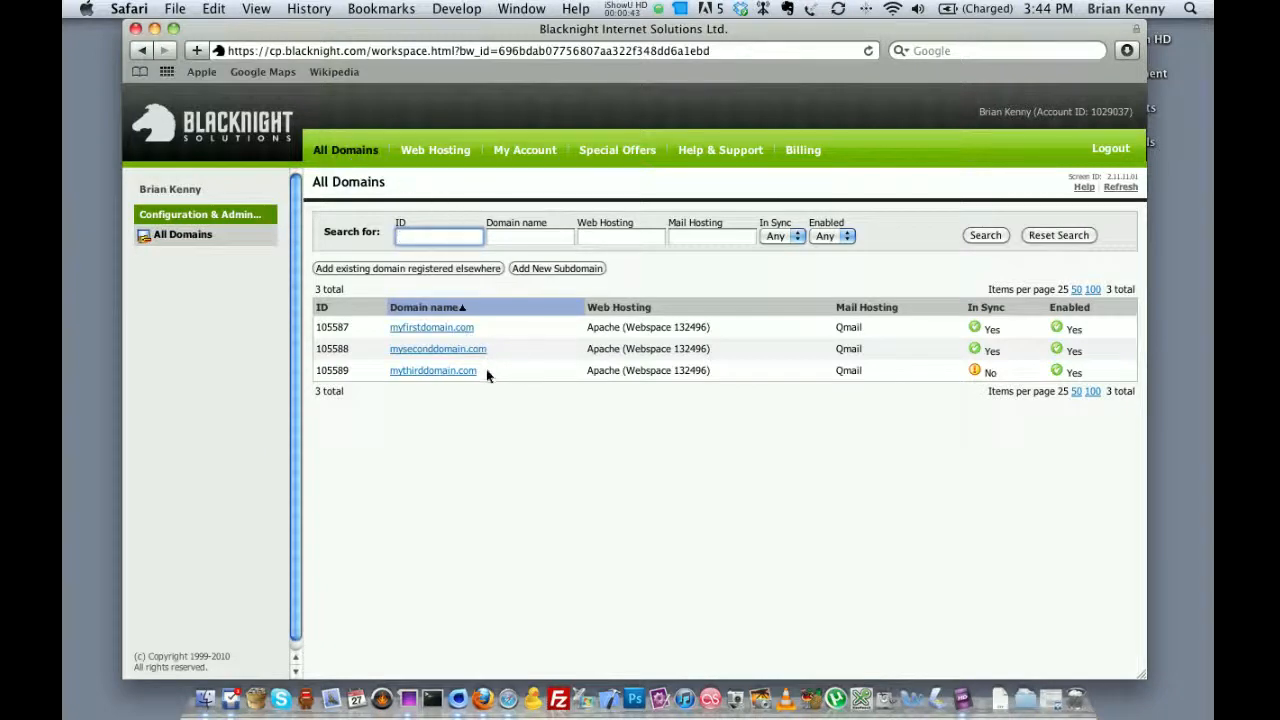
{"action": "mouse_move", "coordinate": [784, 398]}
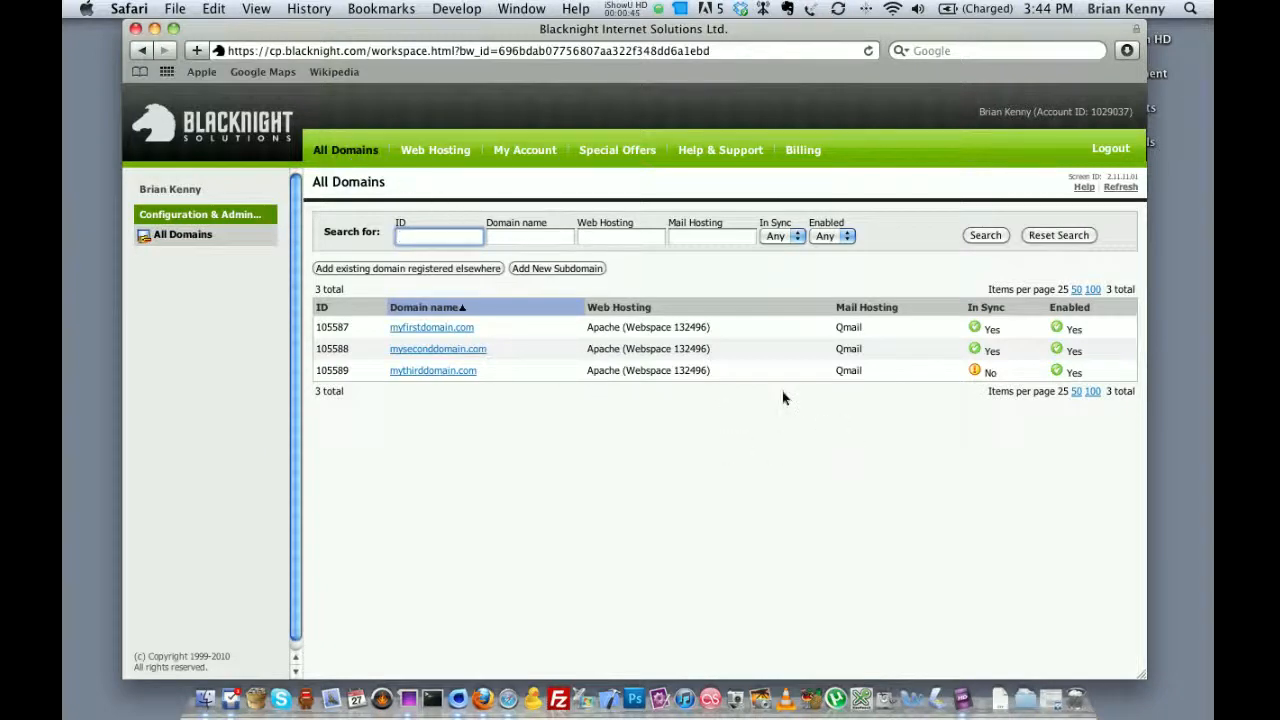
{"action": "mouse_move", "coordinate": [680, 332]}
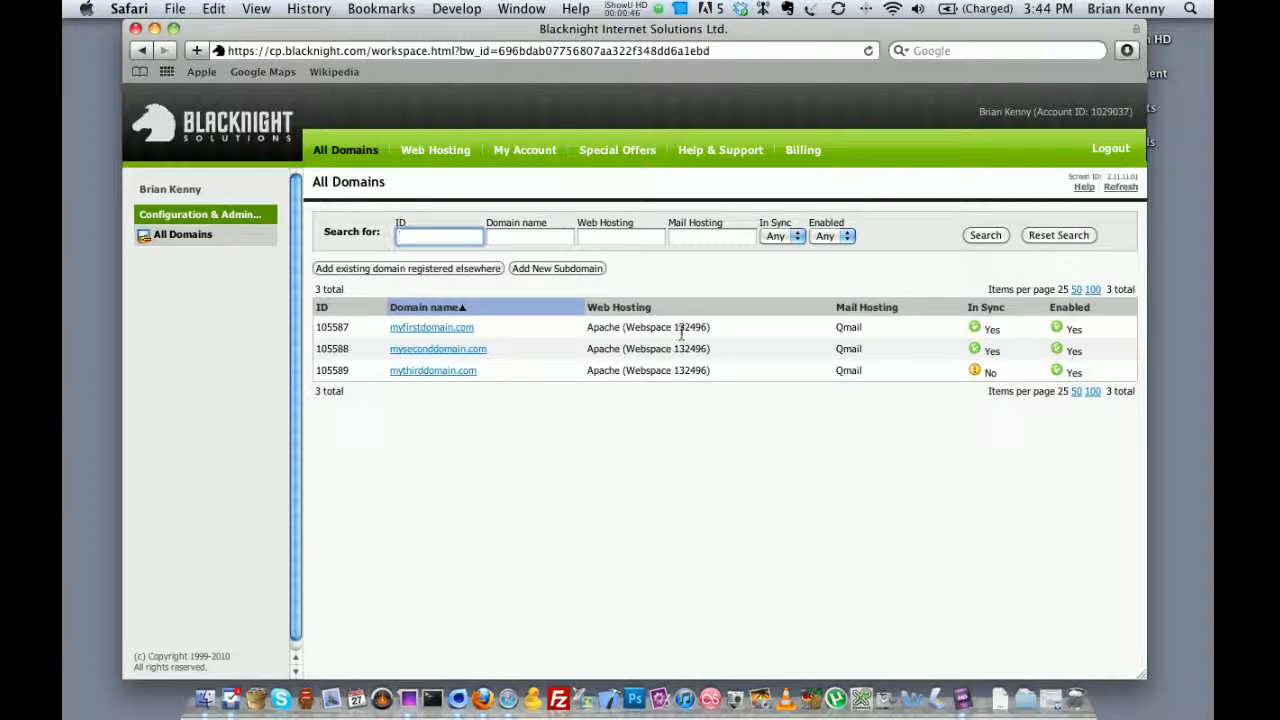
{"action": "mouse_move", "coordinate": [692, 396]}
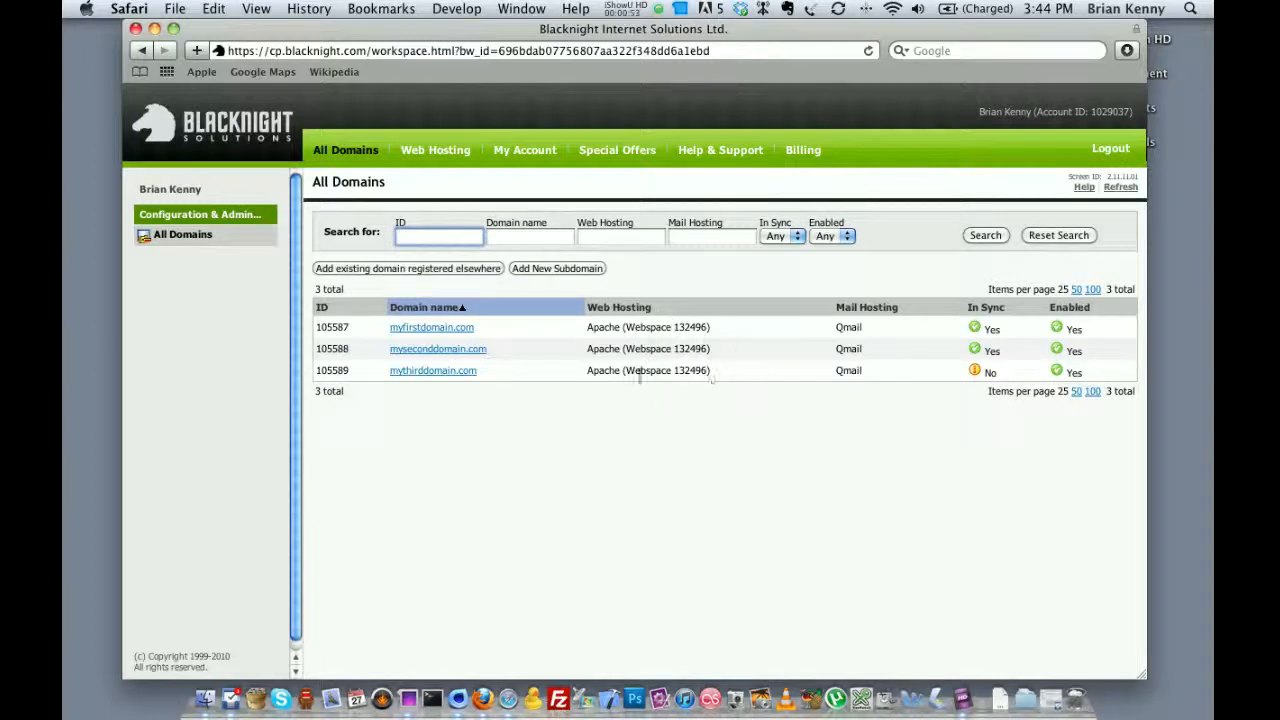
{"action": "mouse_move", "coordinate": [628, 404]}
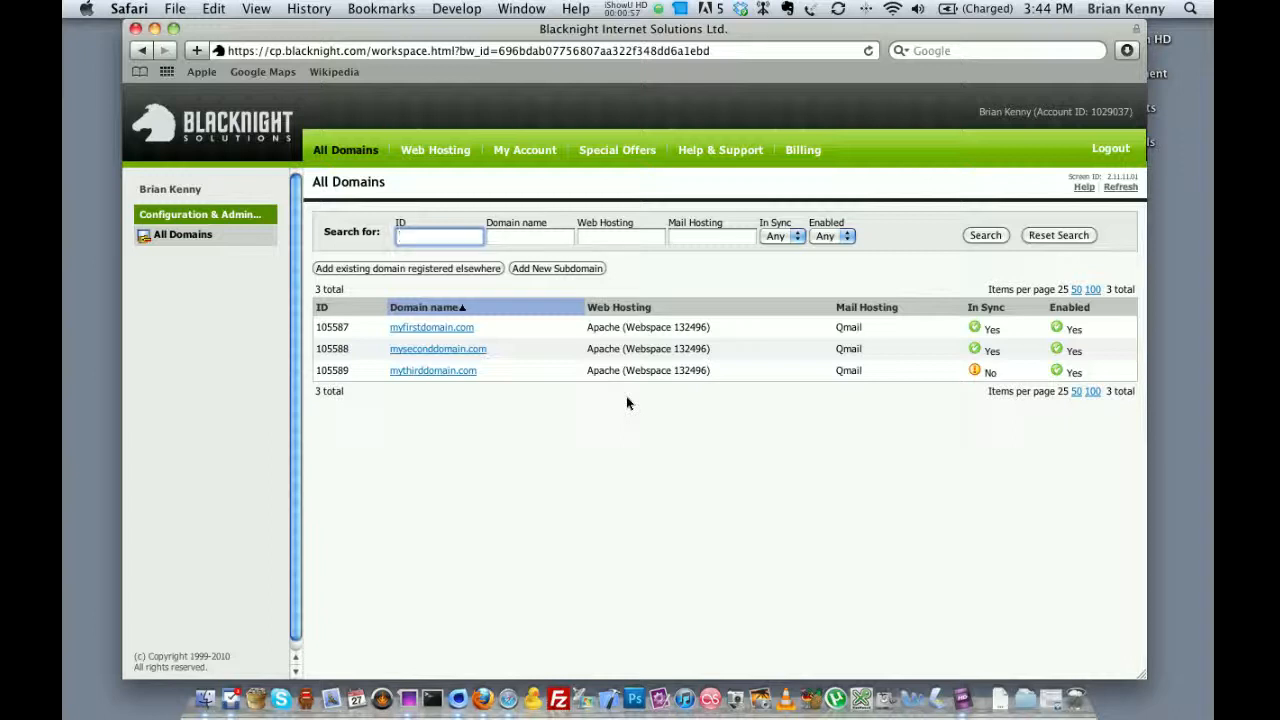
{"action": "mouse_move", "coordinate": [552, 372]}
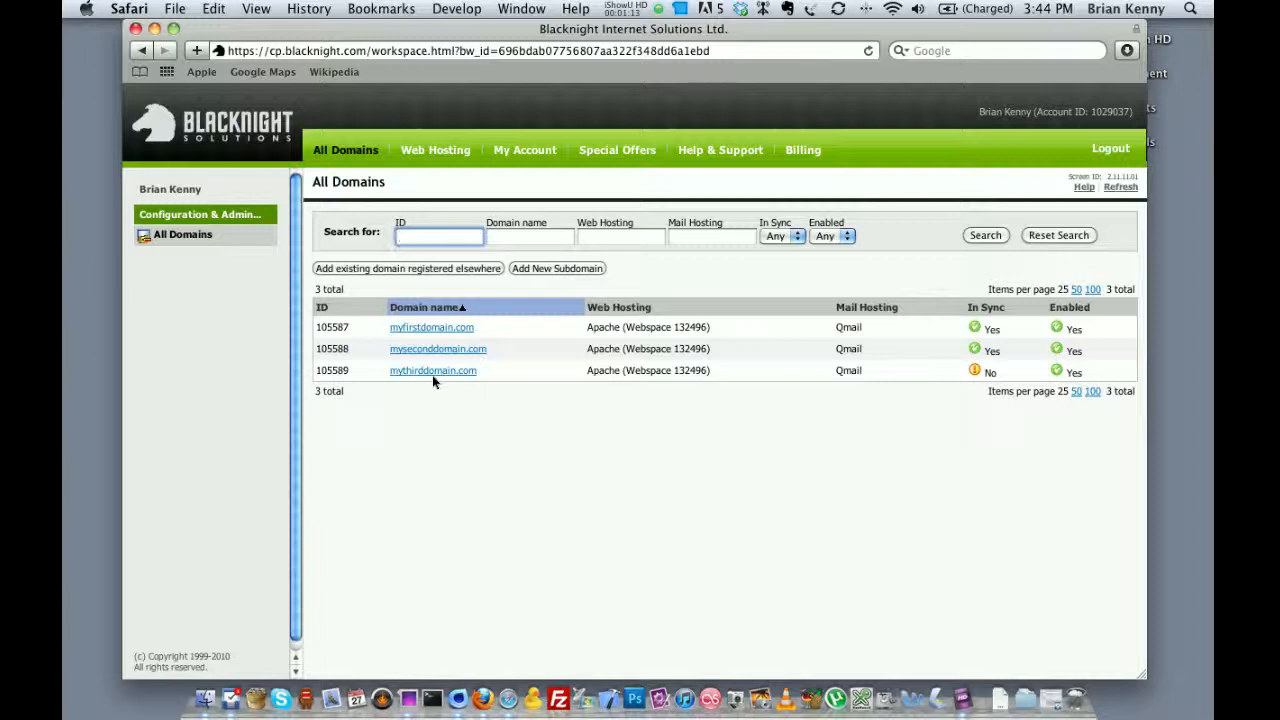
{"action": "mouse_move", "coordinate": [404, 352]}
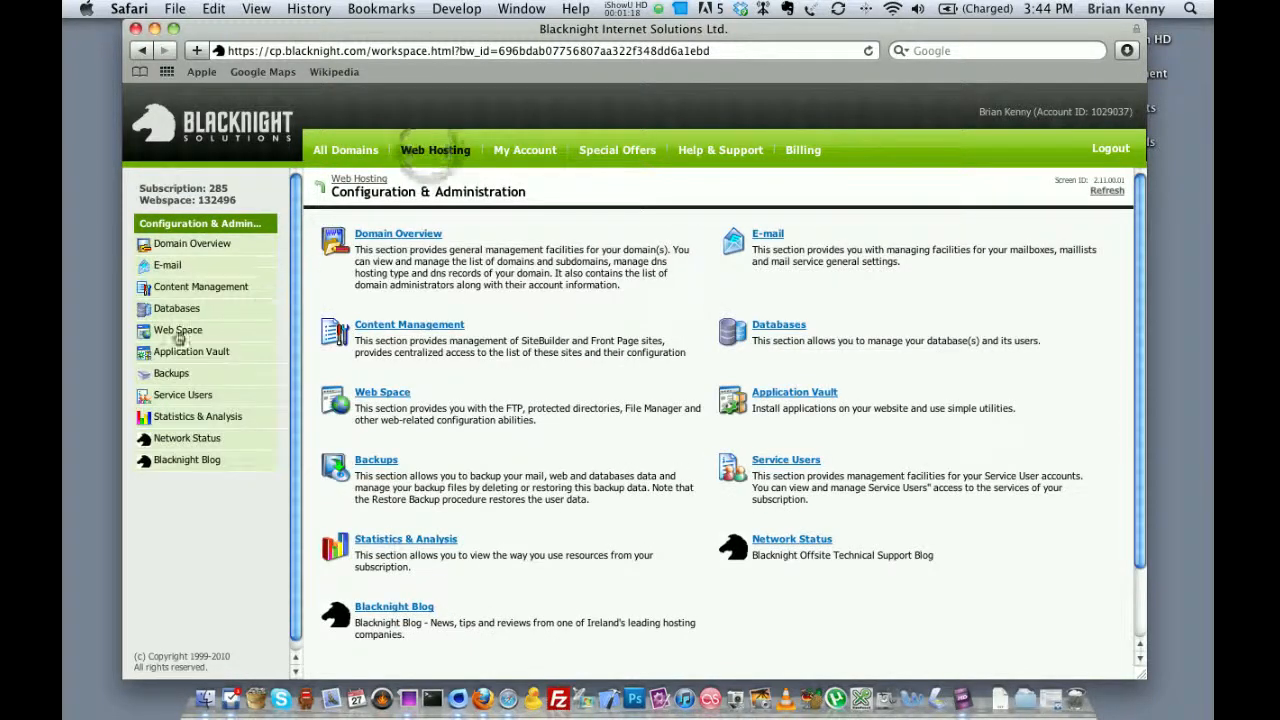
- Show the webspace's FTP Access details and select the server IP address
{"action": "left_click", "coordinate": [176, 330]}
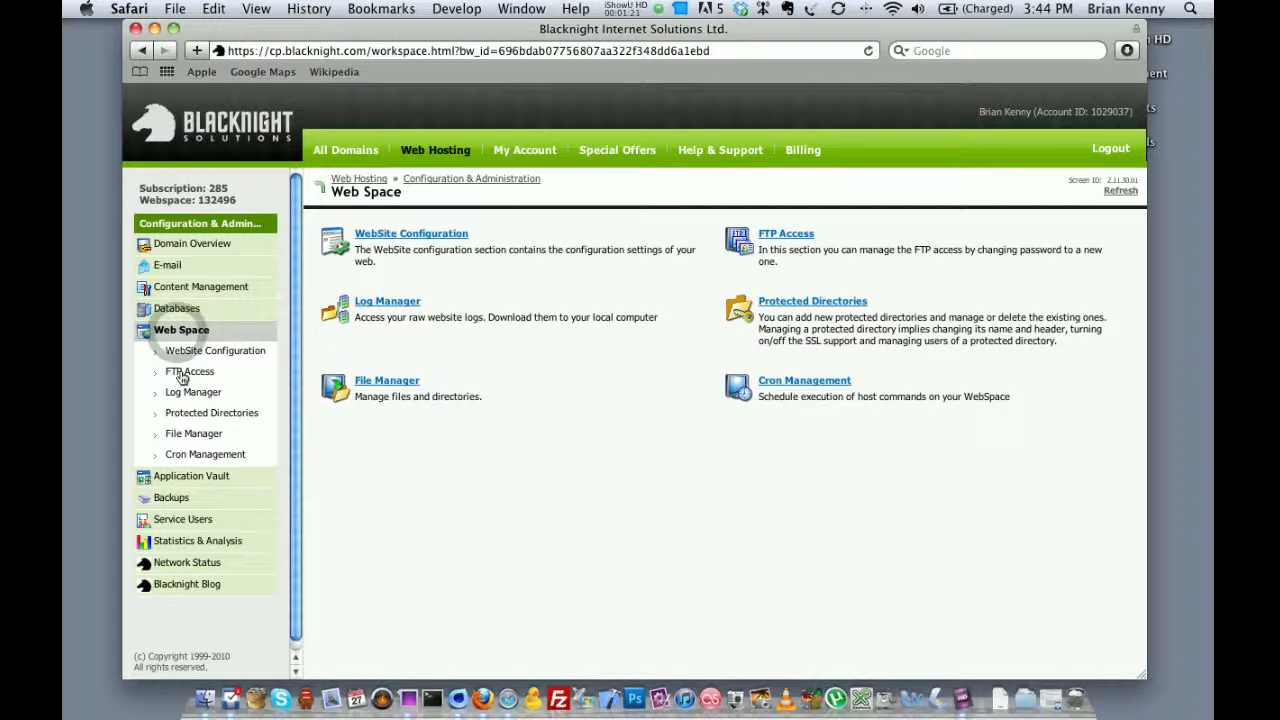
{"action": "left_click", "coordinate": [188, 370]}
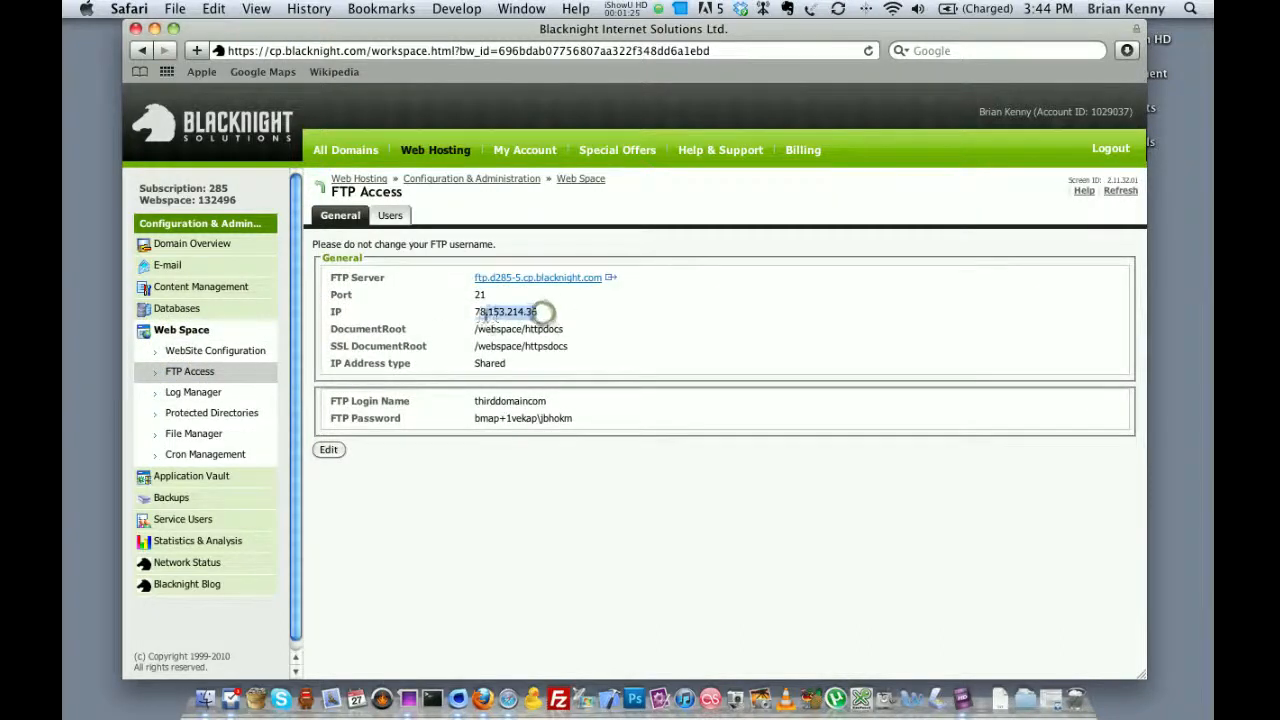
{"action": "double_click", "coordinate": [504, 312]}
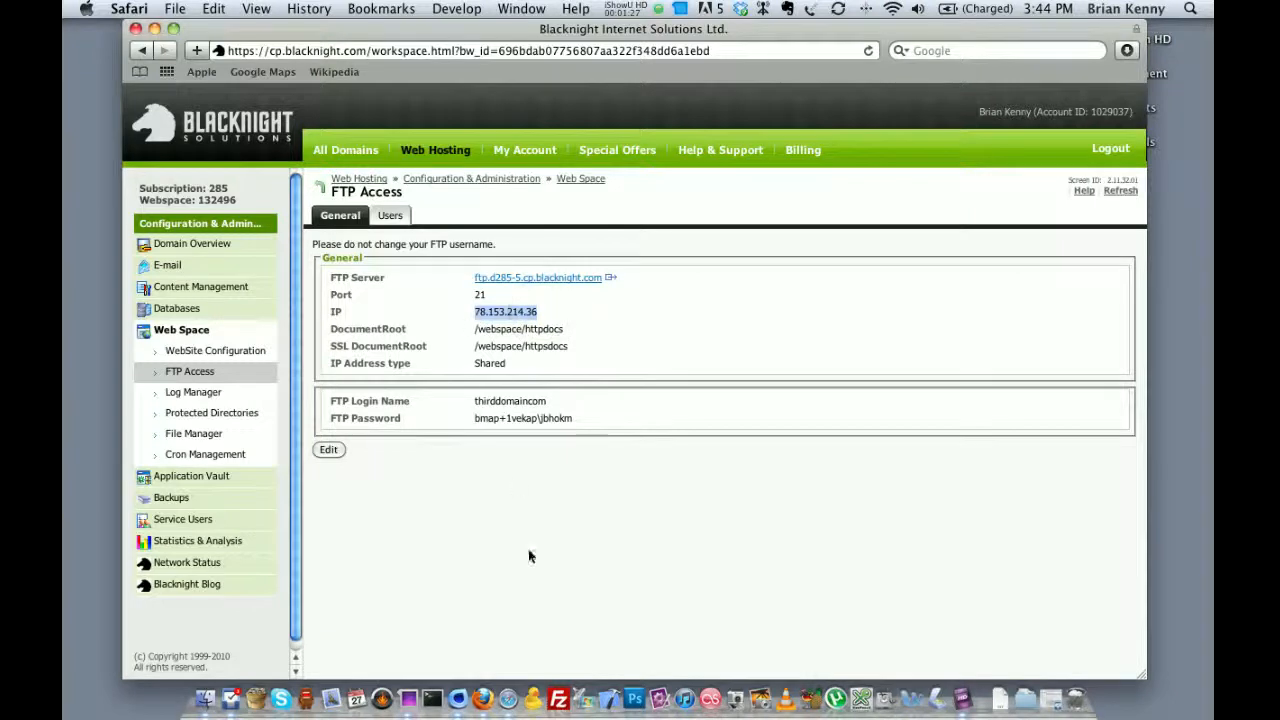
{"action": "mouse_move", "coordinate": [548, 634]}
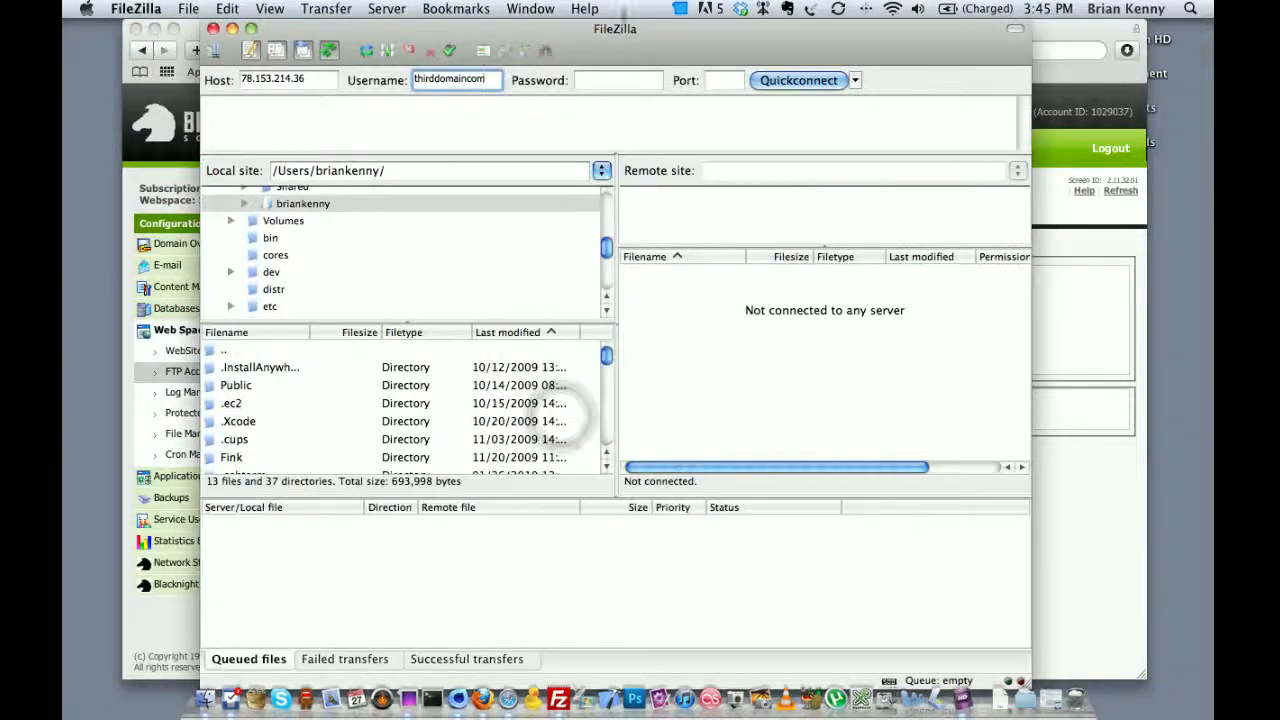
- Quickconnect to the FTP server and browse into /webspace/httpdocs
{"action": "left_click", "coordinate": [798, 80]}
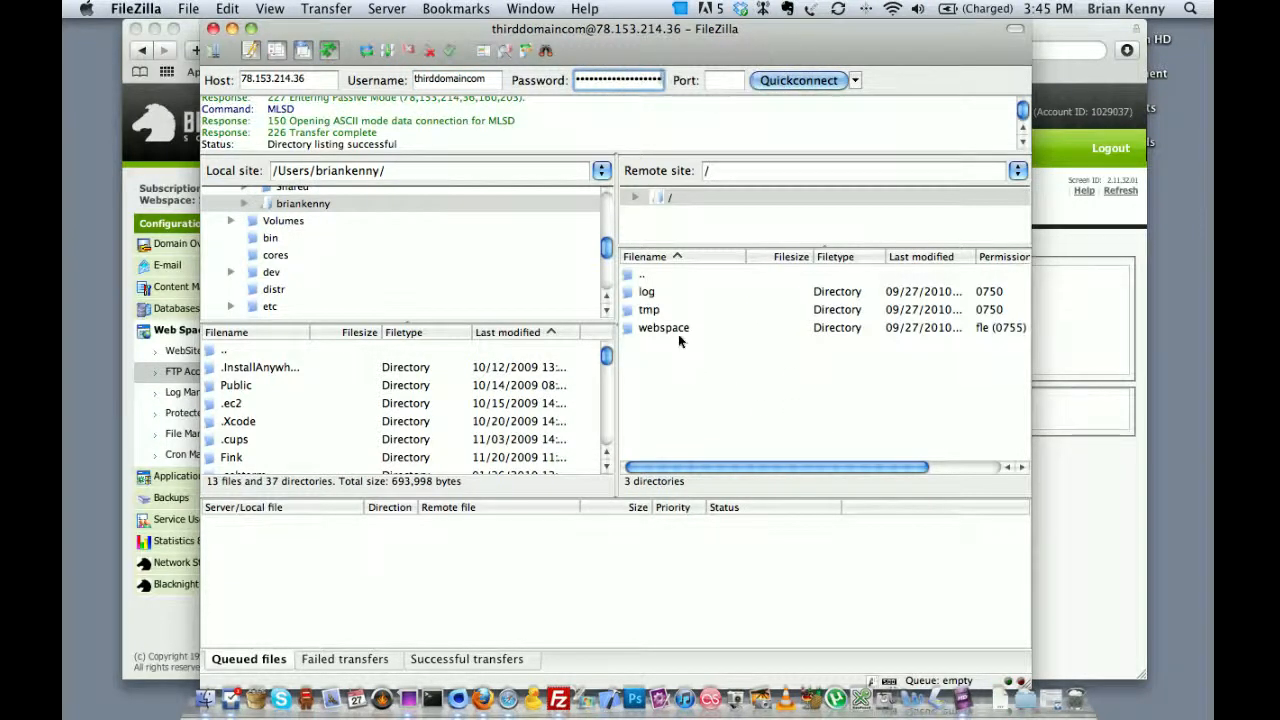
{"action": "double_click", "coordinate": [664, 328]}
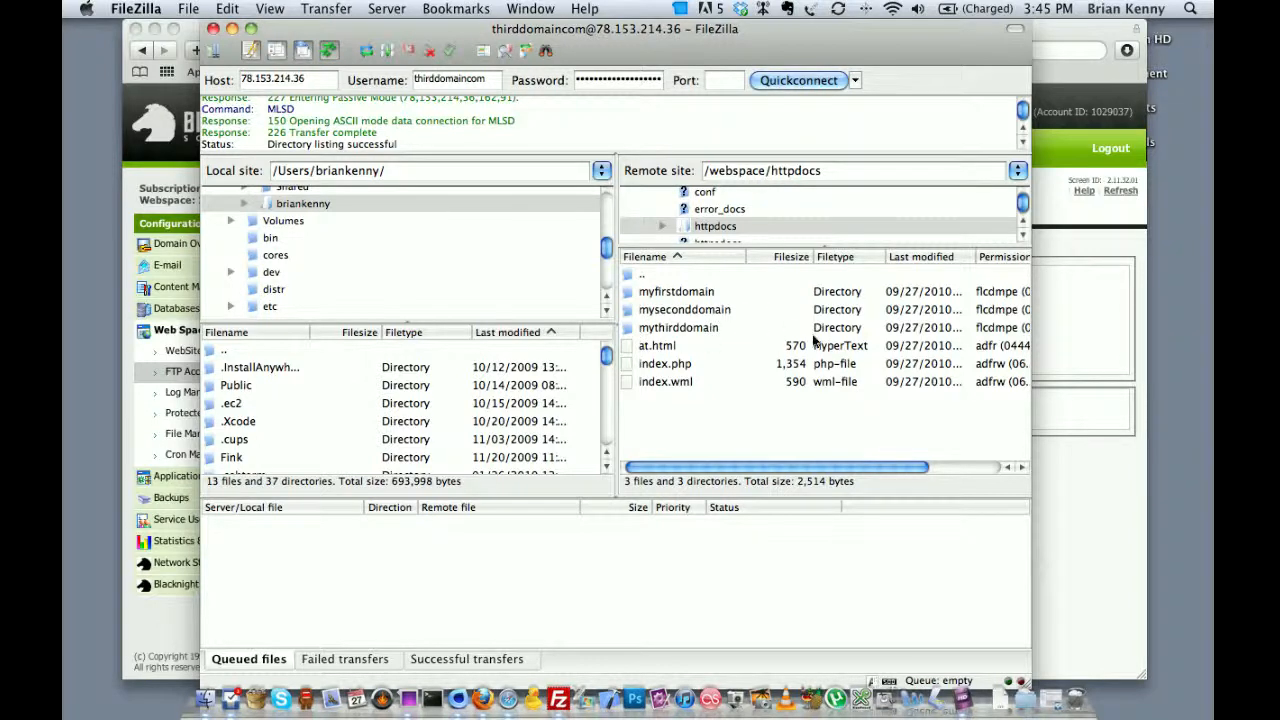
{"action": "mouse_move", "coordinate": [580, 360]}
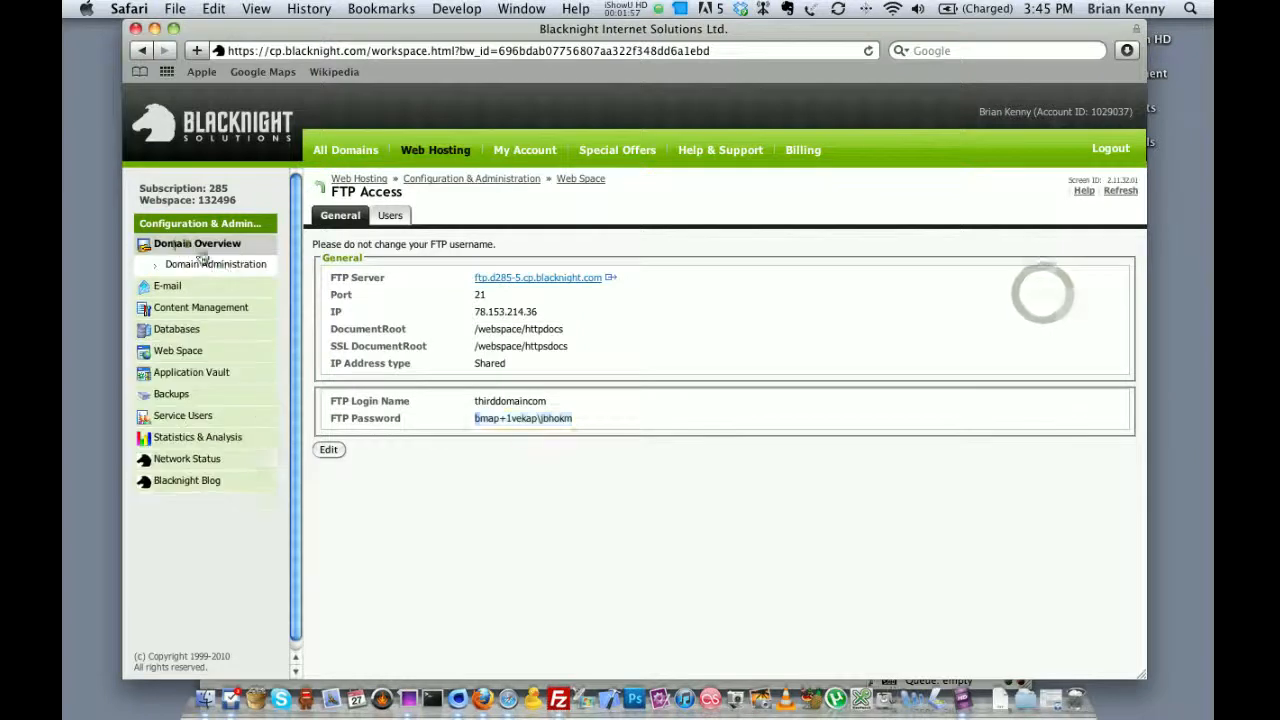
- View myseconddomain.com in Domain Administration and select its Web Hosting Location value
{"action": "left_click", "coordinate": [214, 264]}
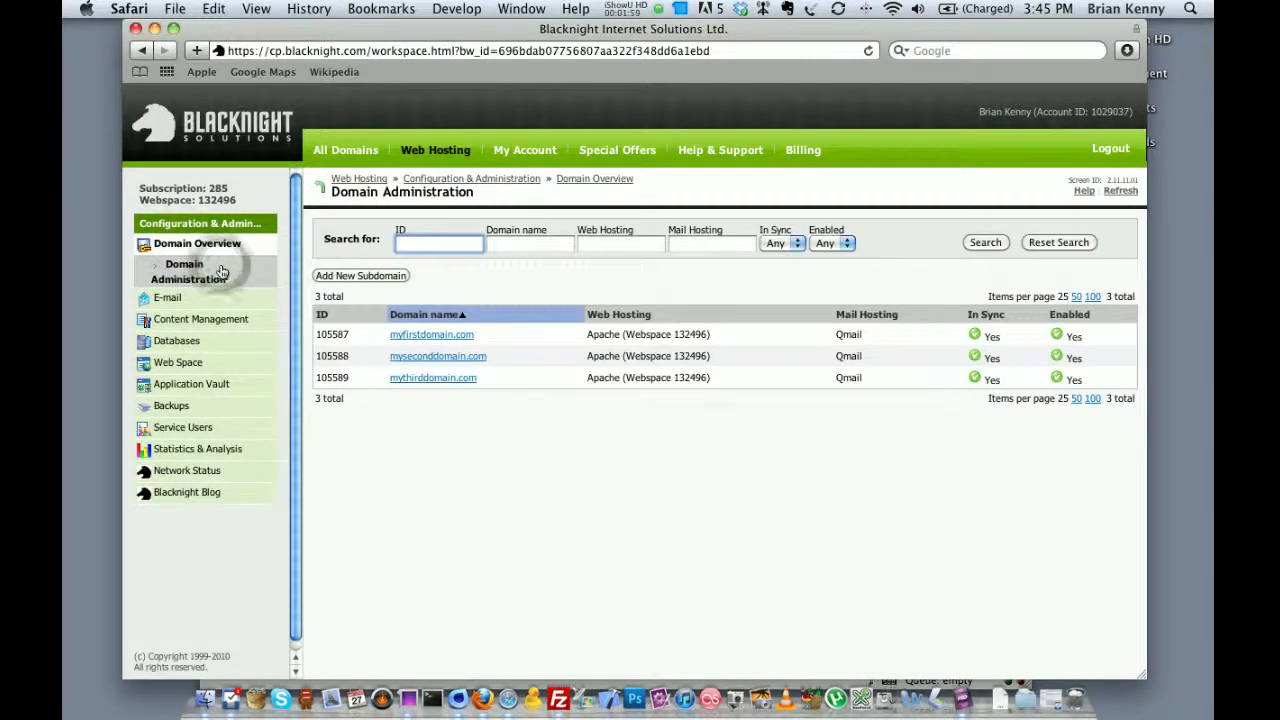
{"action": "mouse_move", "coordinate": [446, 362]}
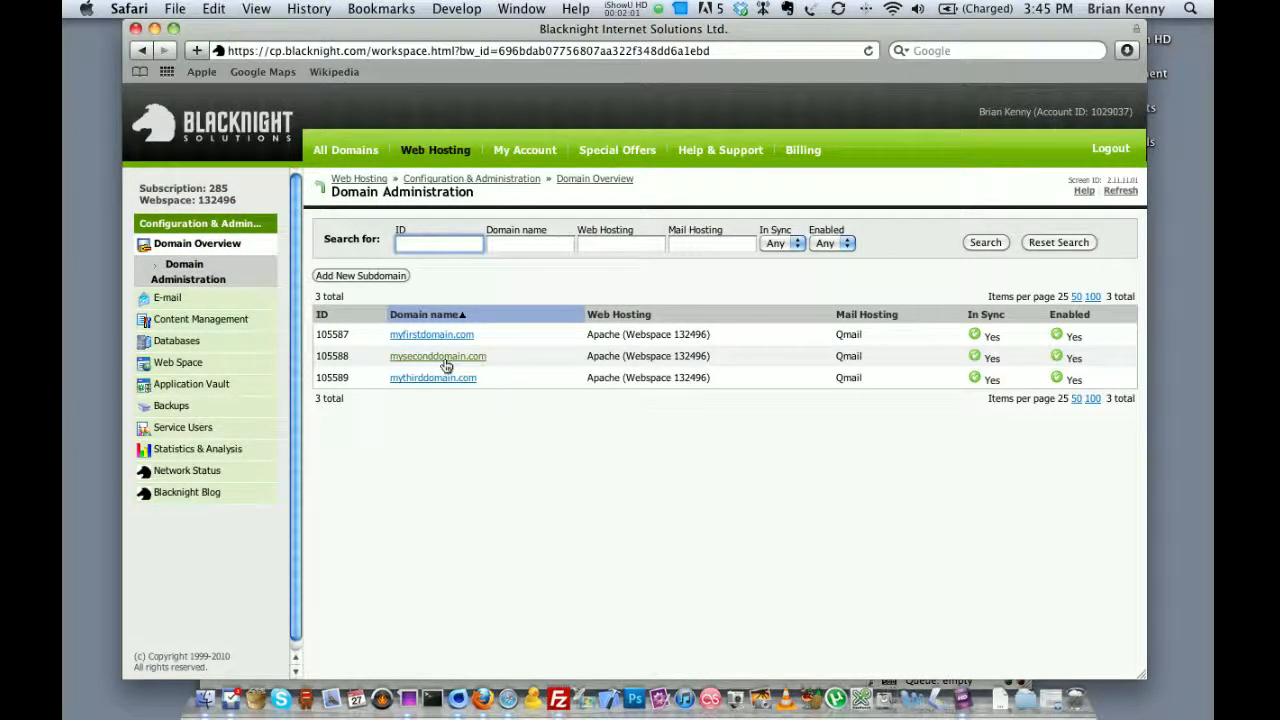
{"action": "left_click", "coordinate": [438, 356]}
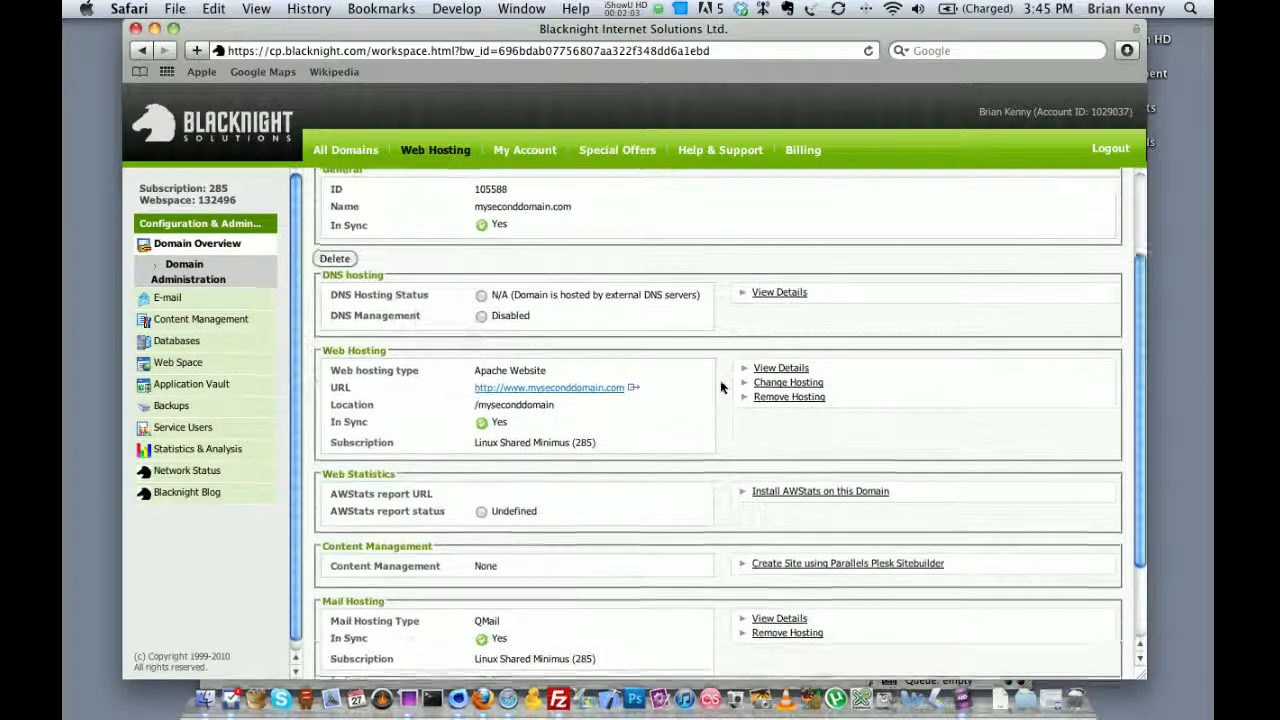
{"action": "scroll", "scroll_direction": "down", "scroll_amount": 3}
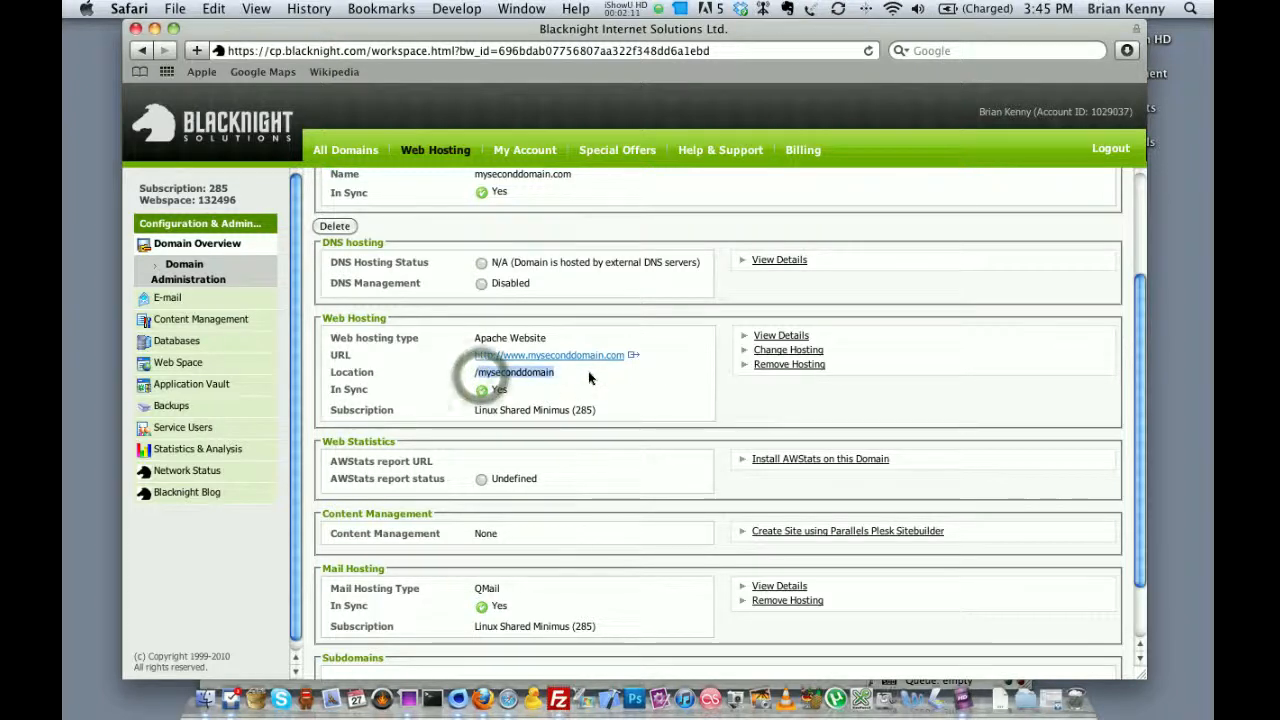
{"action": "left_click", "coordinate": [536, 692]}
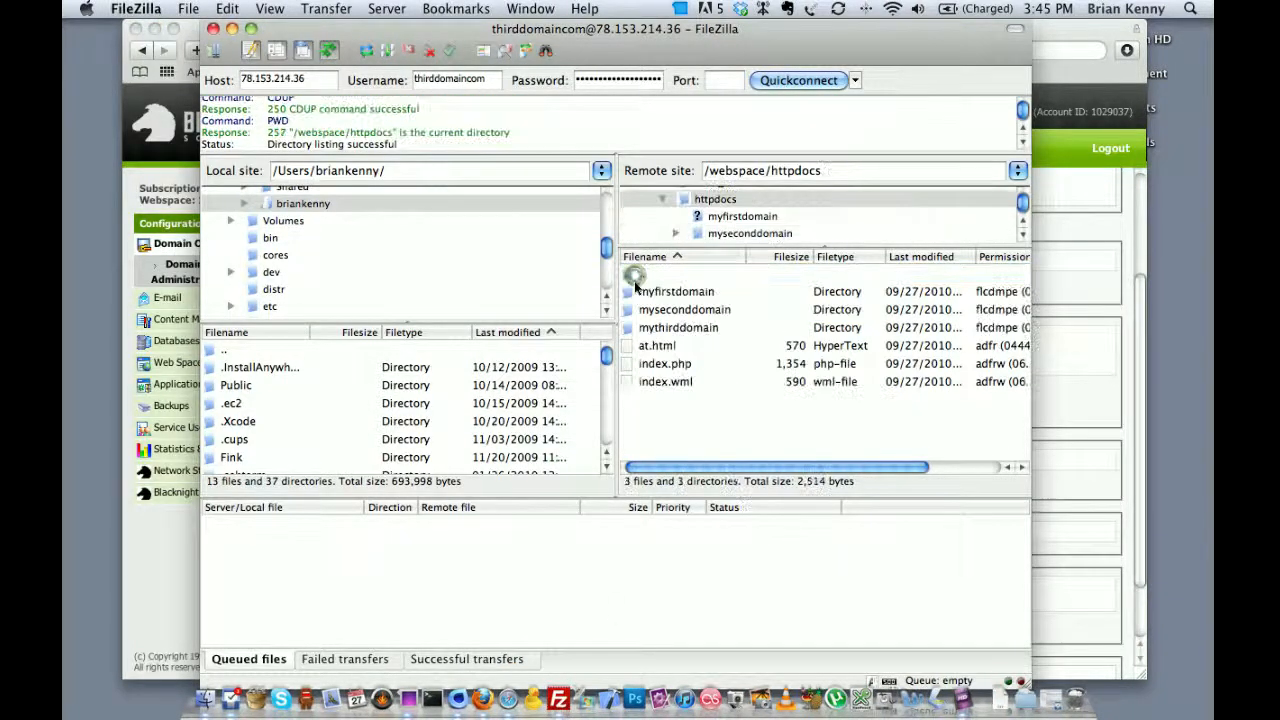
- Select both the myseconddomain and mythirddomain folders in the remote pane
{"action": "left_click", "coordinate": [680, 308]}
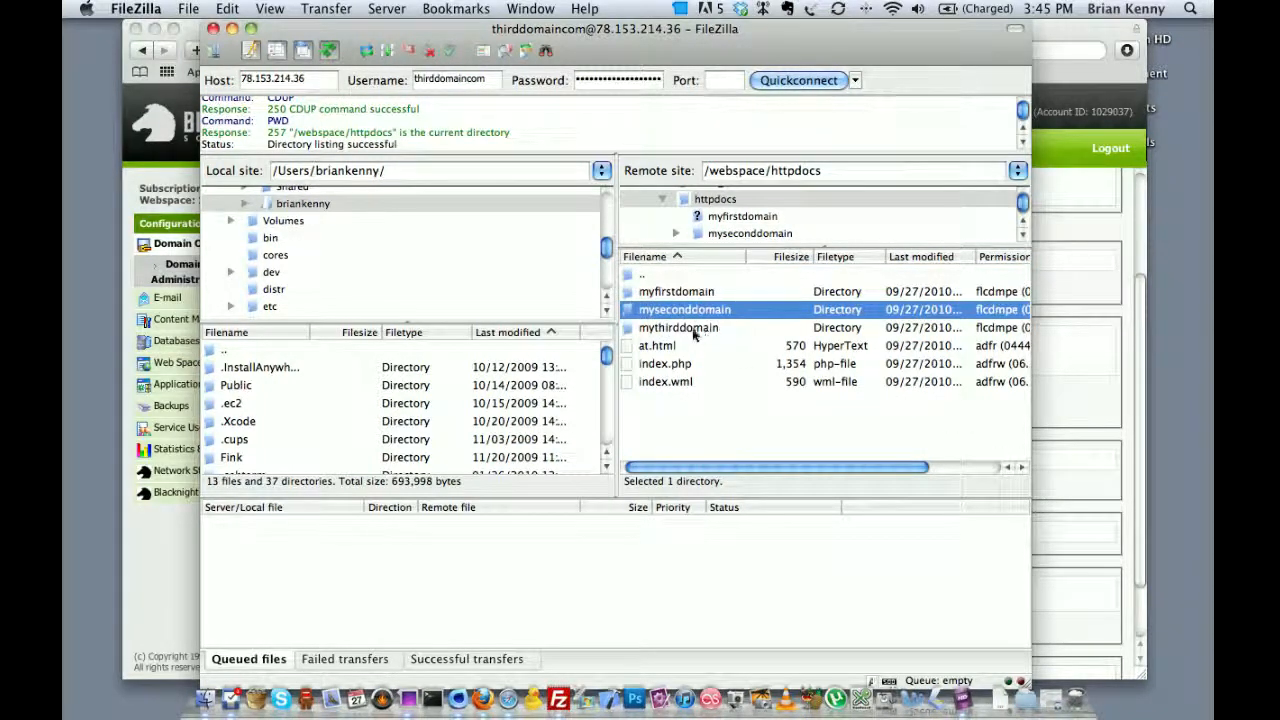
{"action": "left_click", "coordinate": [678, 328]}
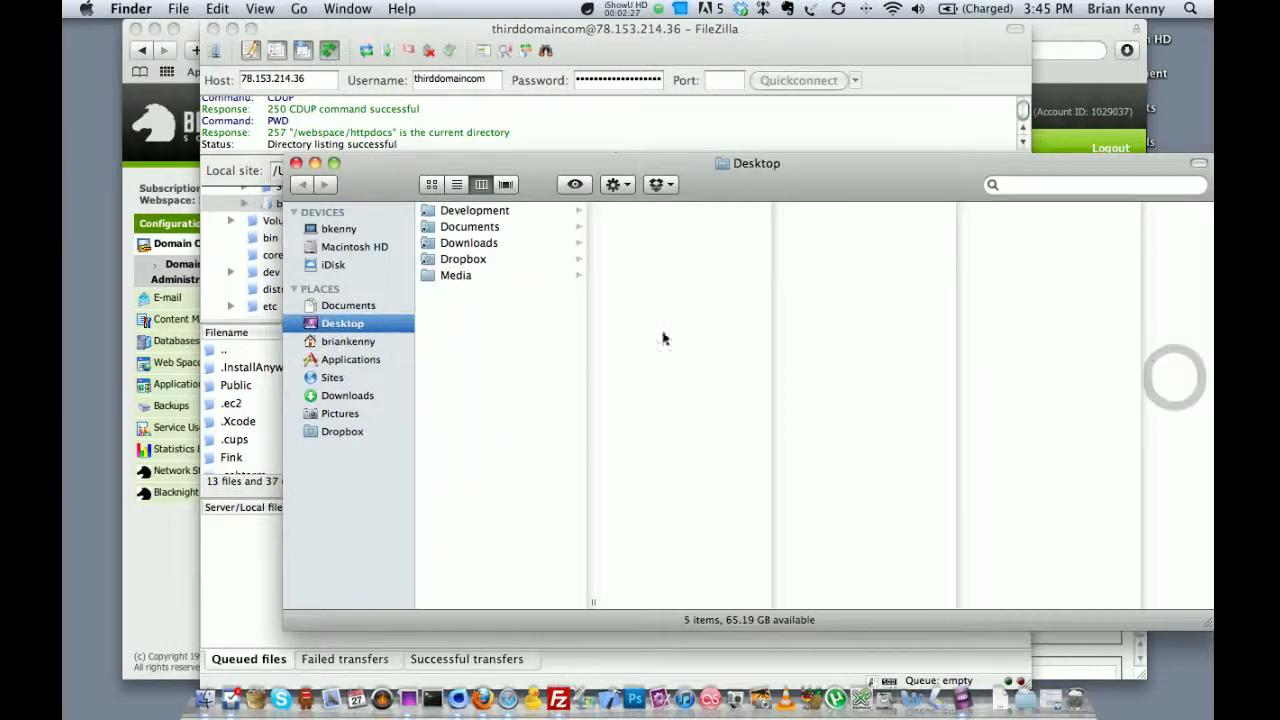
- Make a new Desktop folder and name it Website Data
{"action": "left_click", "coordinate": [348, 340]}
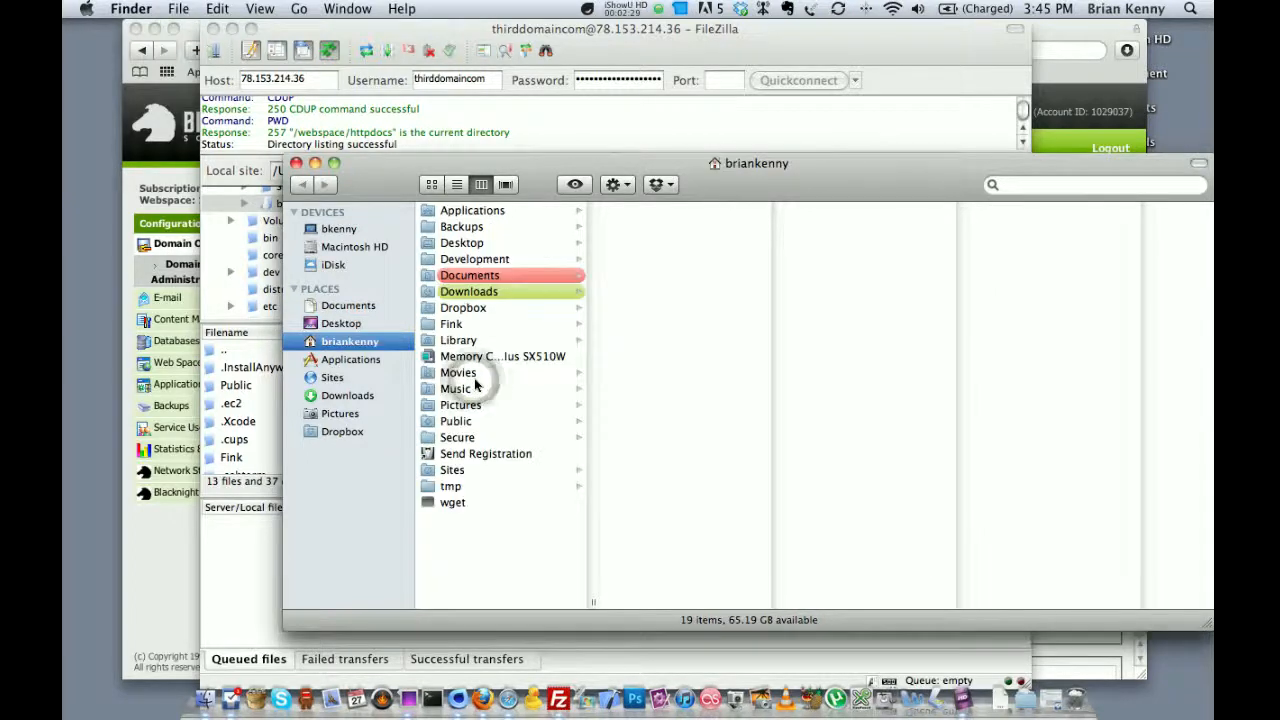
{"action": "left_click", "coordinate": [342, 324]}
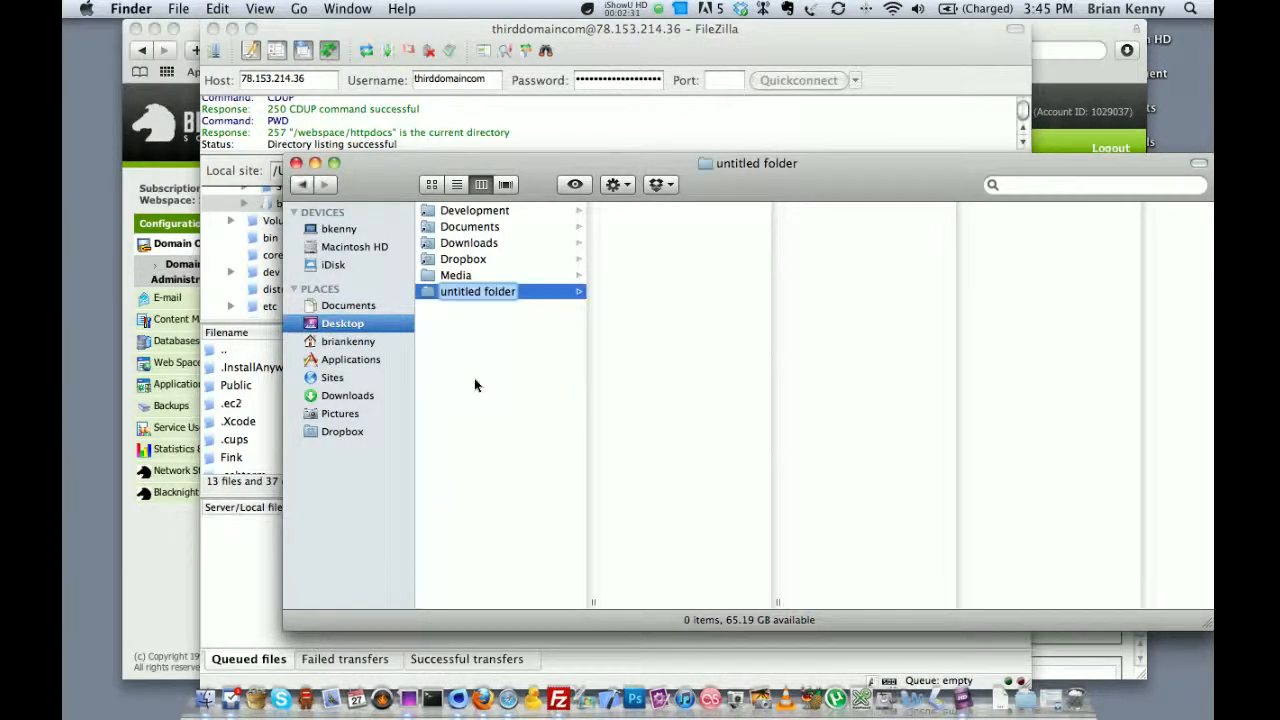
{"action": "type", "text": "Web"}
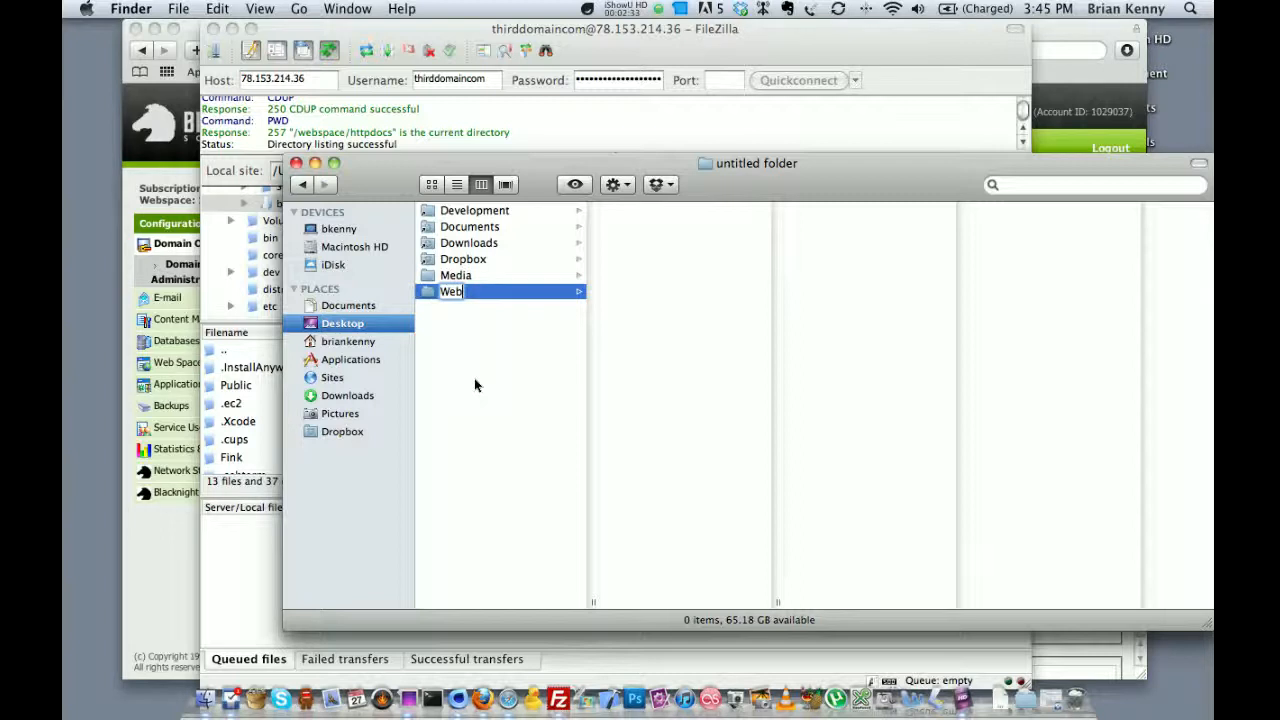
{"action": "type", "text": "Website Data"}
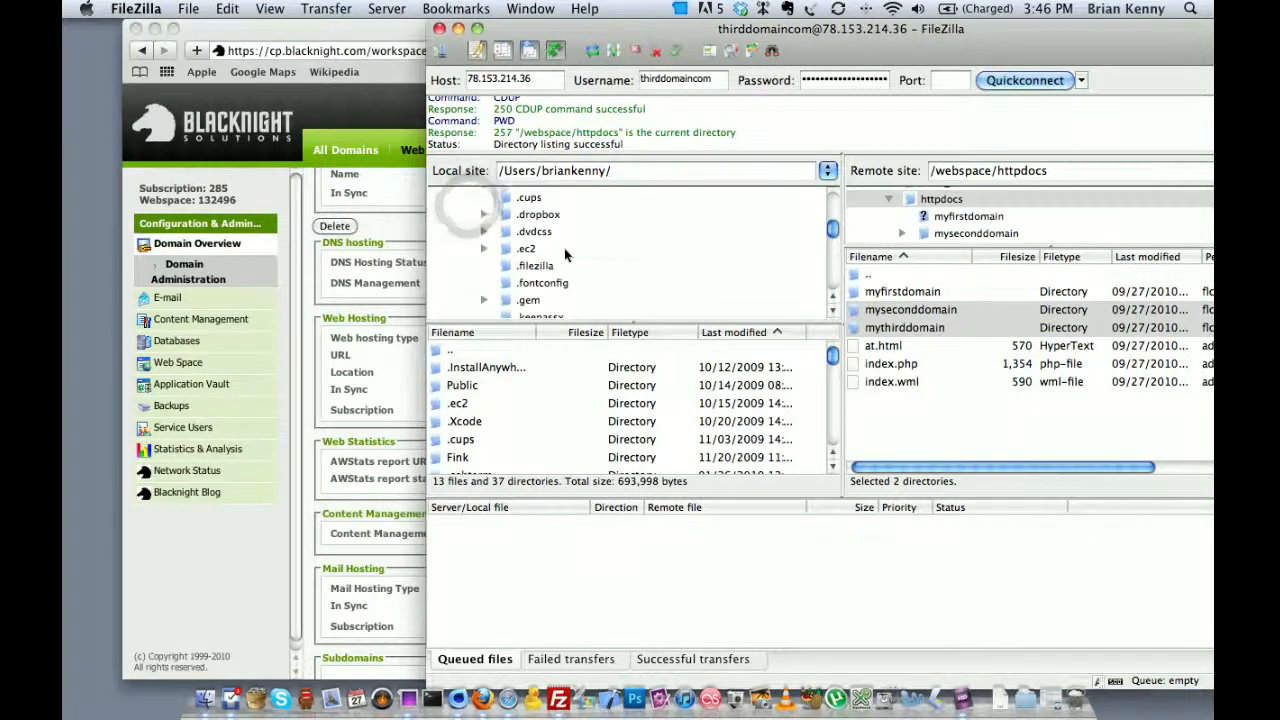
- Navigate the Local site tree to the Desktop folder
{"action": "scroll", "scroll_direction": "down", "scroll_amount": 3}
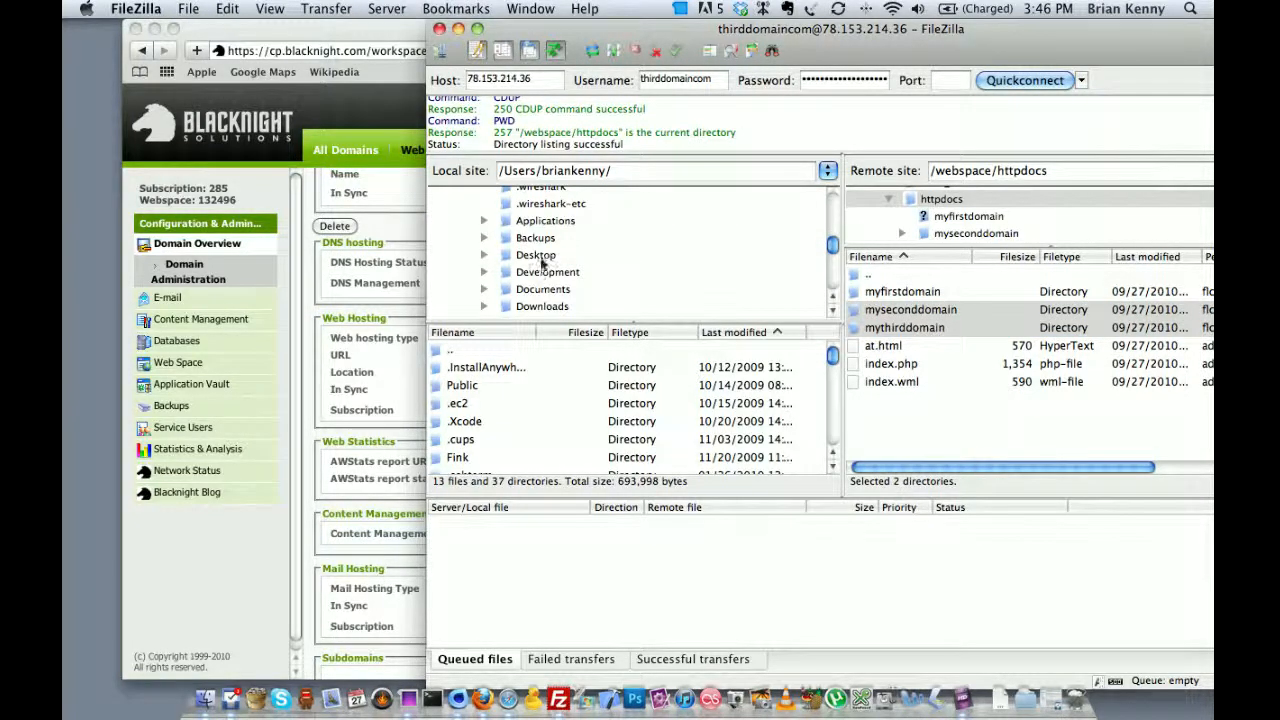
{"action": "left_click", "coordinate": [560, 288]}
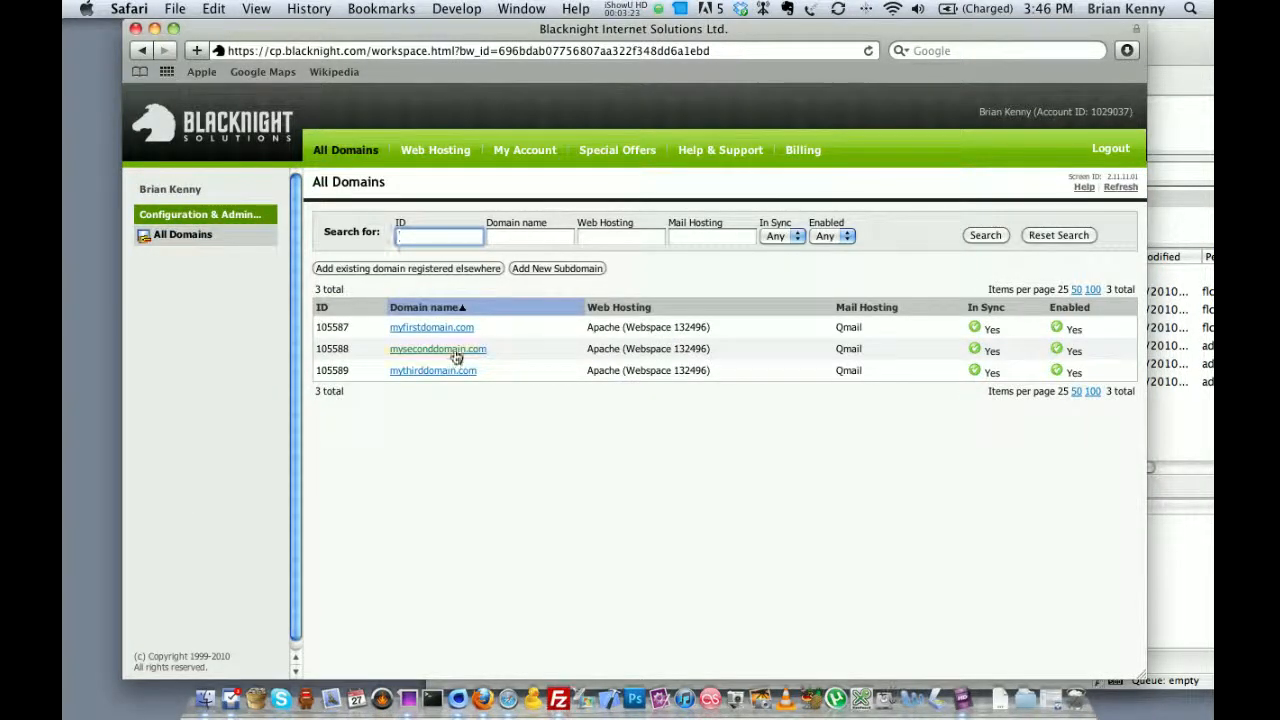
{"action": "left_click", "coordinate": [436, 348]}
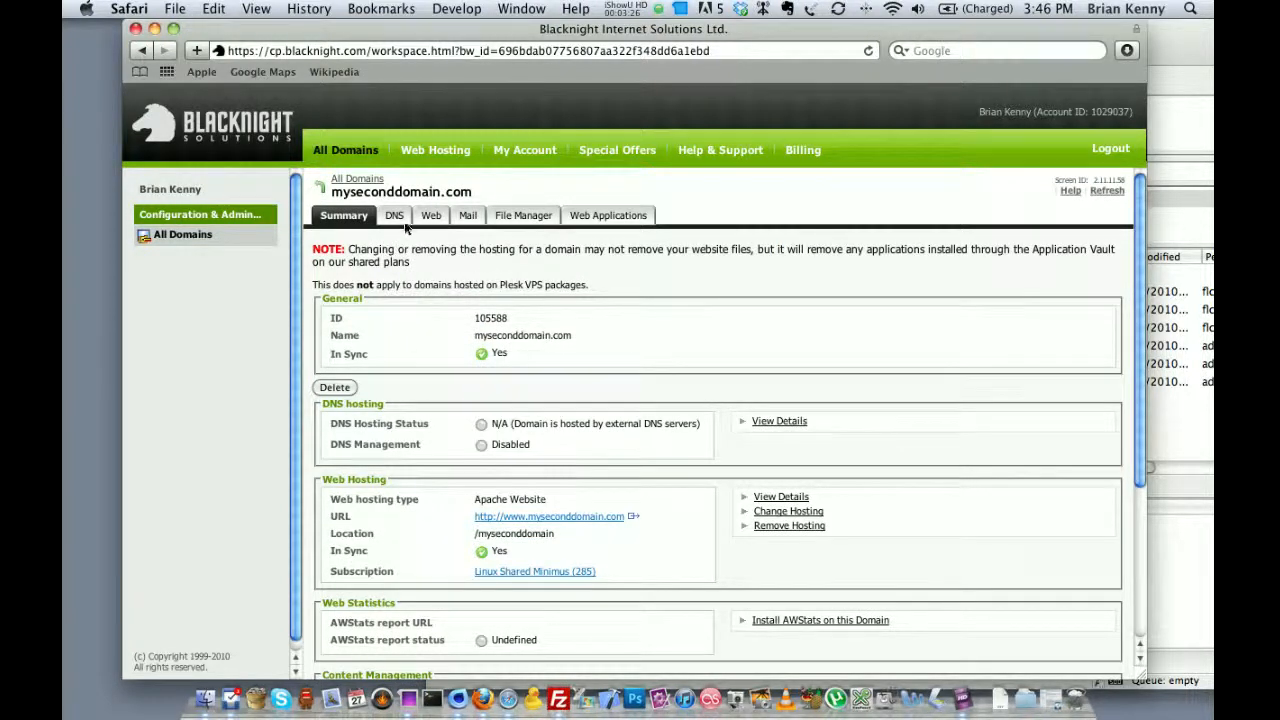
{"action": "mouse_move", "coordinate": [356, 480]}
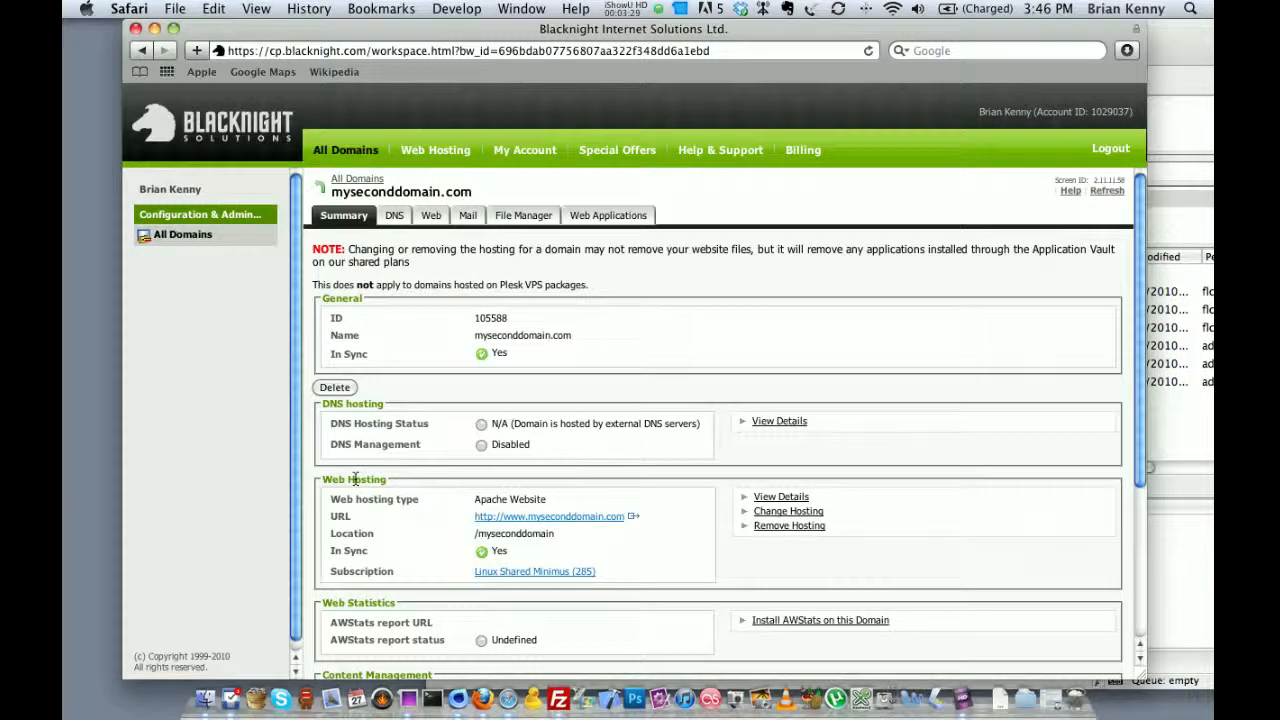
{"action": "scroll", "scroll_direction": "down", "scroll_amount": 3}
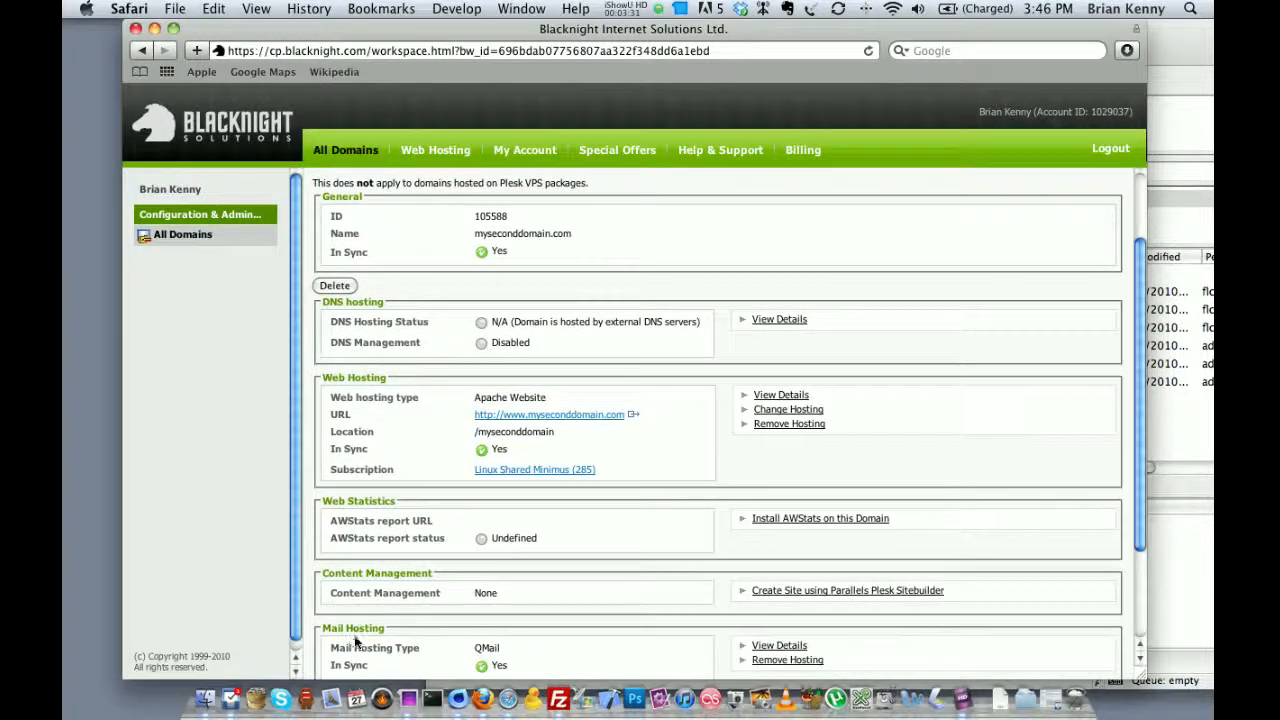
{"action": "mouse_move", "coordinate": [752, 652]}
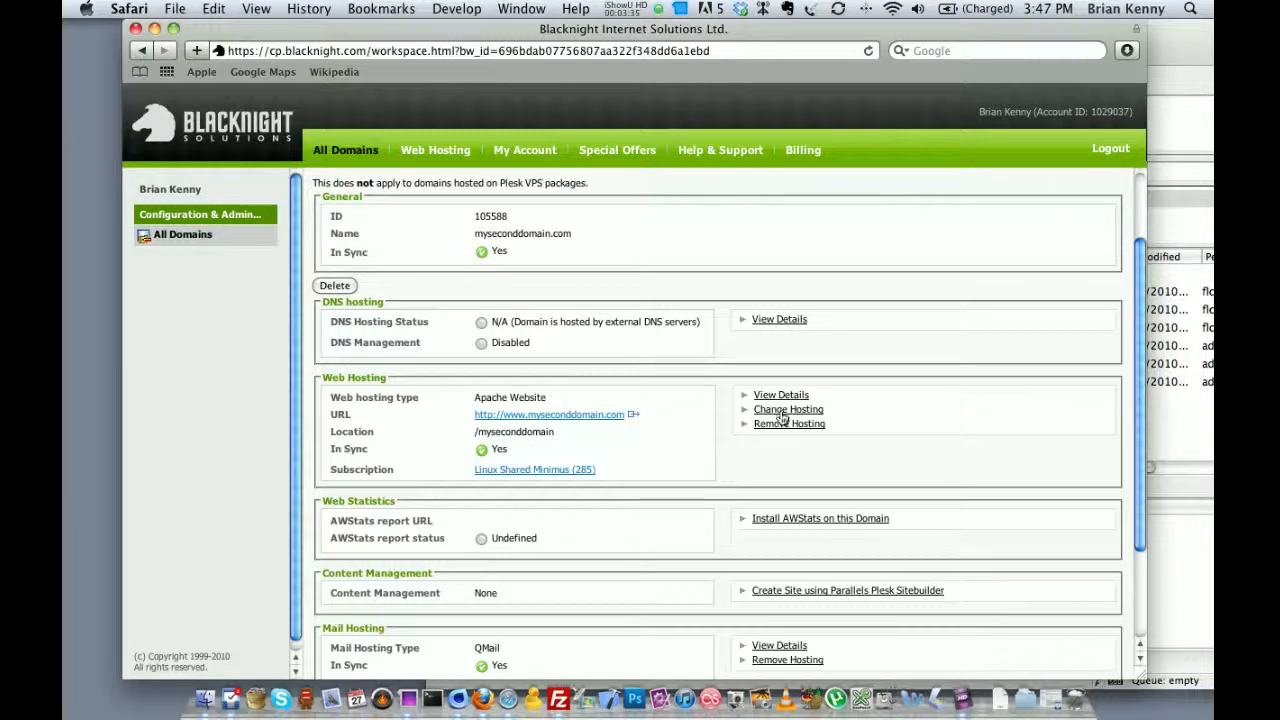
- Start Change Hosting for myseconddomain.com, creating a new webspace with Location left as /
{"action": "left_click", "coordinate": [788, 408]}
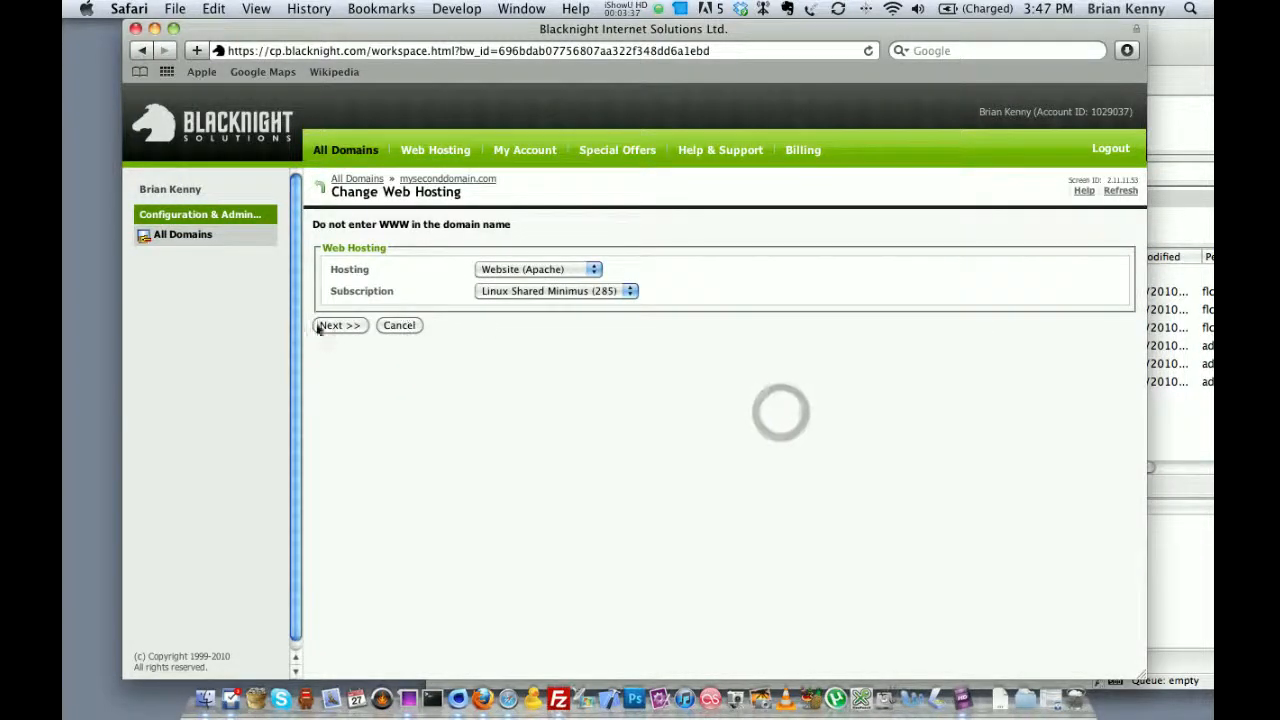
{"action": "left_click", "coordinate": [340, 324]}
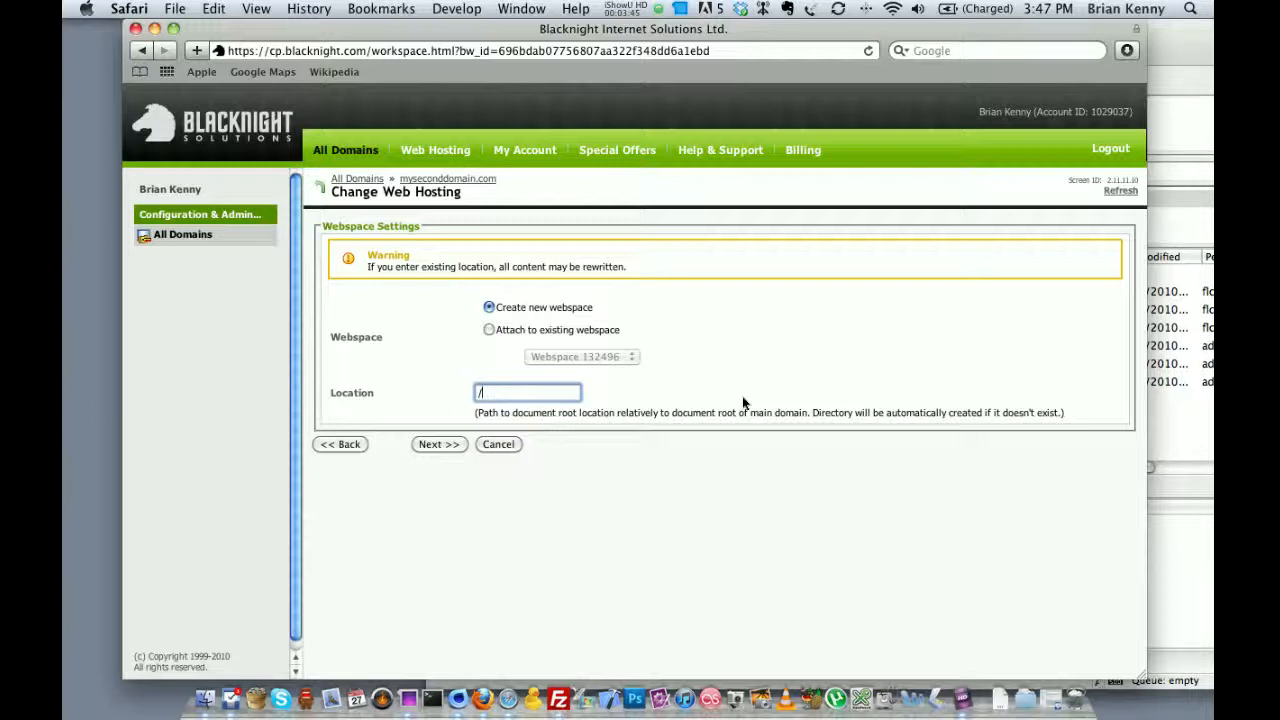
{"action": "type", "text": "mys"}
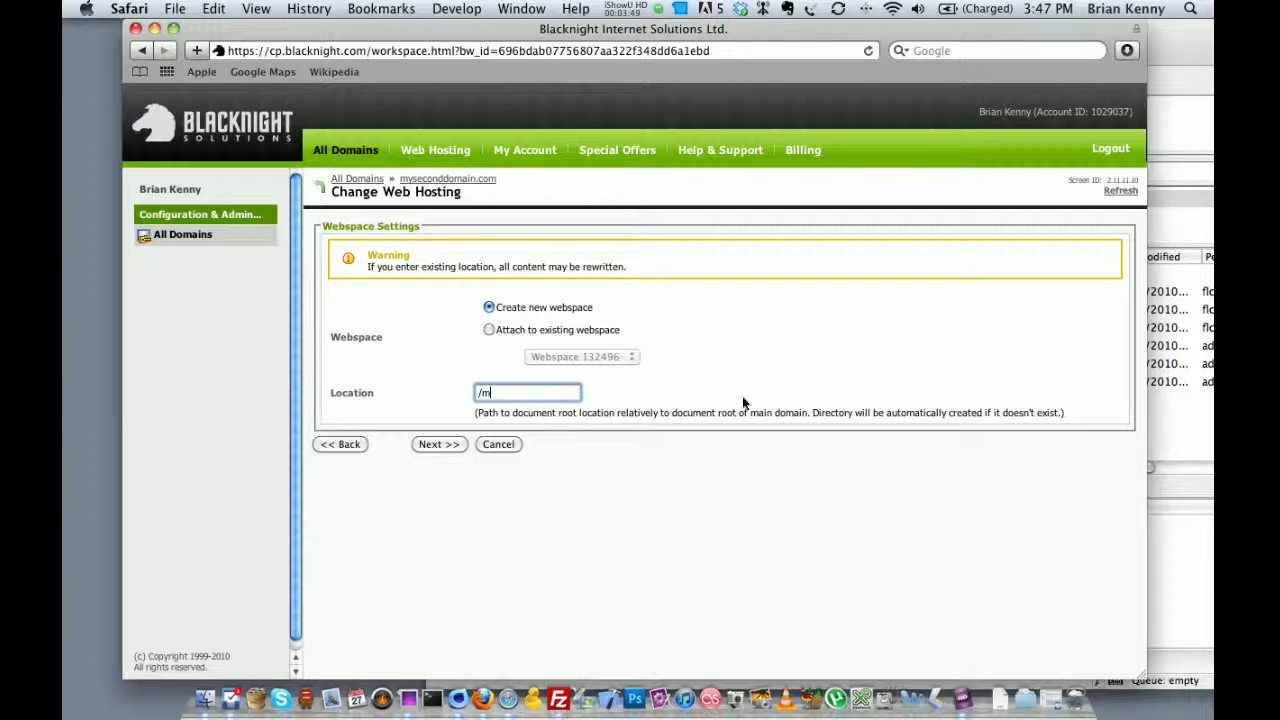
{"action": "key", "text": "Backspace"}
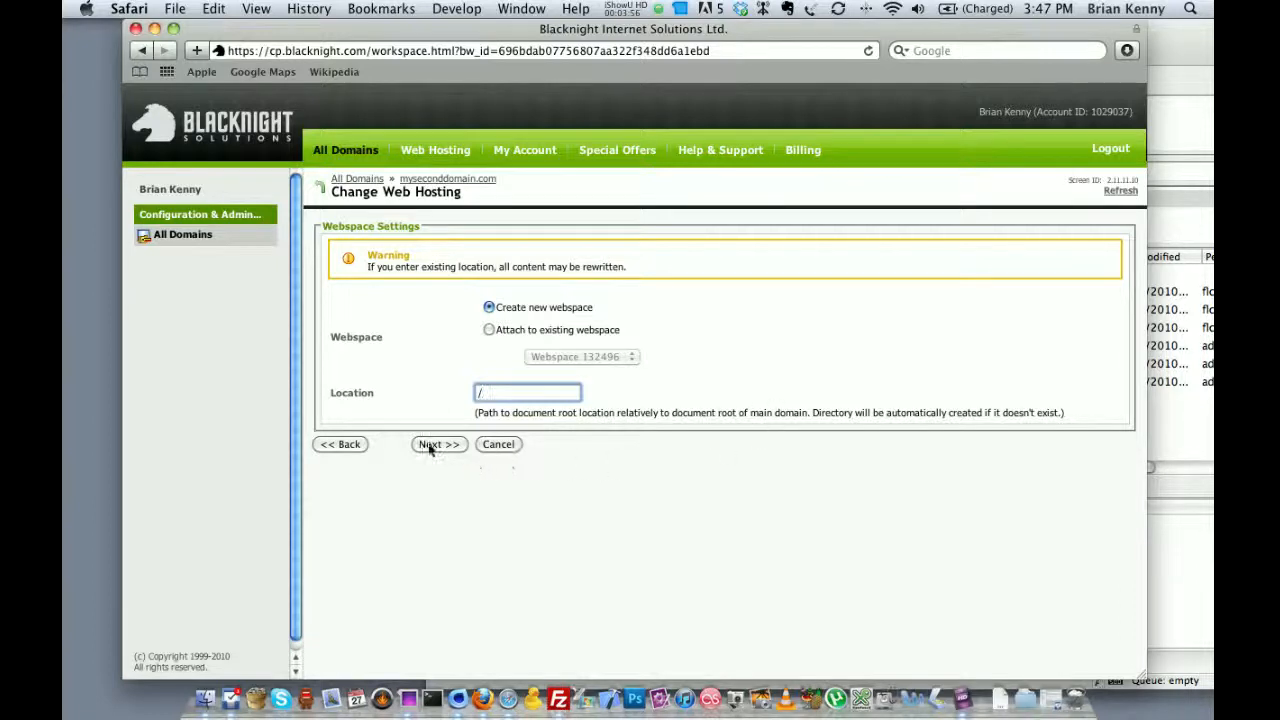
- Enable SSL, CGI, PHP5 as CGI application and Webalizer statistics for the new webspace
{"action": "left_click", "coordinate": [438, 444]}
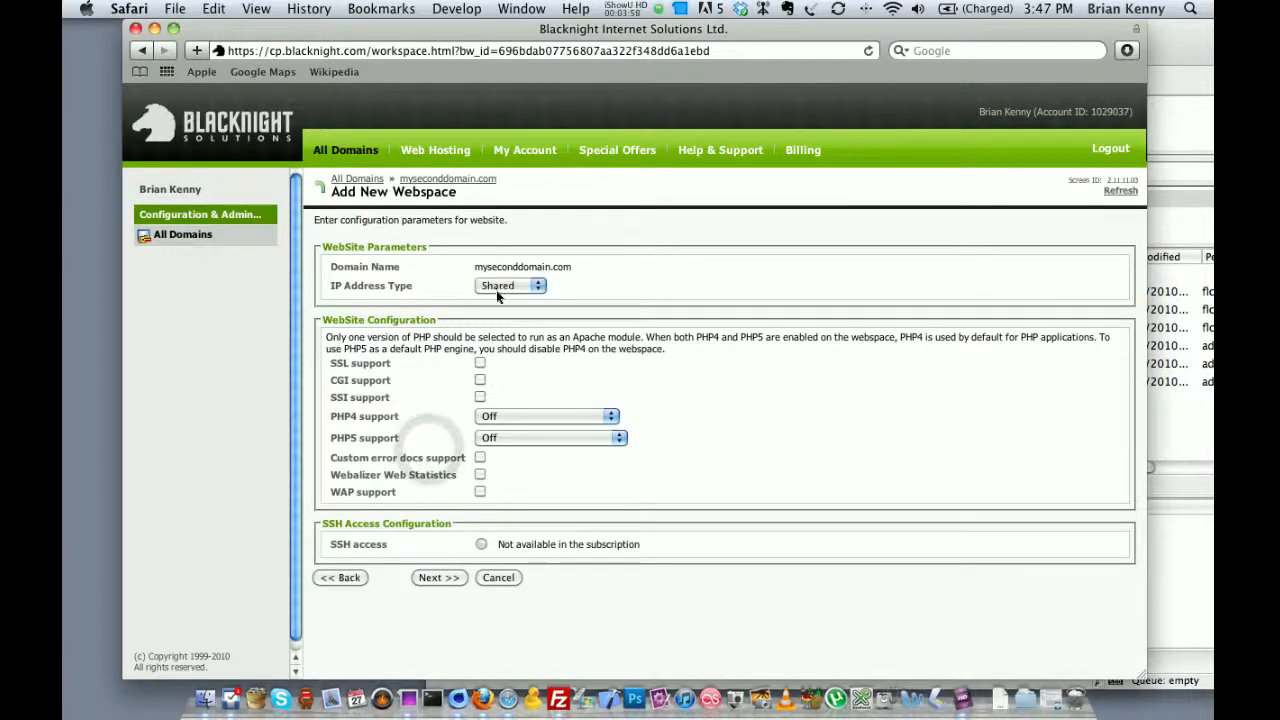
{"action": "left_click", "coordinate": [480, 364]}
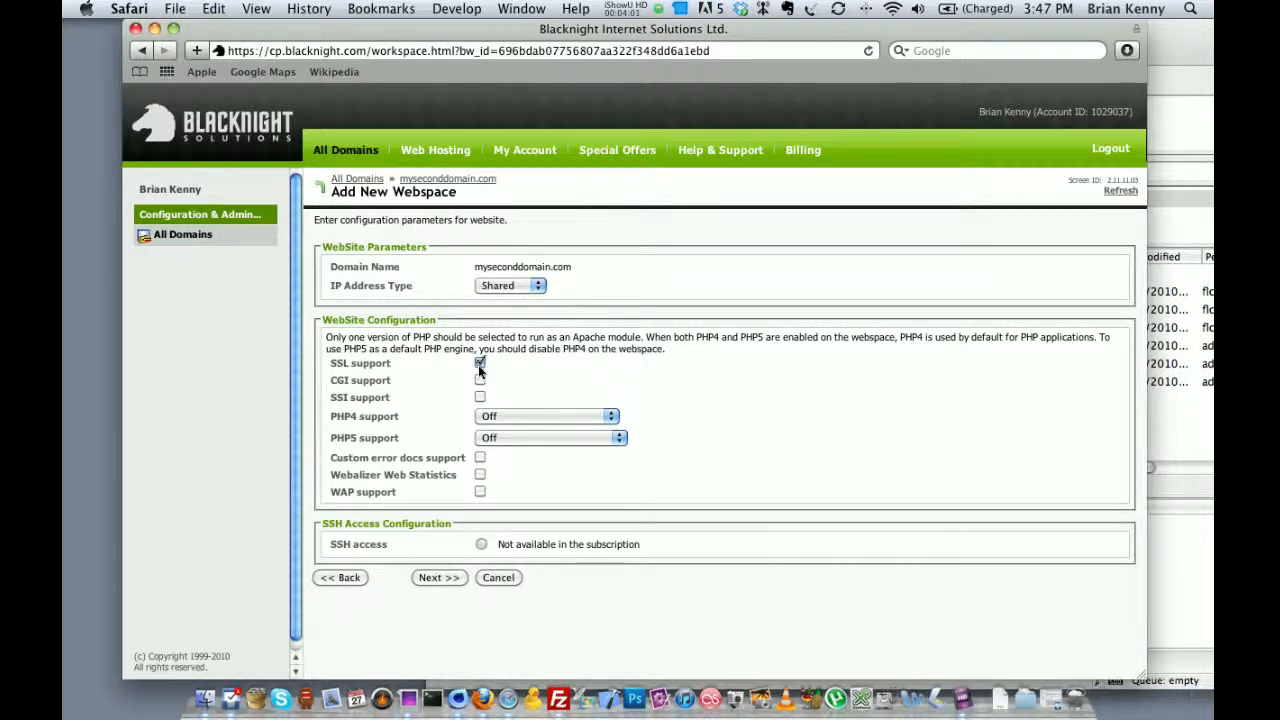
{"action": "left_click", "coordinate": [480, 396]}
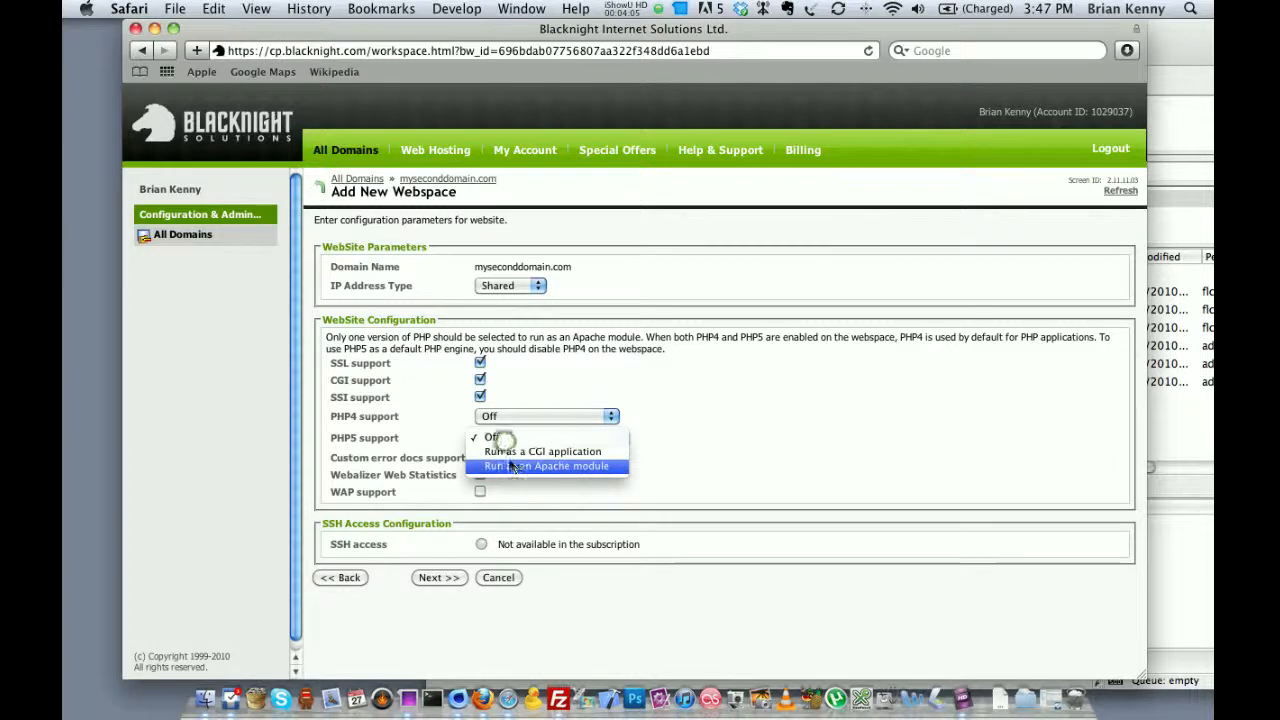
{"action": "left_click", "coordinate": [544, 452]}
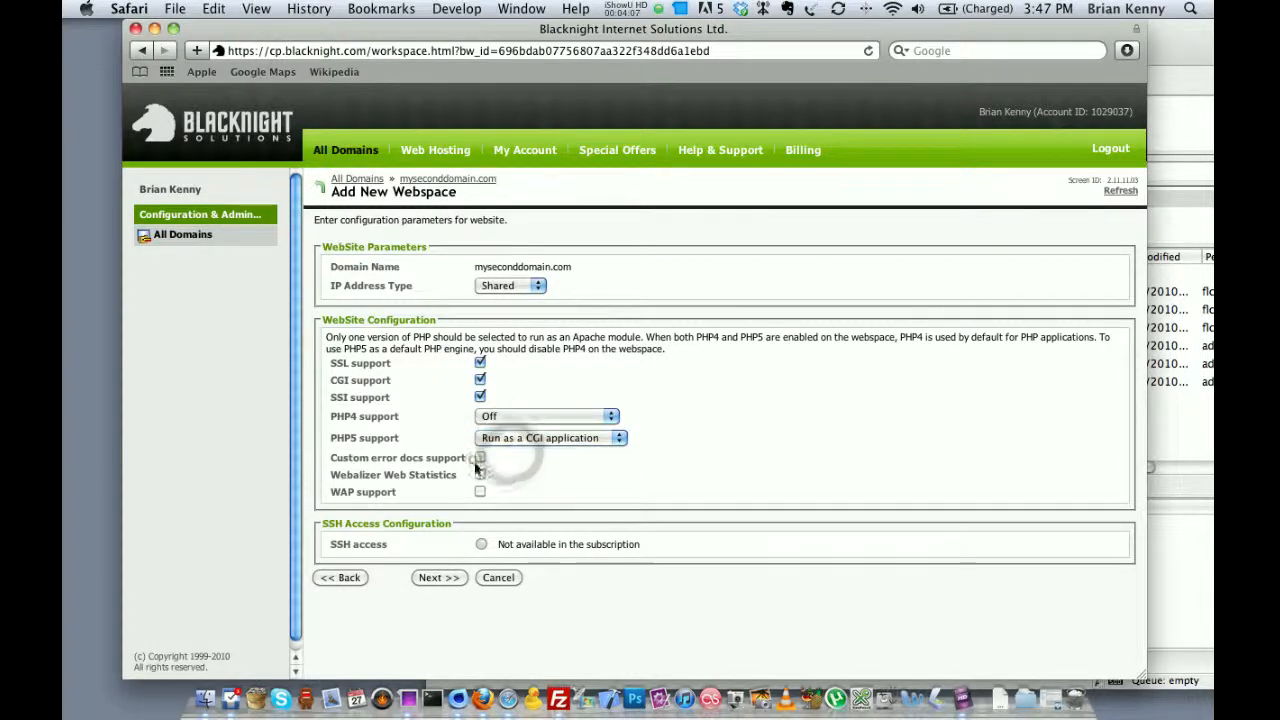
{"action": "left_click", "coordinate": [480, 474]}
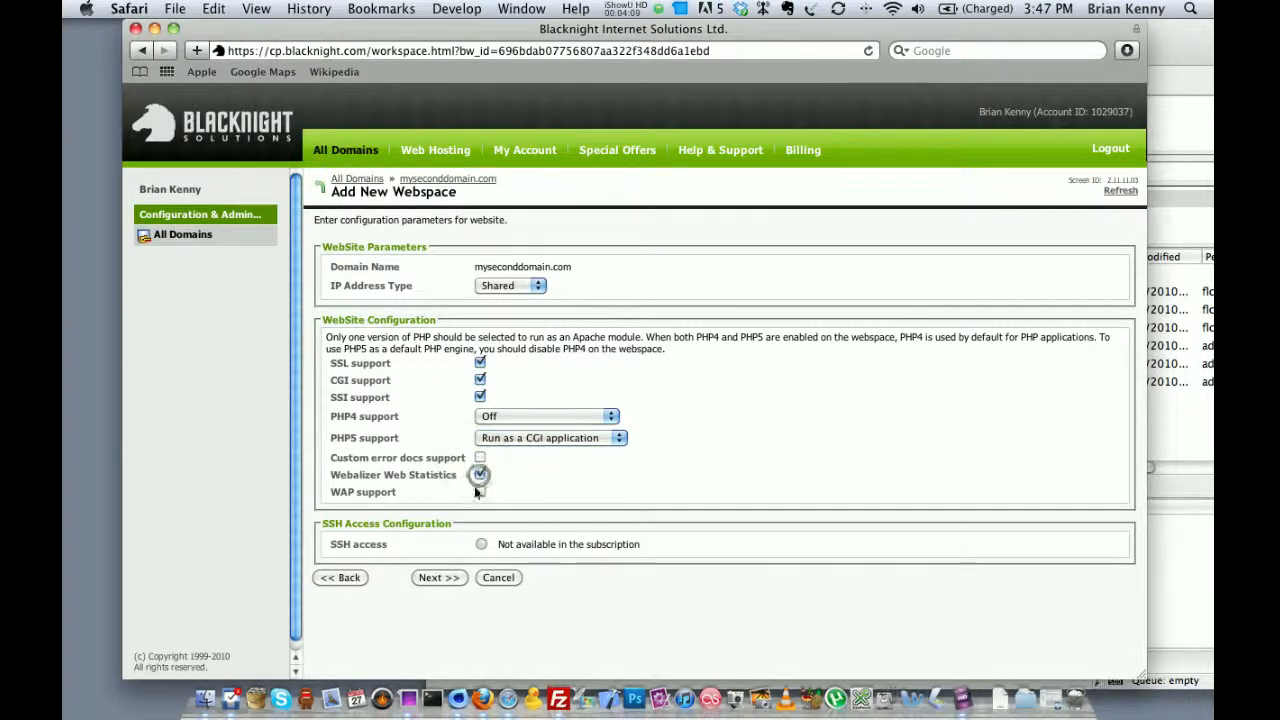
- Skip AWStats, review the hosting summary and finish creating the new hosting
{"action": "left_click", "coordinate": [440, 576]}
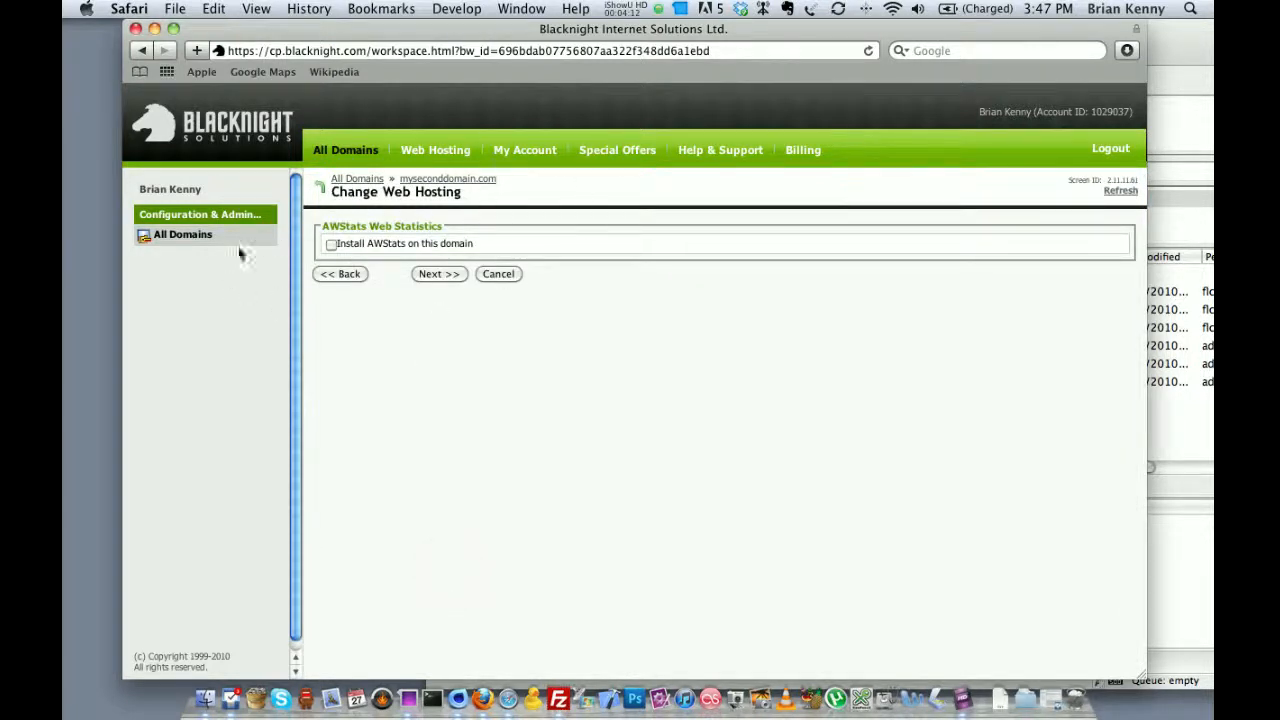
{"action": "left_click", "coordinate": [440, 274]}
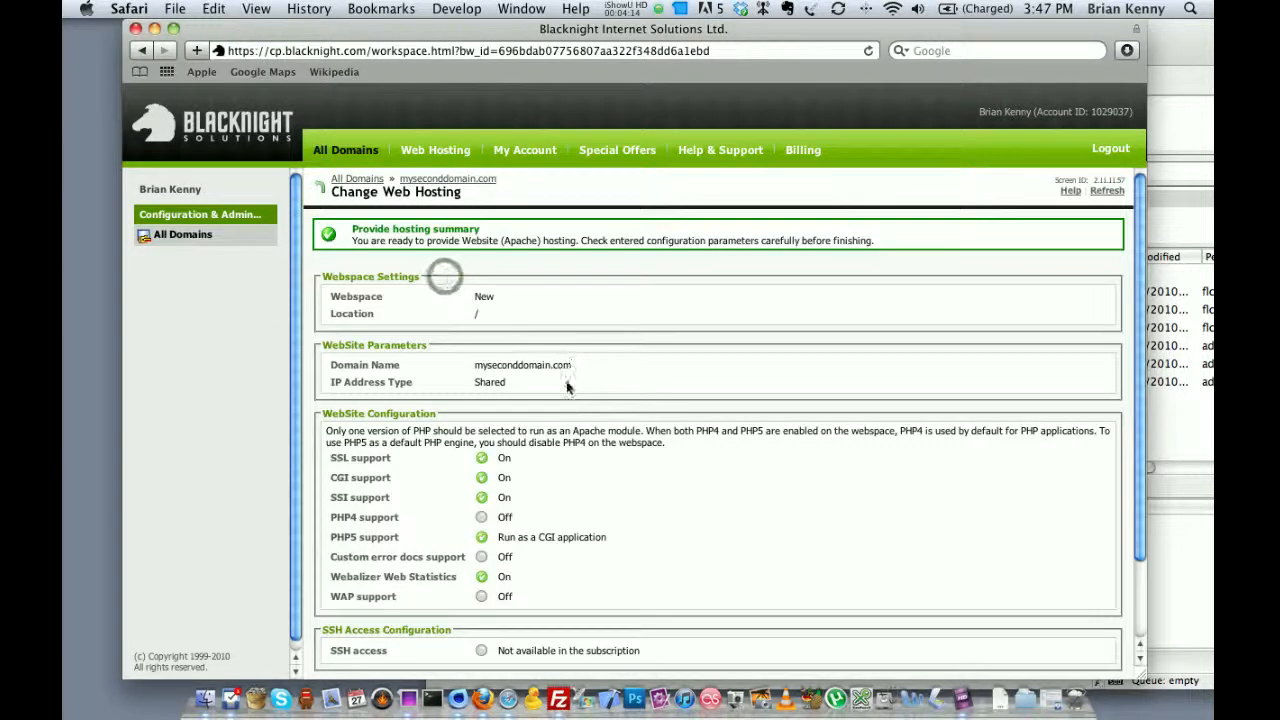
{"action": "scroll", "scroll_direction": "down", "scroll_amount": 3}
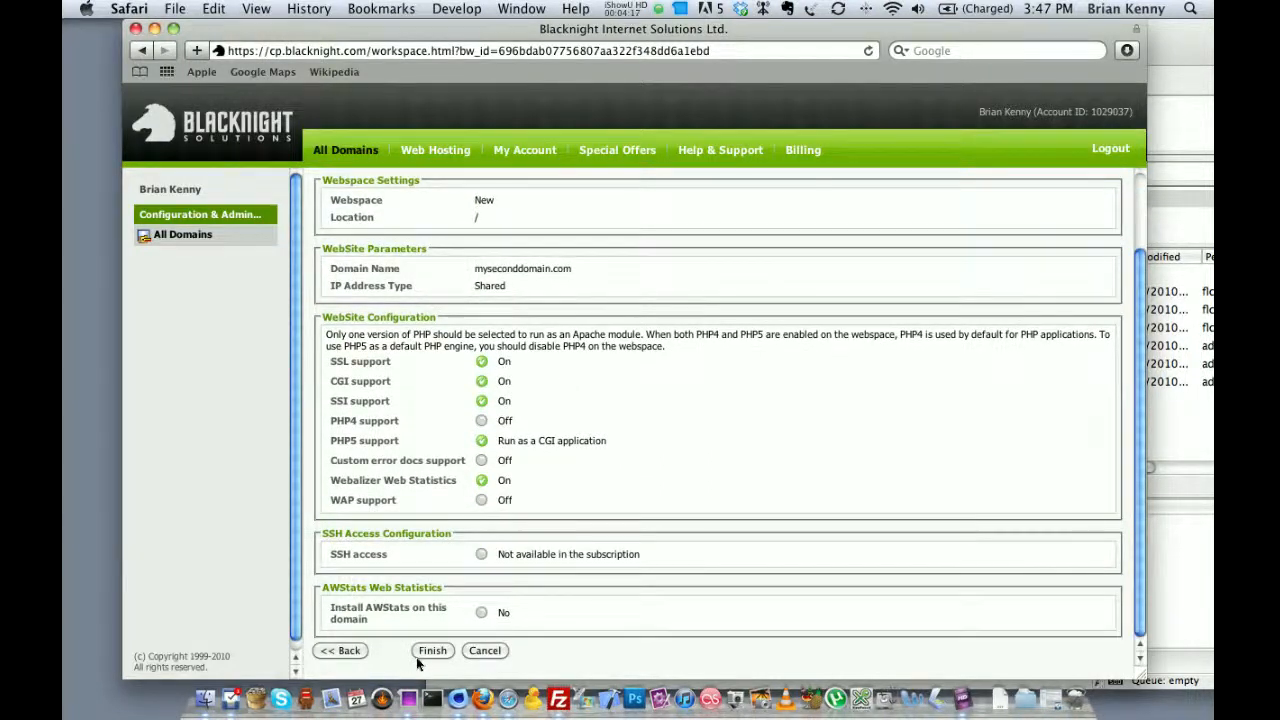
{"action": "left_click", "coordinate": [432, 650]}
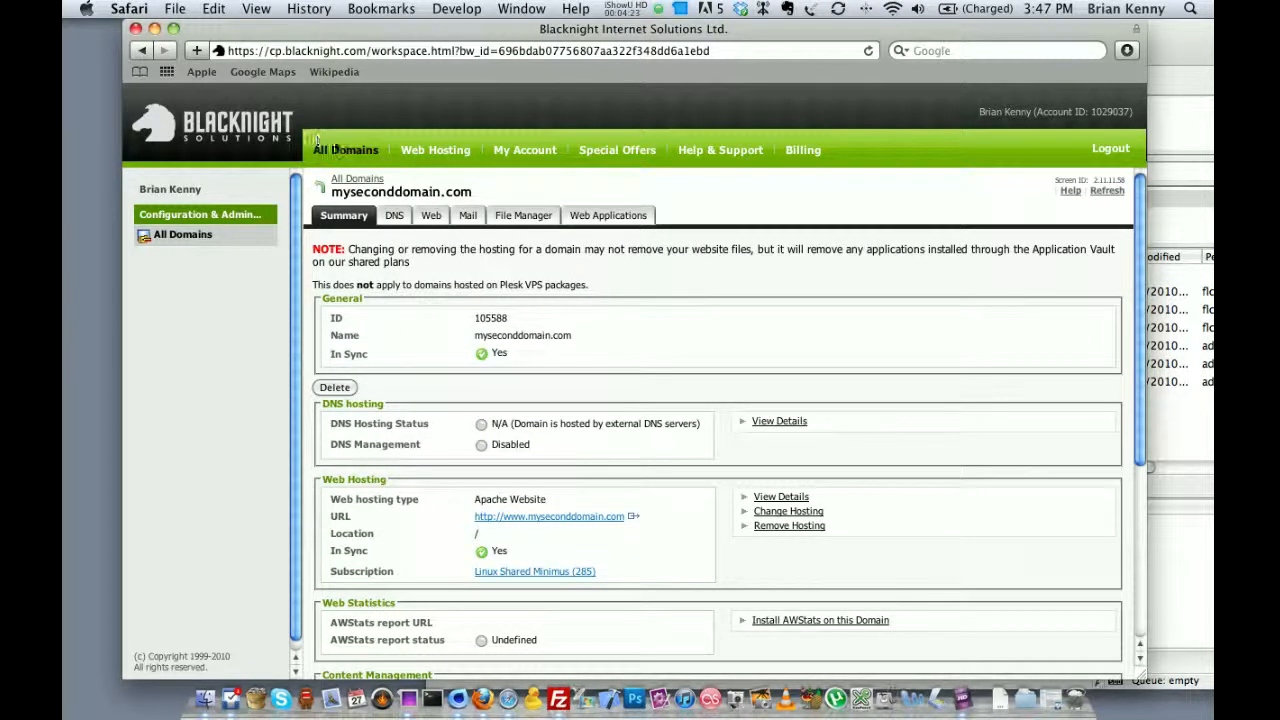
- Return to All Domains and highlight myseconddomain.com's new webspace number 132500
{"action": "left_click", "coordinate": [344, 148]}
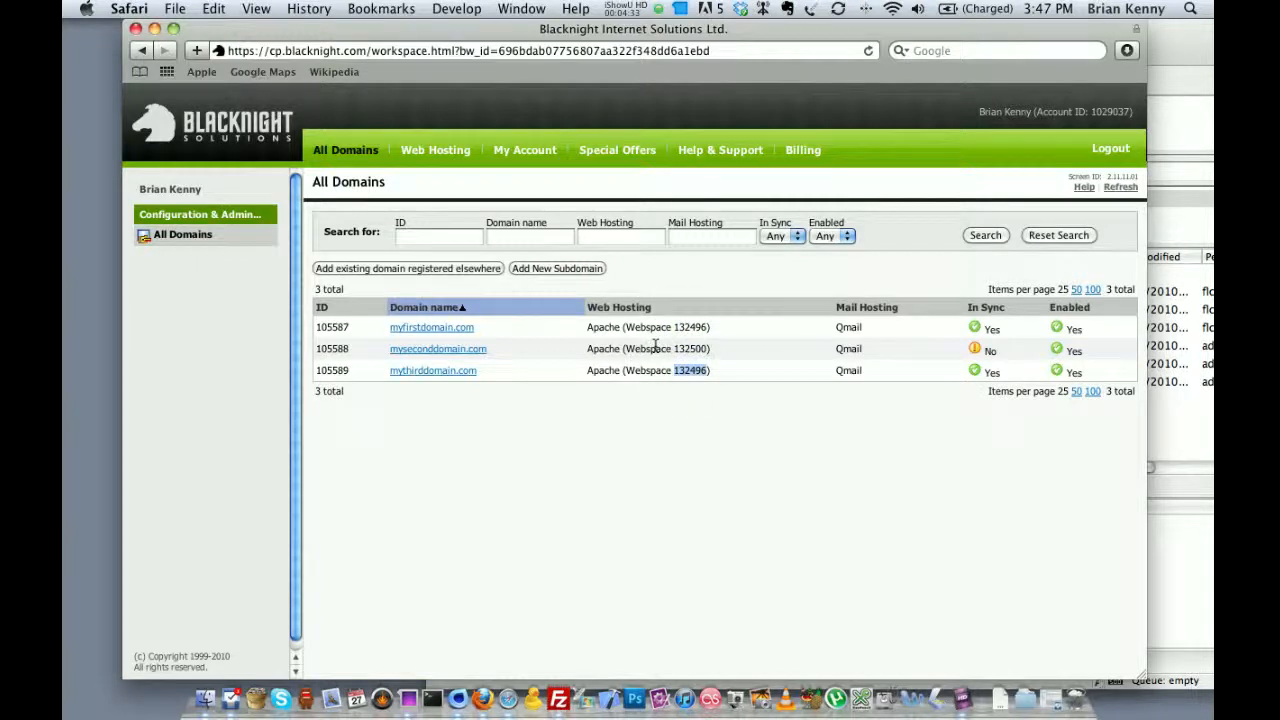
{"action": "mouse_move", "coordinate": [484, 356]}
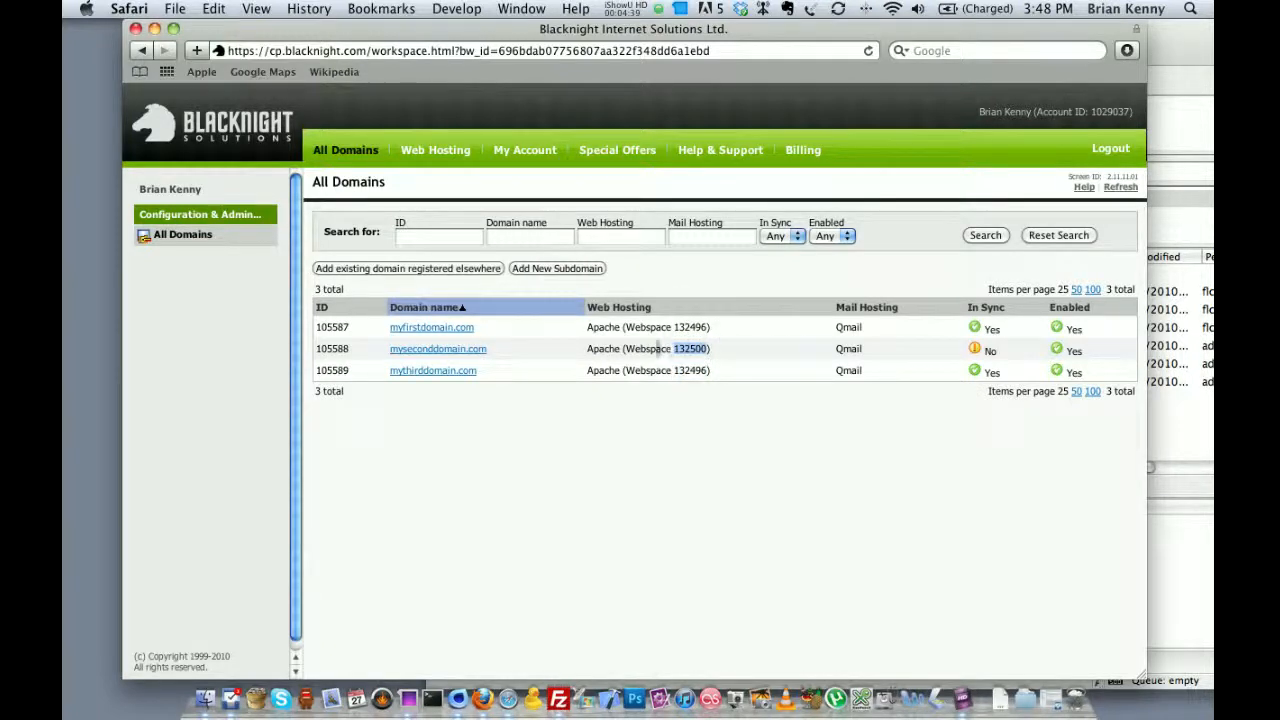
{"action": "left_click", "coordinate": [688, 348]}
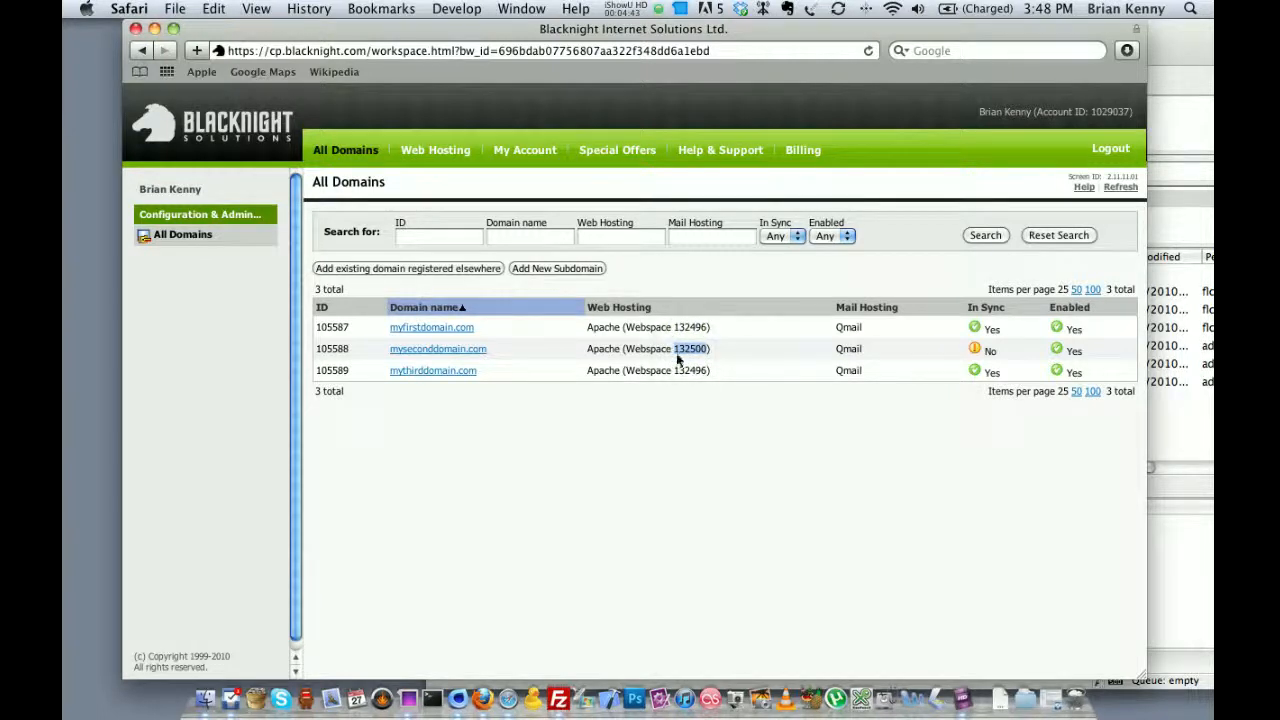
{"action": "mouse_move", "coordinate": [672, 356]}
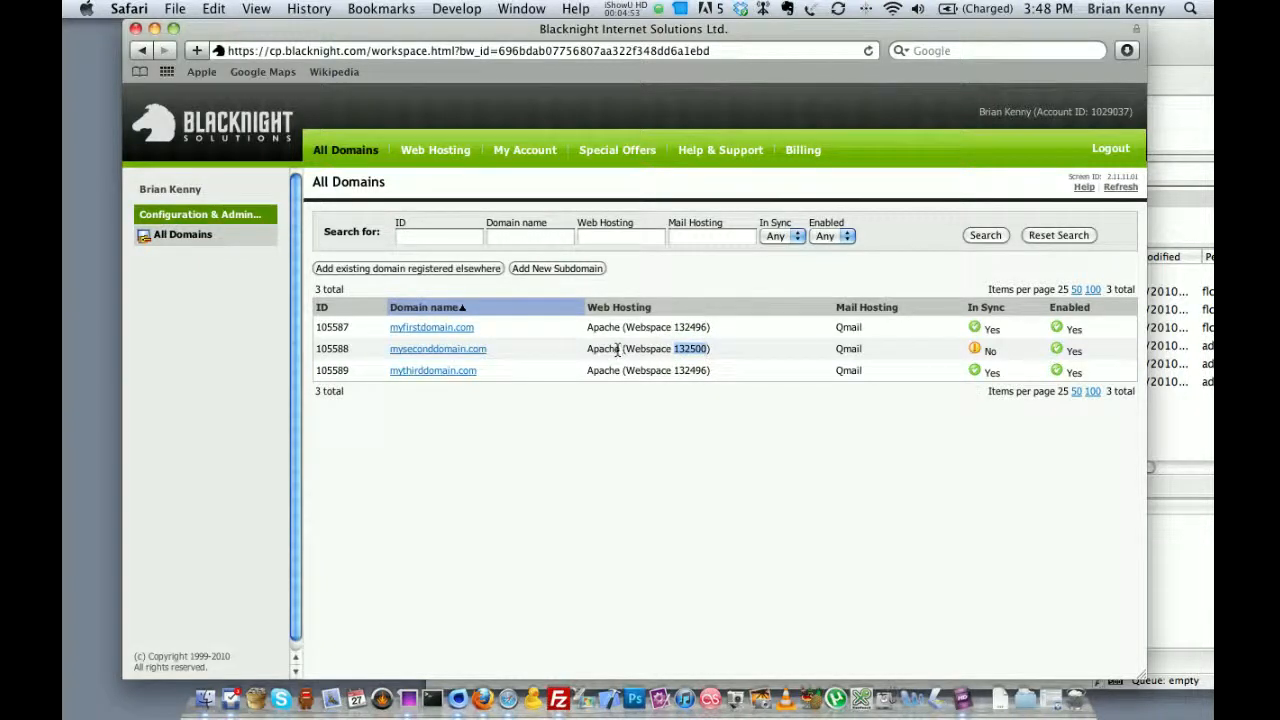
{"action": "mouse_move", "coordinate": [466, 358]}
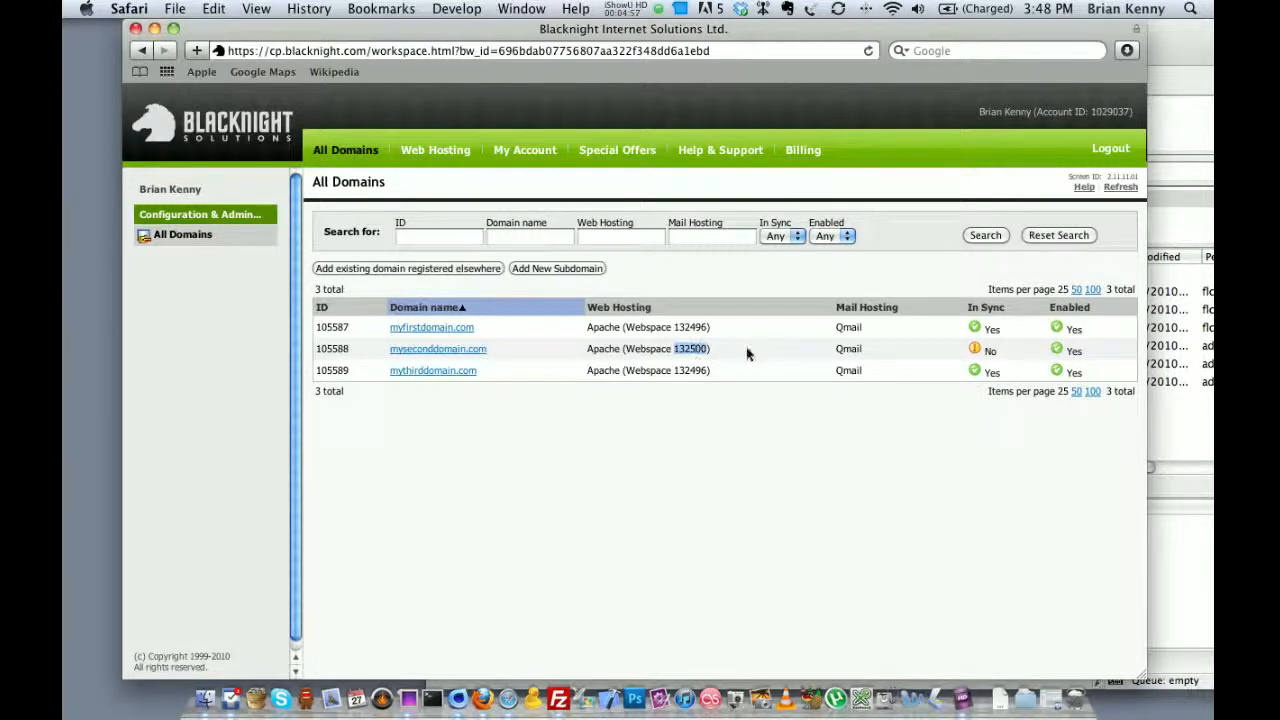
{"action": "mouse_move", "coordinate": [590, 350]}
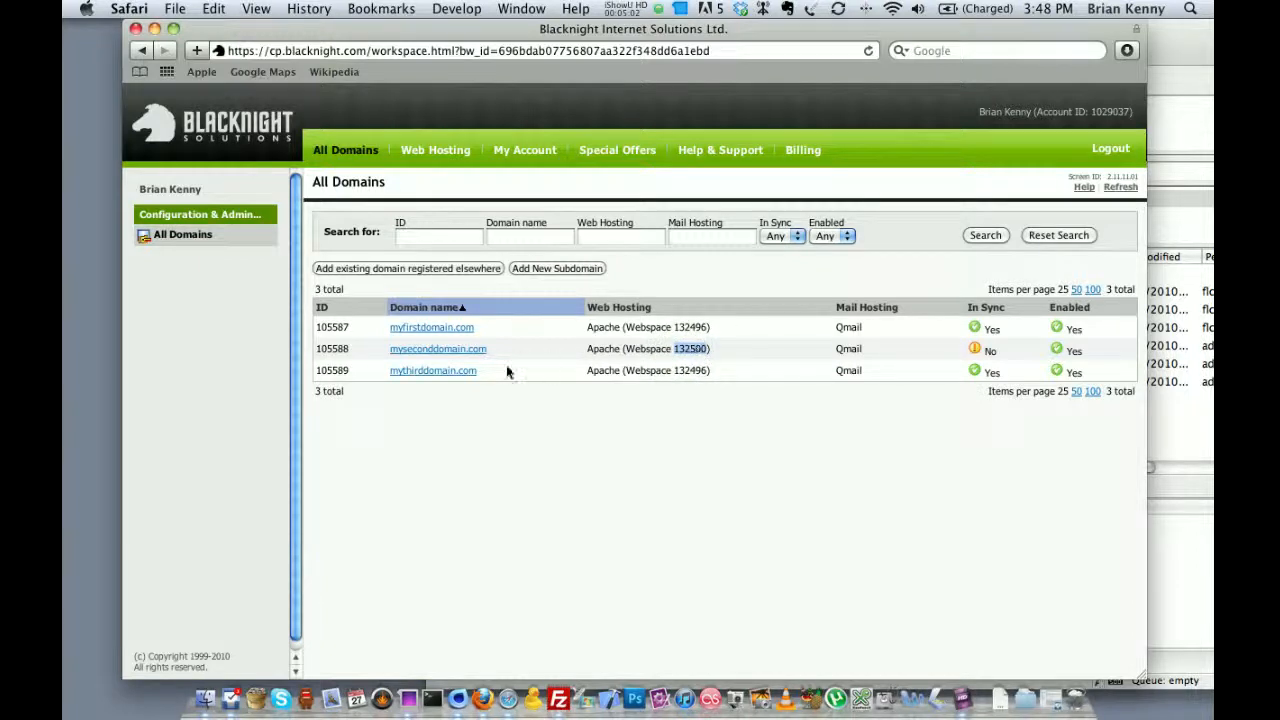
{"action": "mouse_move", "coordinate": [484, 352]}
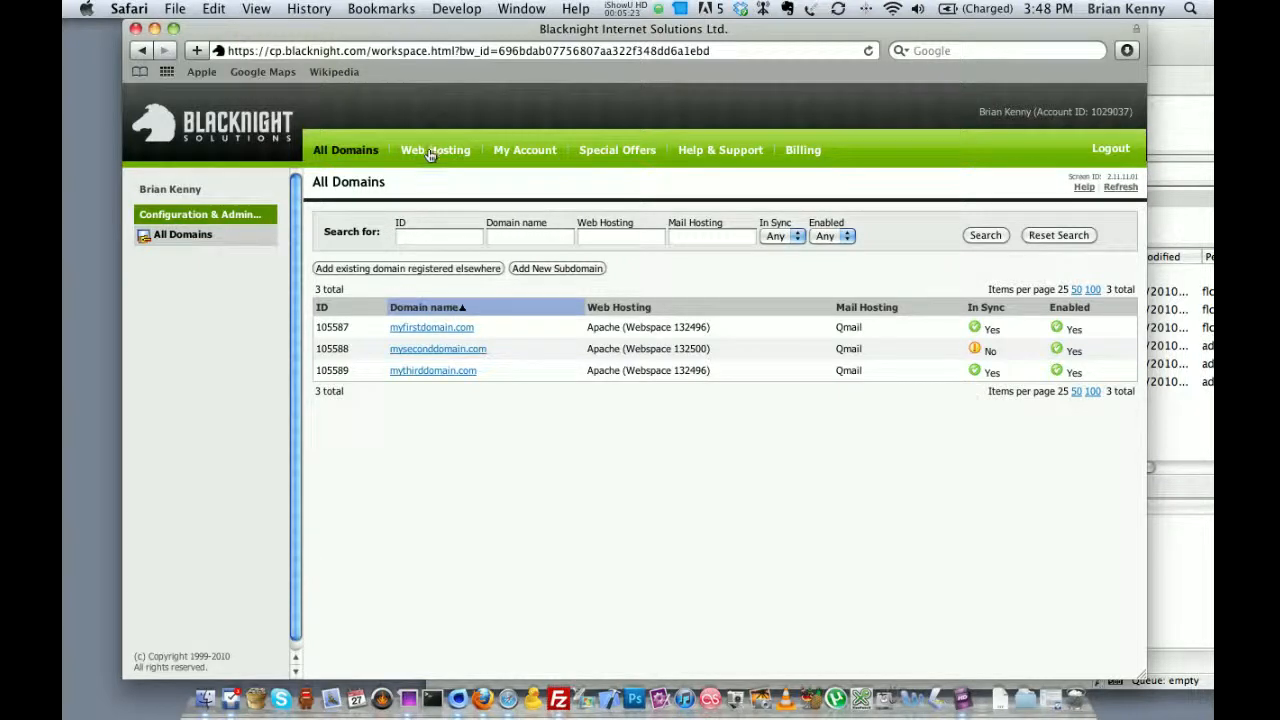
- Show the Domain Administration list with all three domains and myseconddomain.com on webspace 132500
{"action": "left_click", "coordinate": [436, 150]}
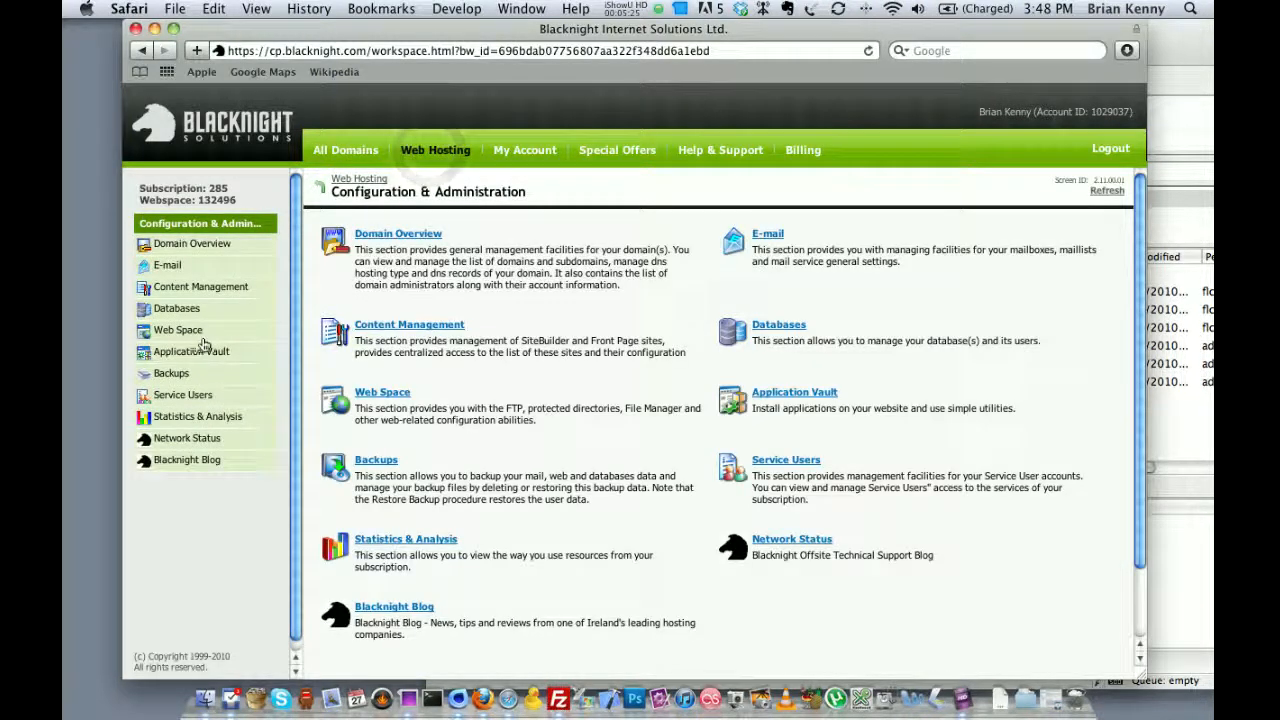
{"action": "mouse_move", "coordinate": [168, 252]}
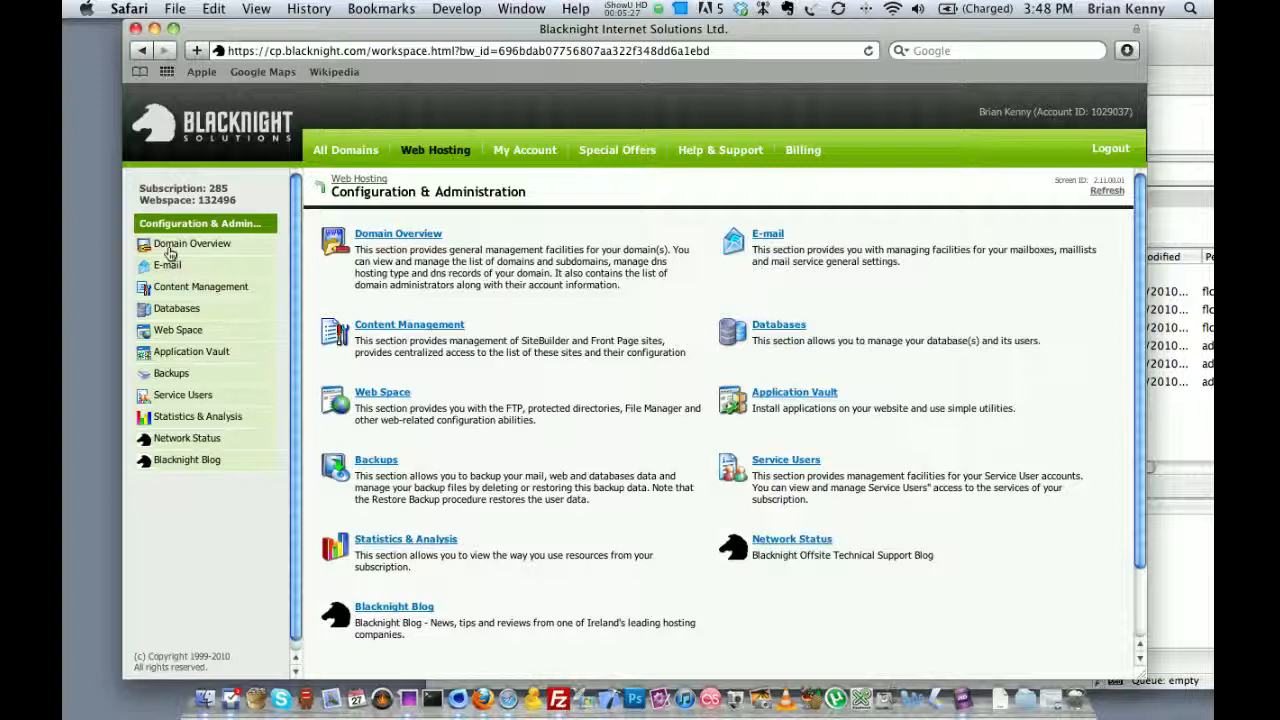
{"action": "left_click", "coordinate": [192, 244]}
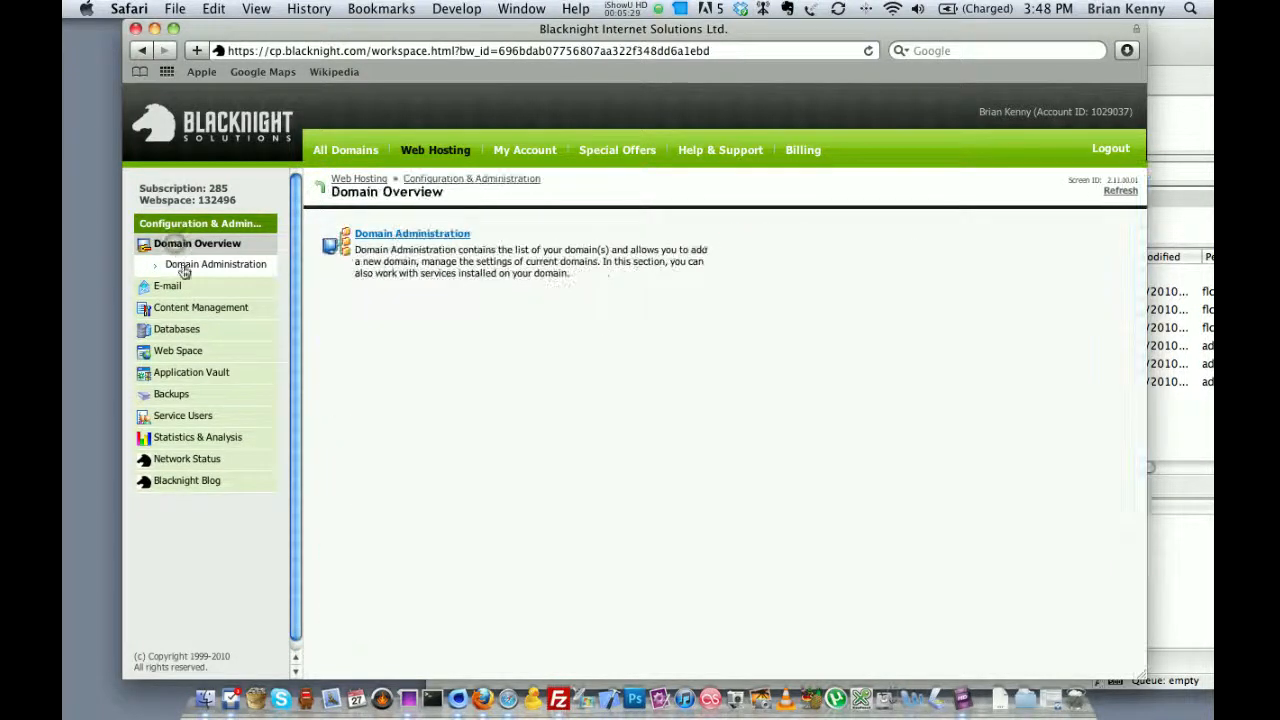
{"action": "left_click", "coordinate": [216, 264]}
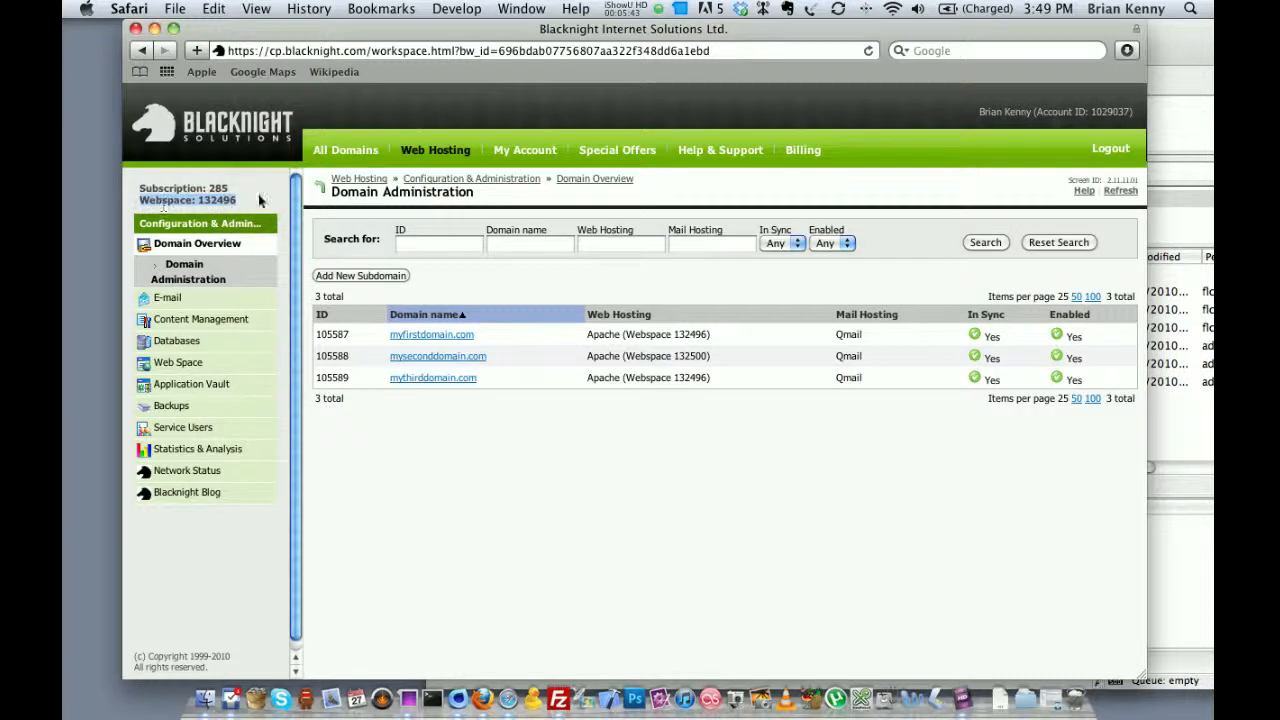
{"action": "mouse_move", "coordinate": [302, 316]}
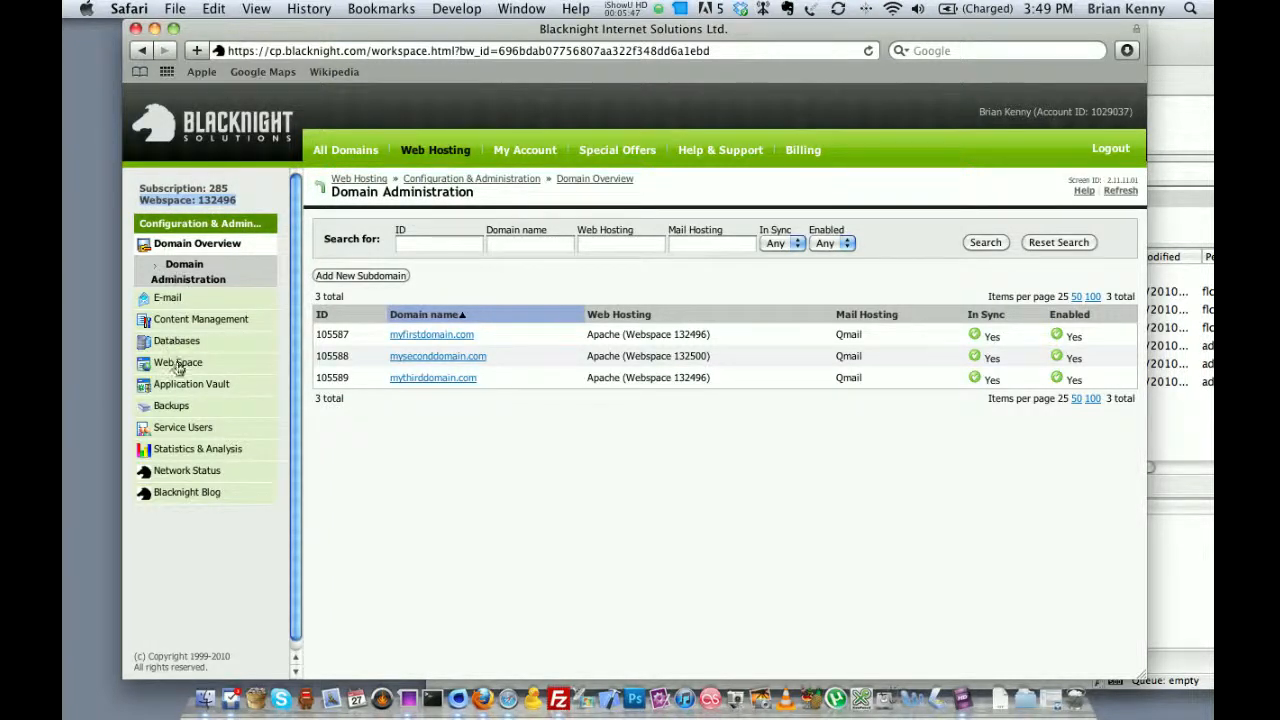
- List the account's webspaces: 132496 for the first and third domains, 132500 for myseconddomain.com
{"action": "left_click", "coordinate": [176, 364]}
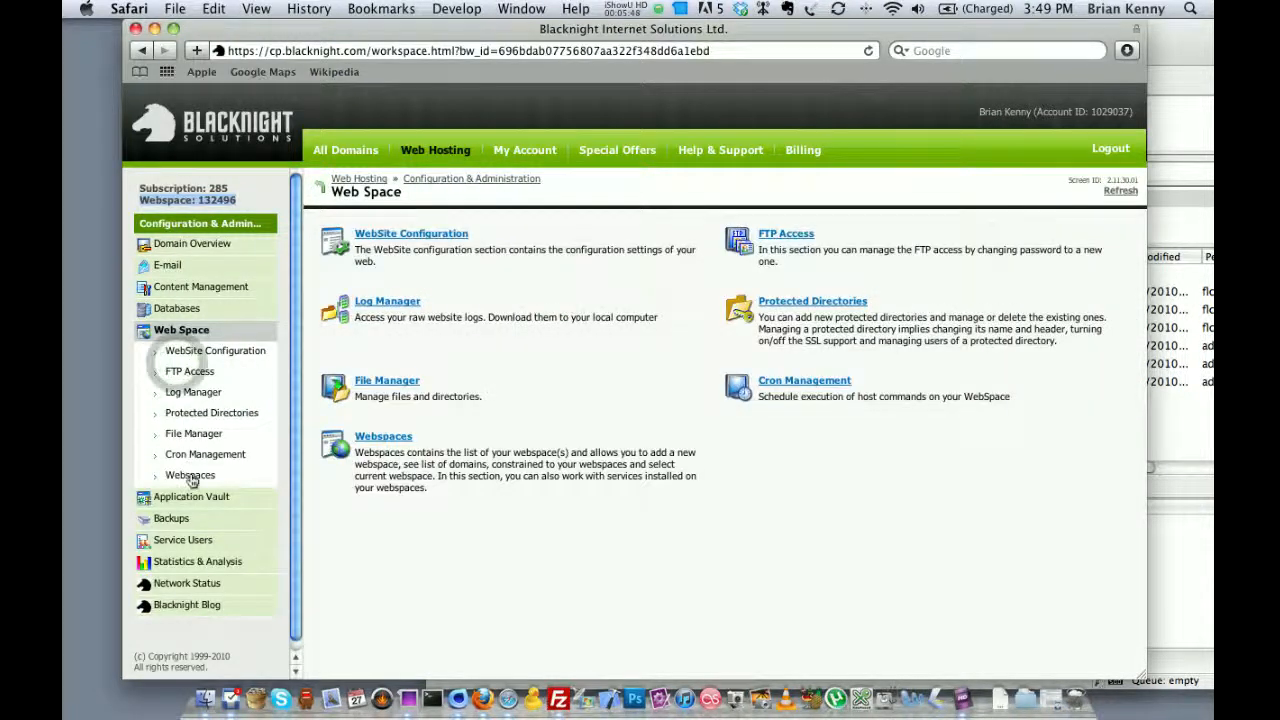
{"action": "left_click", "coordinate": [188, 476]}
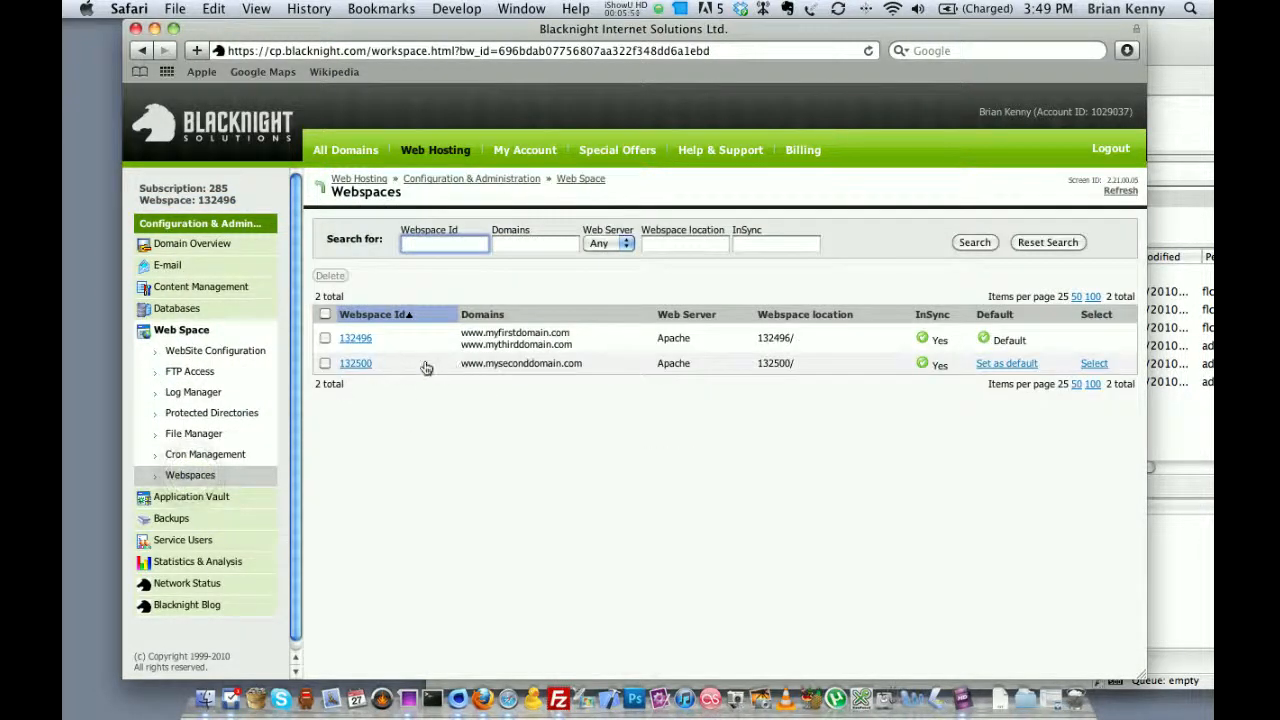
{"action": "mouse_move", "coordinate": [546, 370]}
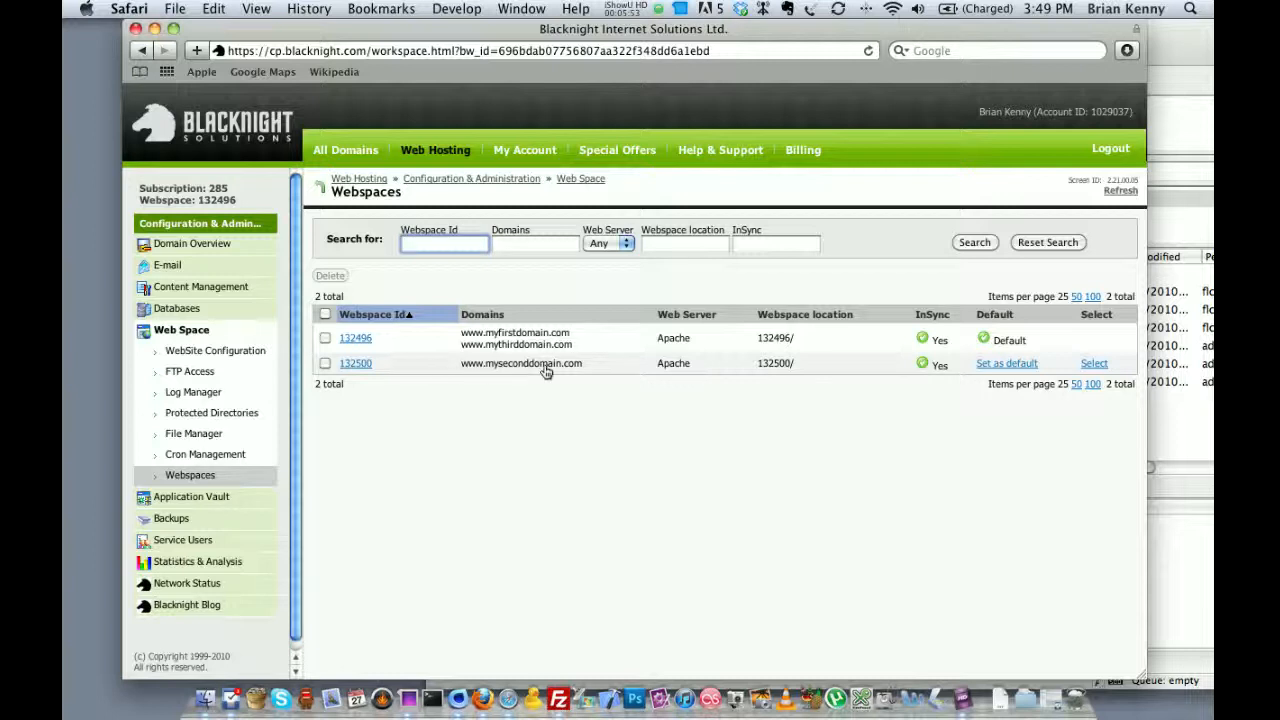
{"action": "mouse_move", "coordinate": [756, 372]}
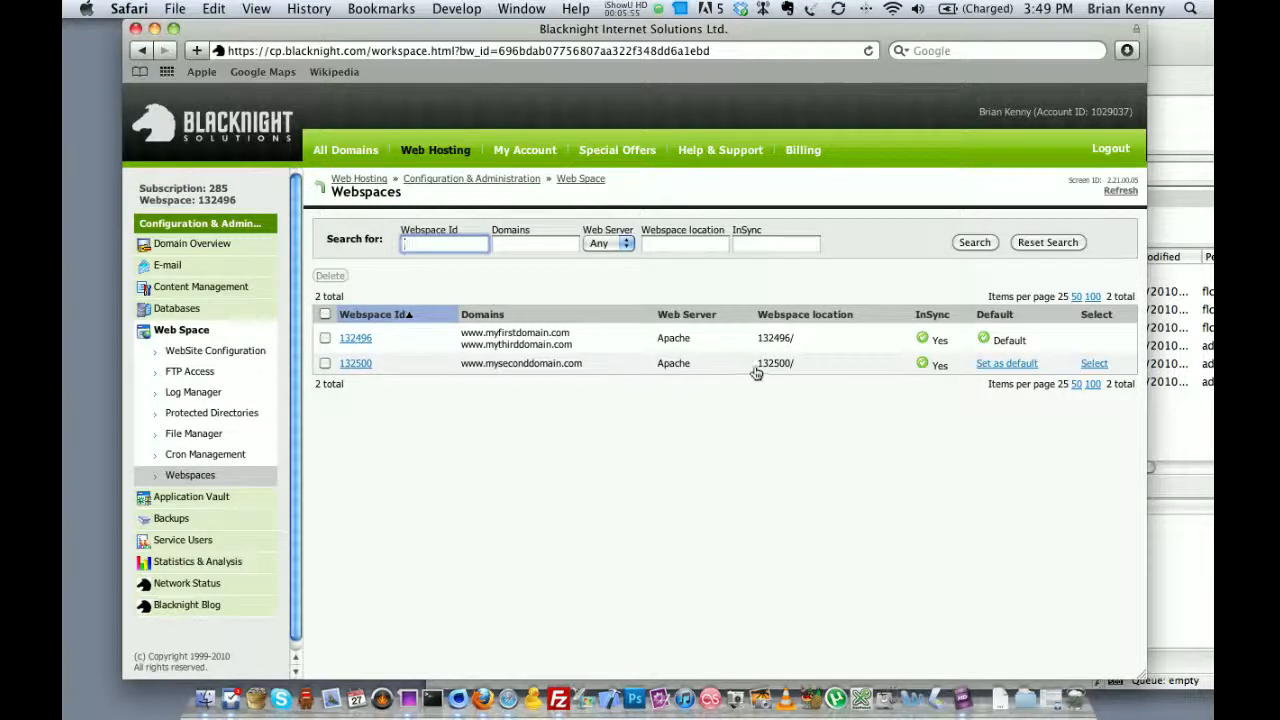
{"action": "mouse_move", "coordinate": [976, 374]}
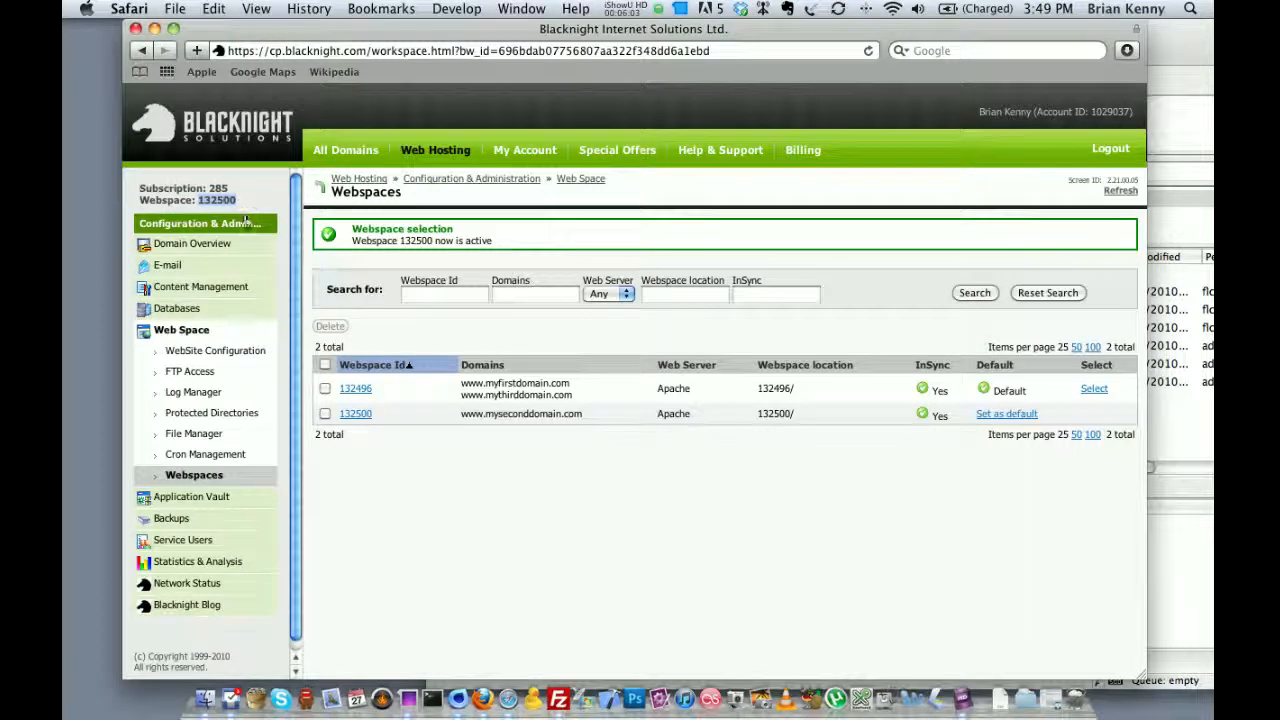
{"action": "mouse_move", "coordinate": [188, 370]}
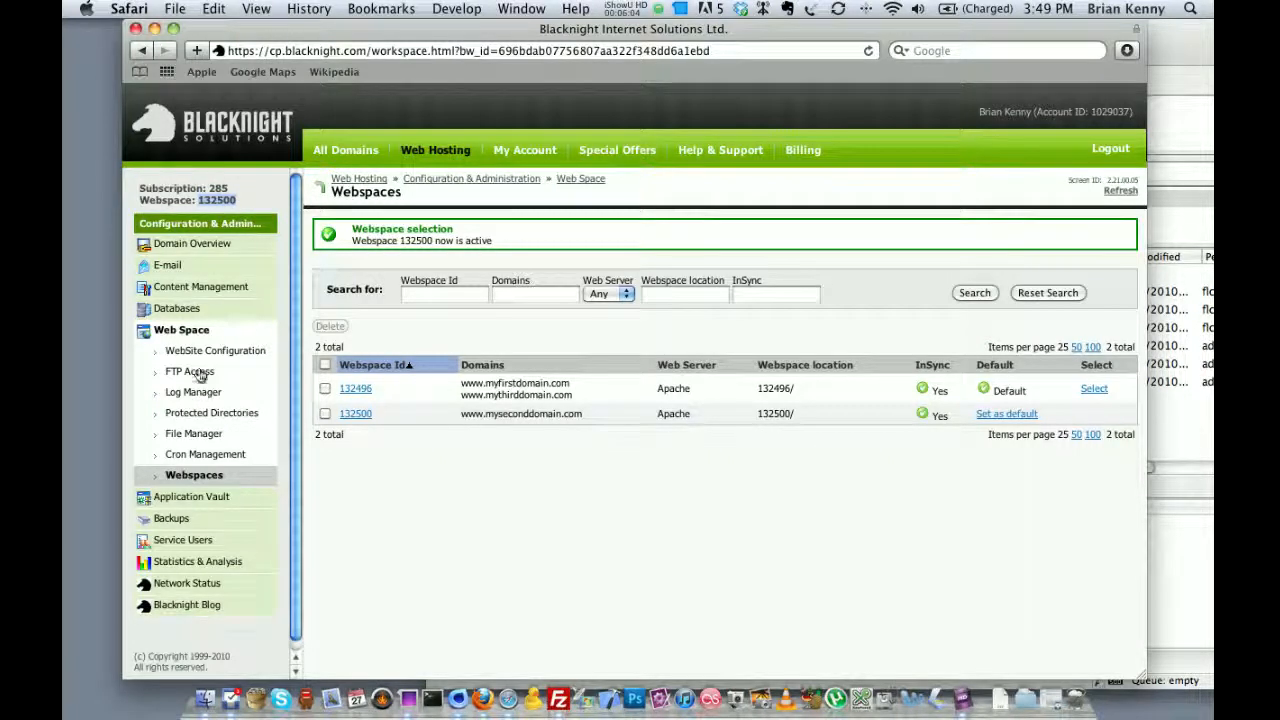
- Create FTP login seconddomain with a generated password on webspace 132500 and view its connection details
{"action": "left_click", "coordinate": [190, 370]}
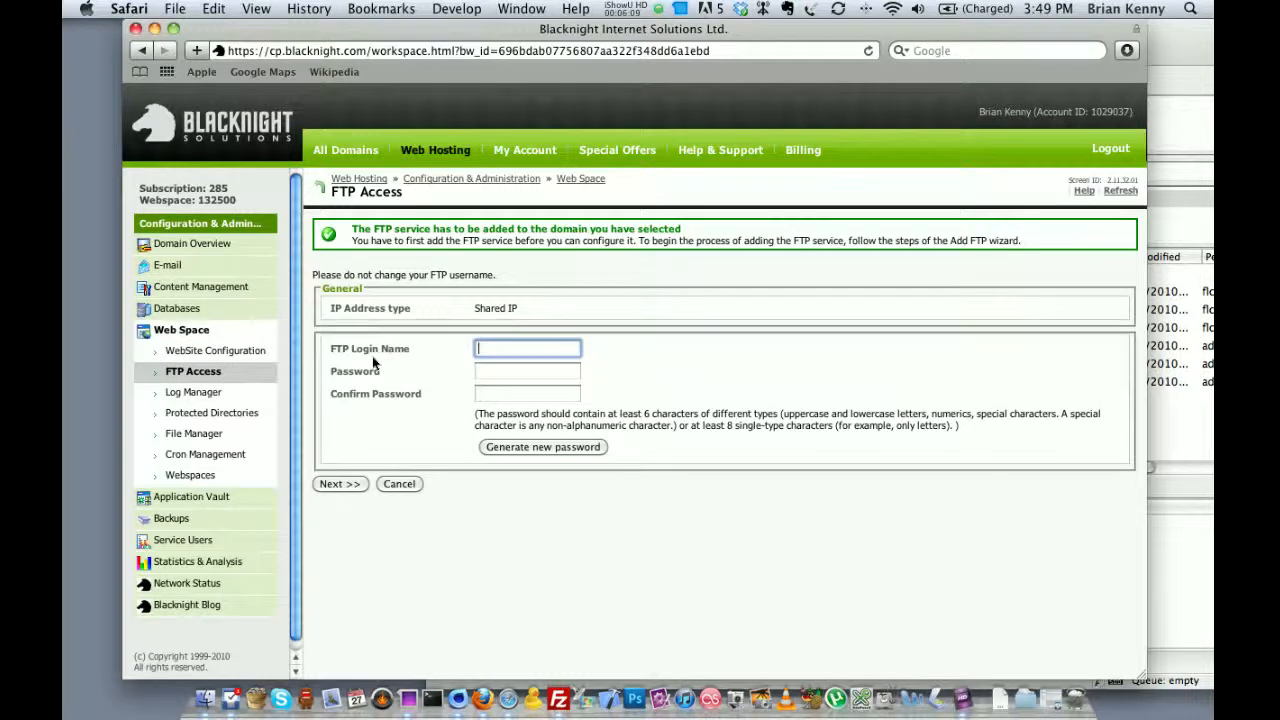
{"action": "mouse_move", "coordinate": [590, 364]}
{"action": "type", "text": "seconddoma"}
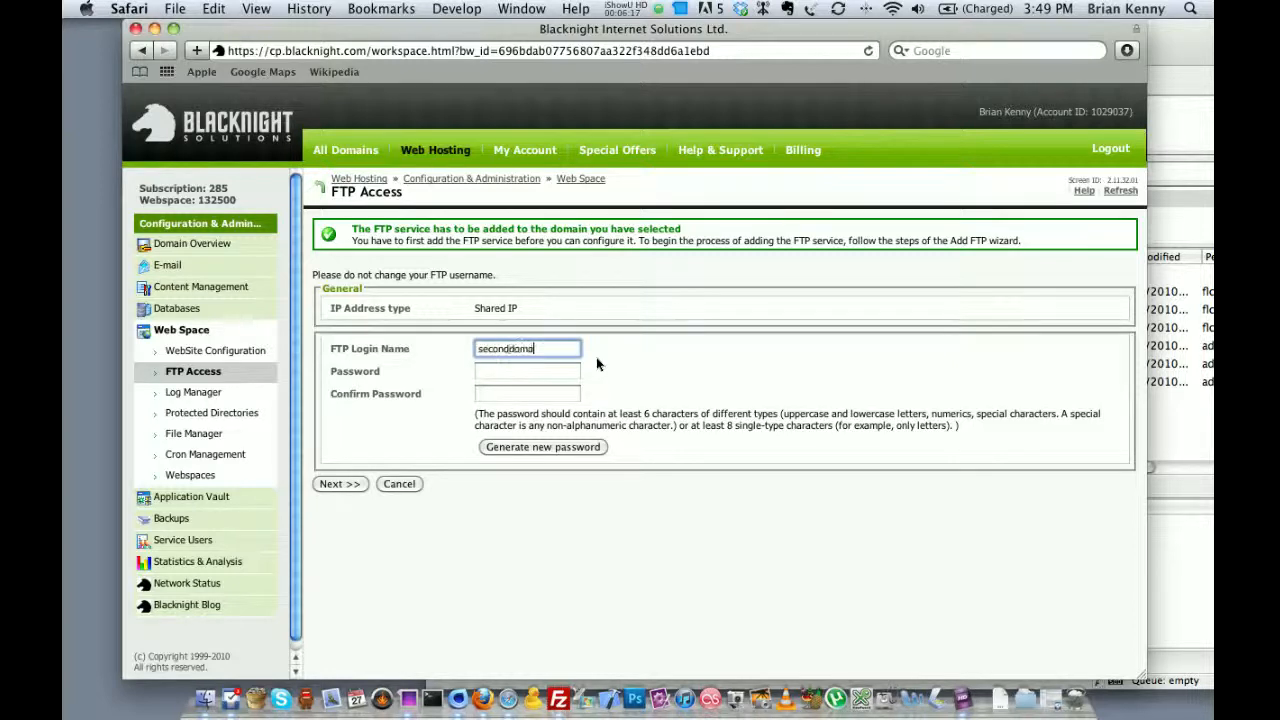
{"action": "left_click", "coordinate": [542, 448]}
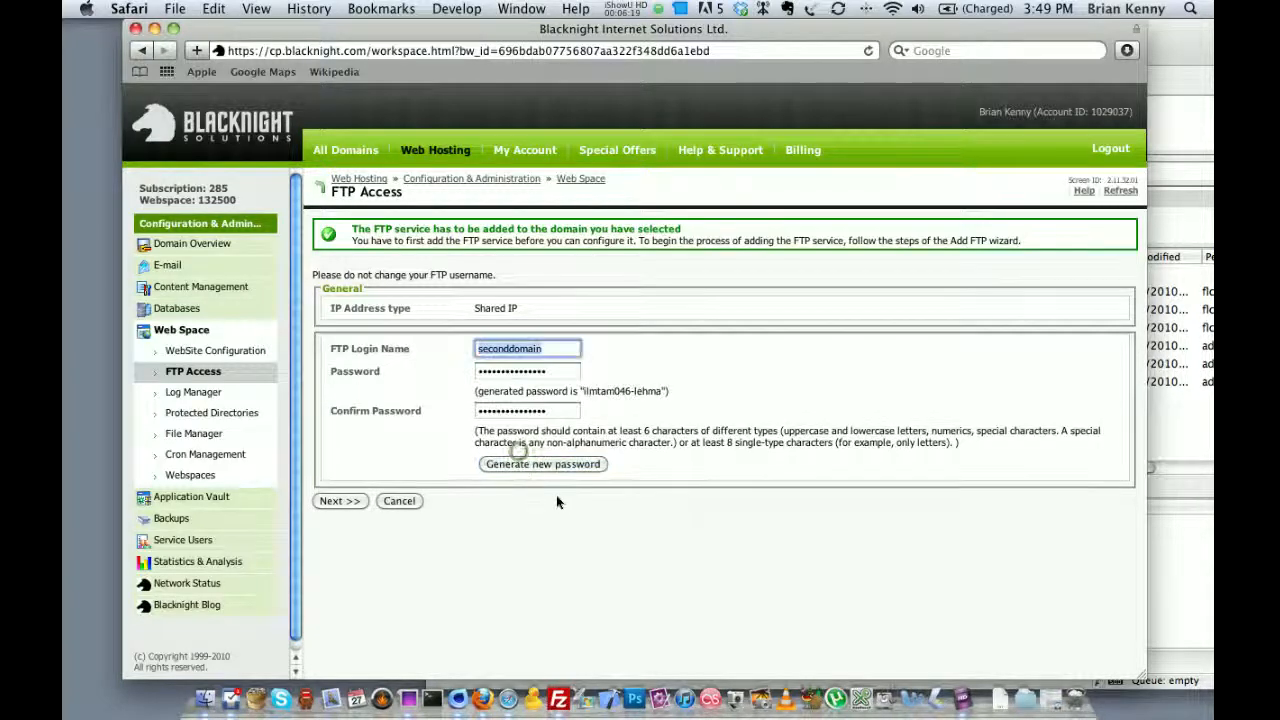
{"action": "left_click", "coordinate": [340, 500]}
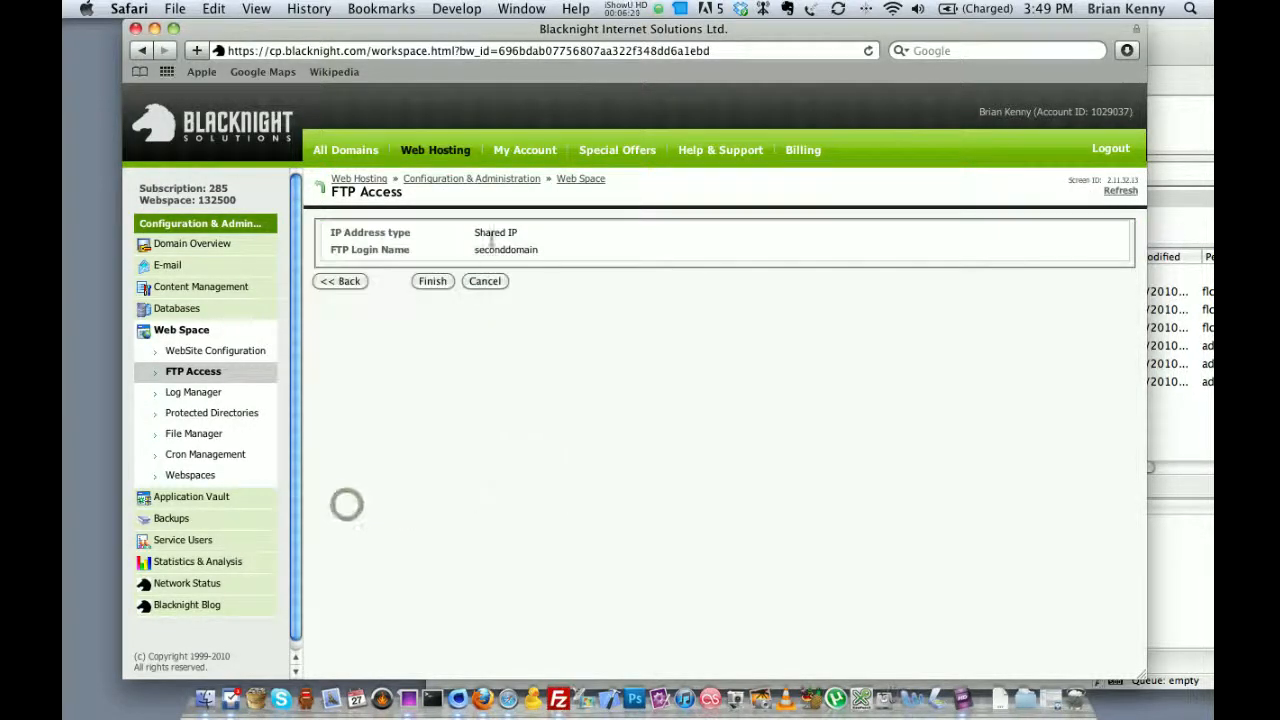
{"action": "left_click", "coordinate": [432, 280]}
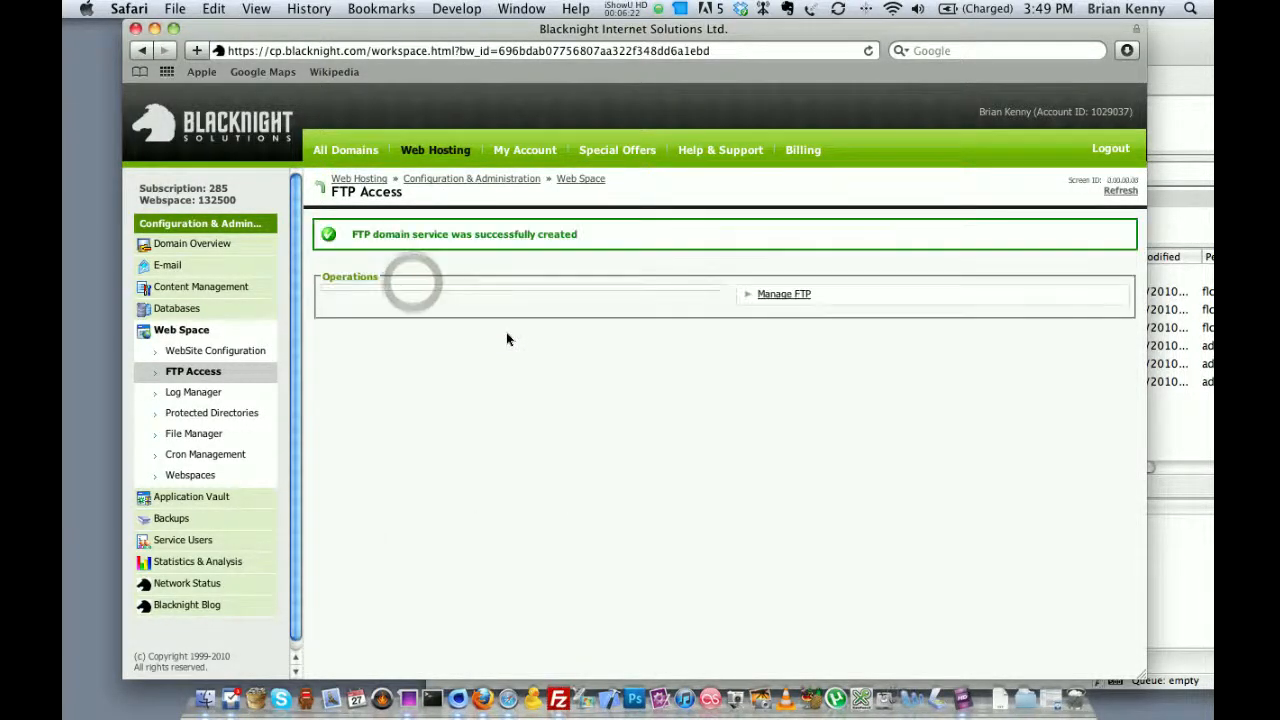
{"action": "left_click", "coordinate": [784, 292]}
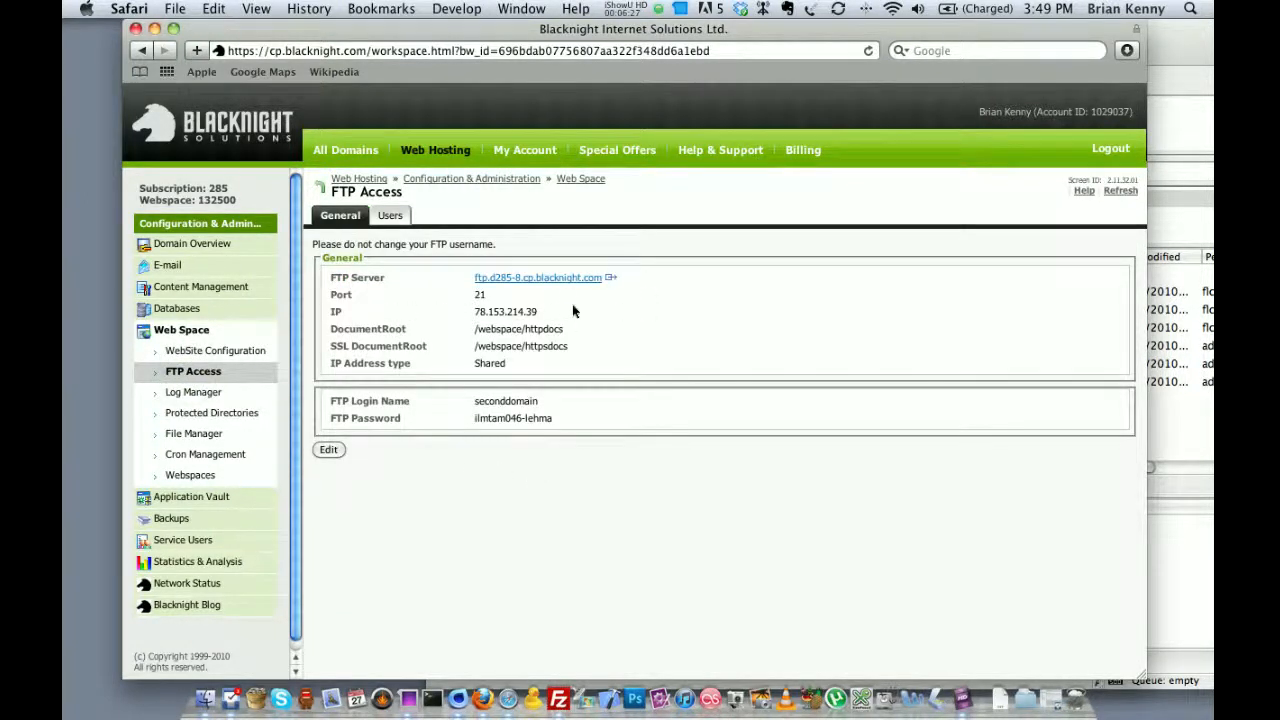
- Copy IP 78.153.214.39, login seconddomain and its password into FileZilla's Host, Username and Password fields
{"action": "double_click", "coordinate": [504, 312]}
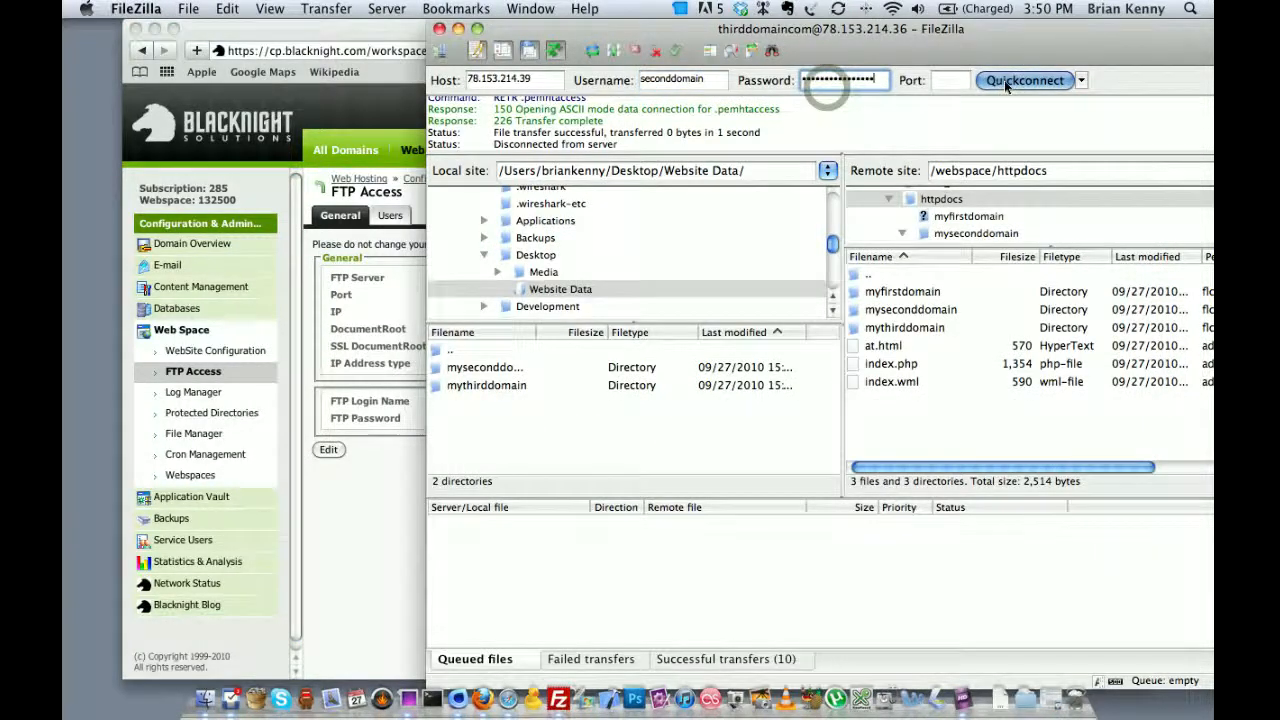
- Reconnect as seconddomain to 78.153.214.39, dropping the old connection, and browse to /webspace/httpdocs
{"action": "left_click", "coordinate": [1026, 80]}
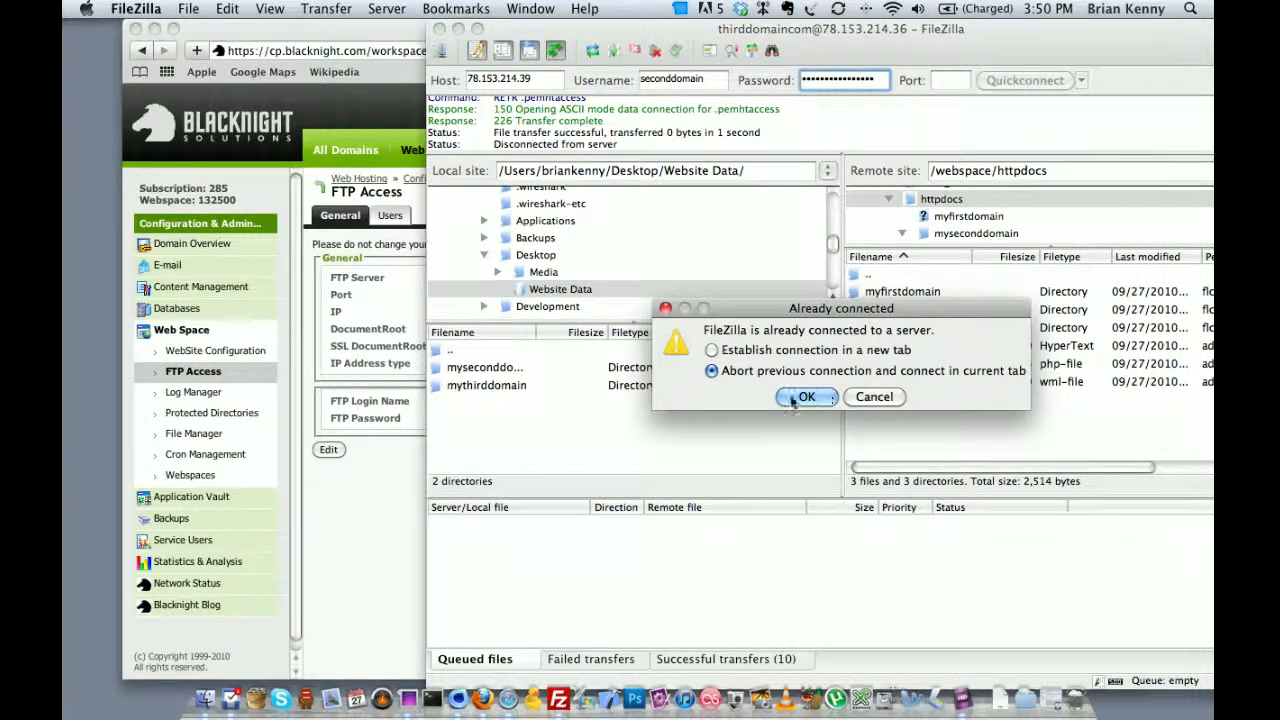
{"action": "left_click", "coordinate": [808, 396]}
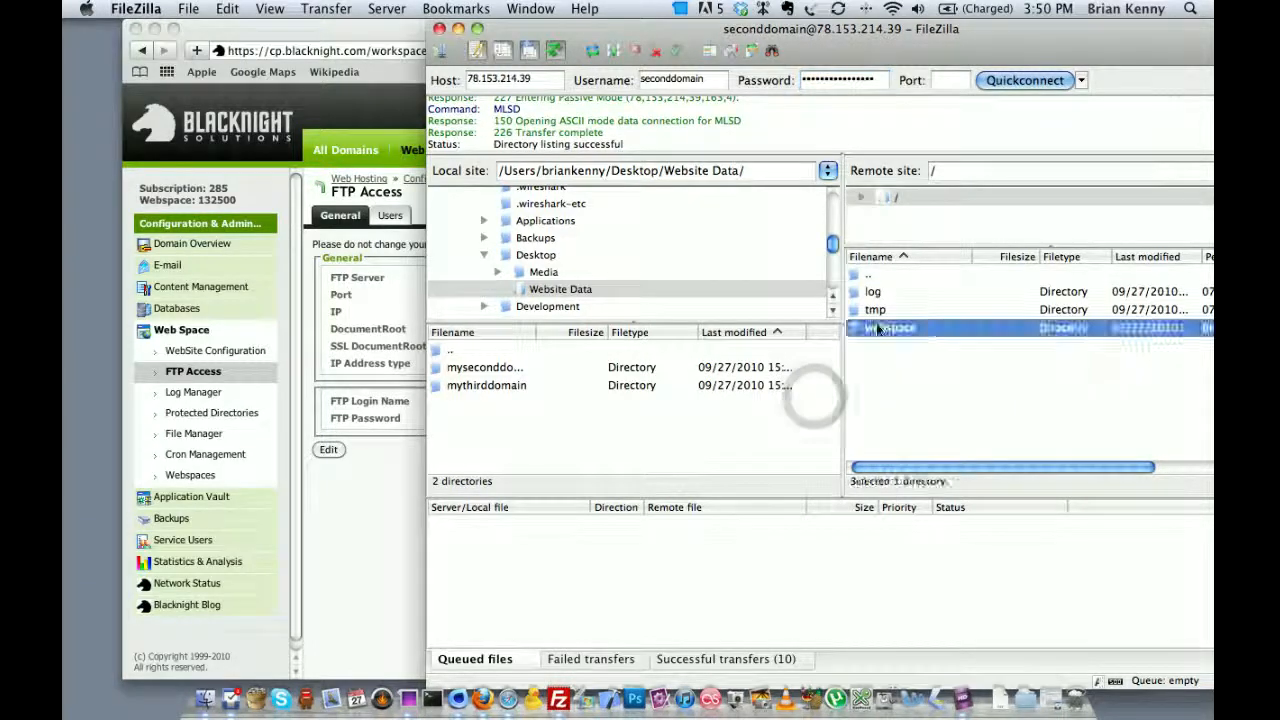
{"action": "double_click", "coordinate": [890, 328]}
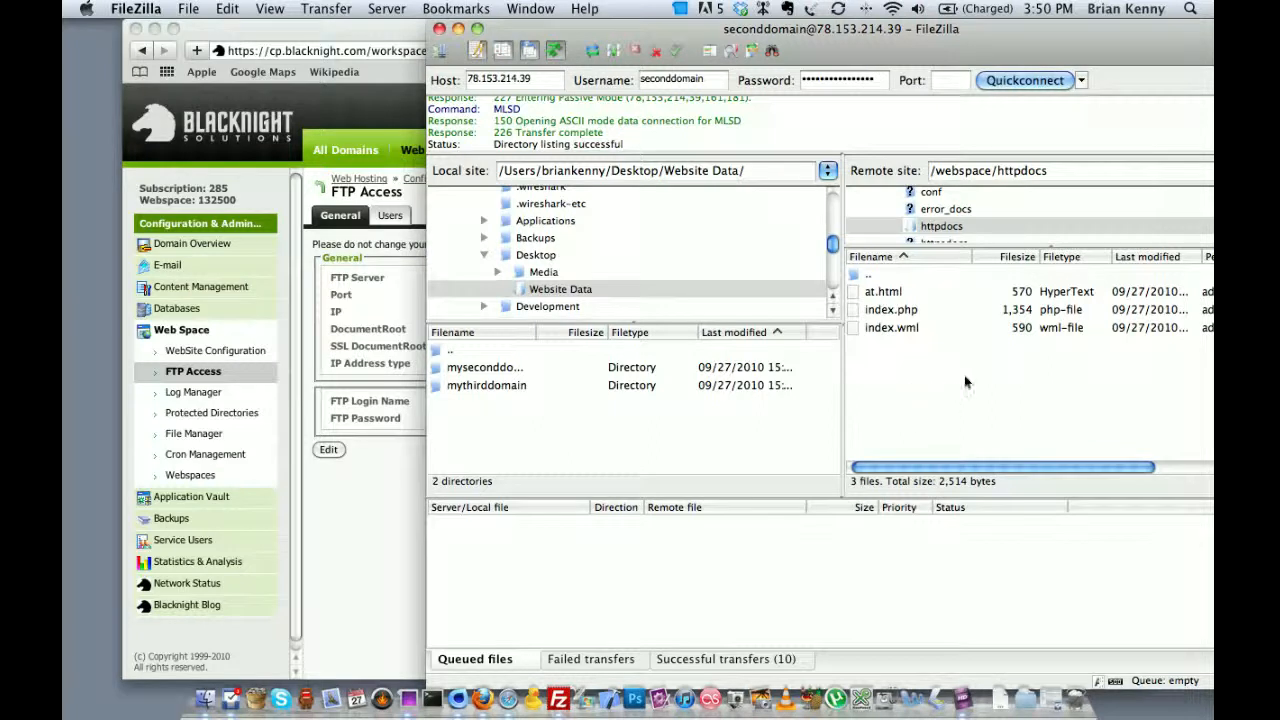
{"action": "mouse_move", "coordinate": [718, 390]}
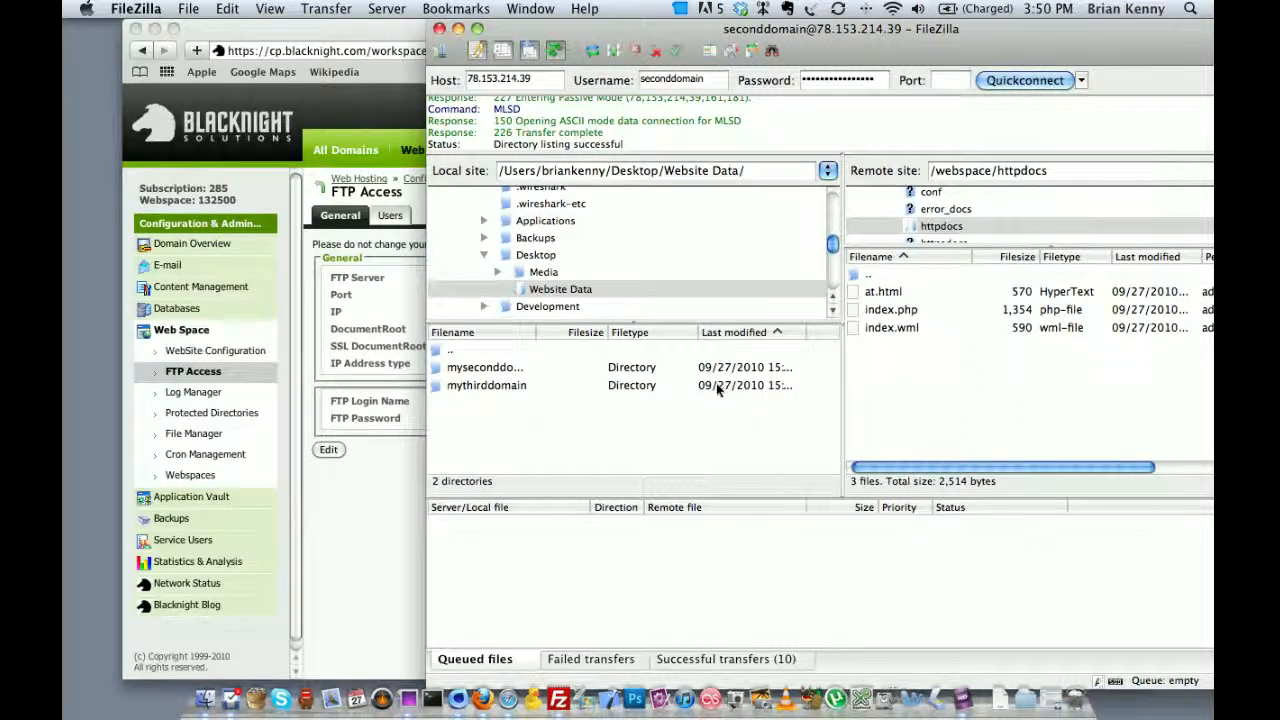
- Upload the local myseconddomain files into httpdocs, always overwriting, adding myseconddomain.html and readme.txt
{"action": "double_click", "coordinate": [484, 368]}
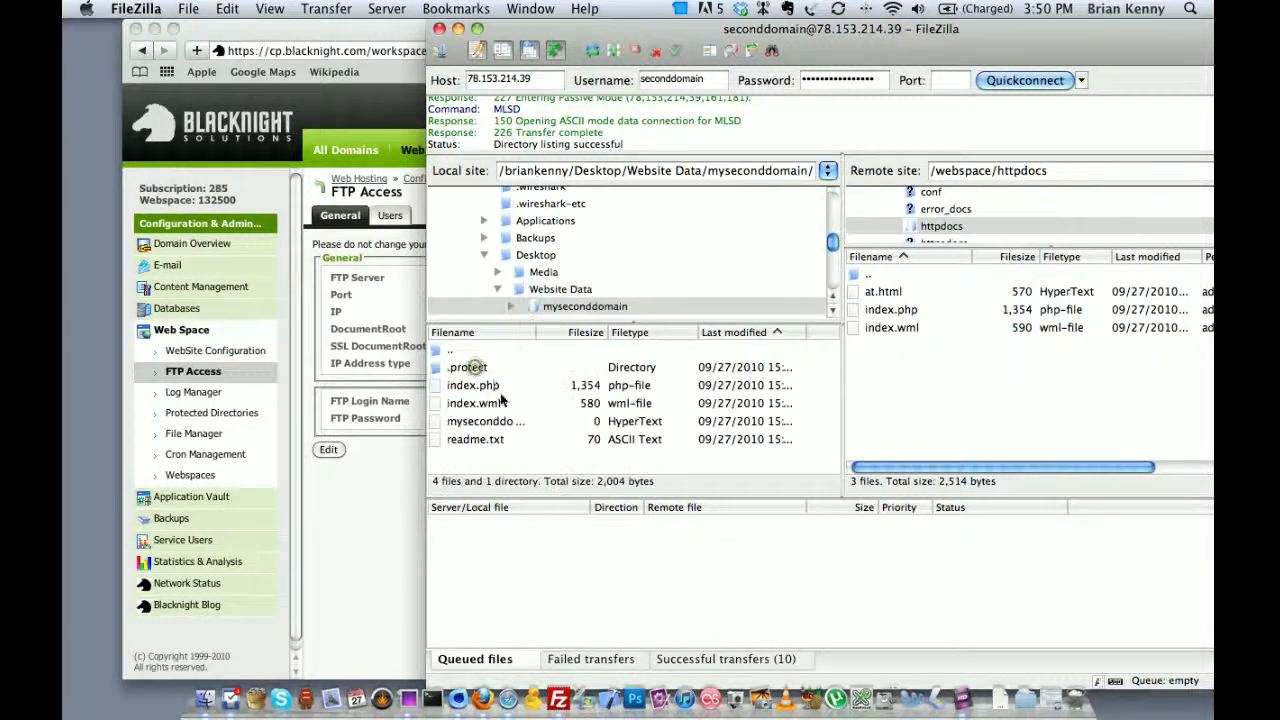
{"action": "left_click", "coordinate": [472, 384]}
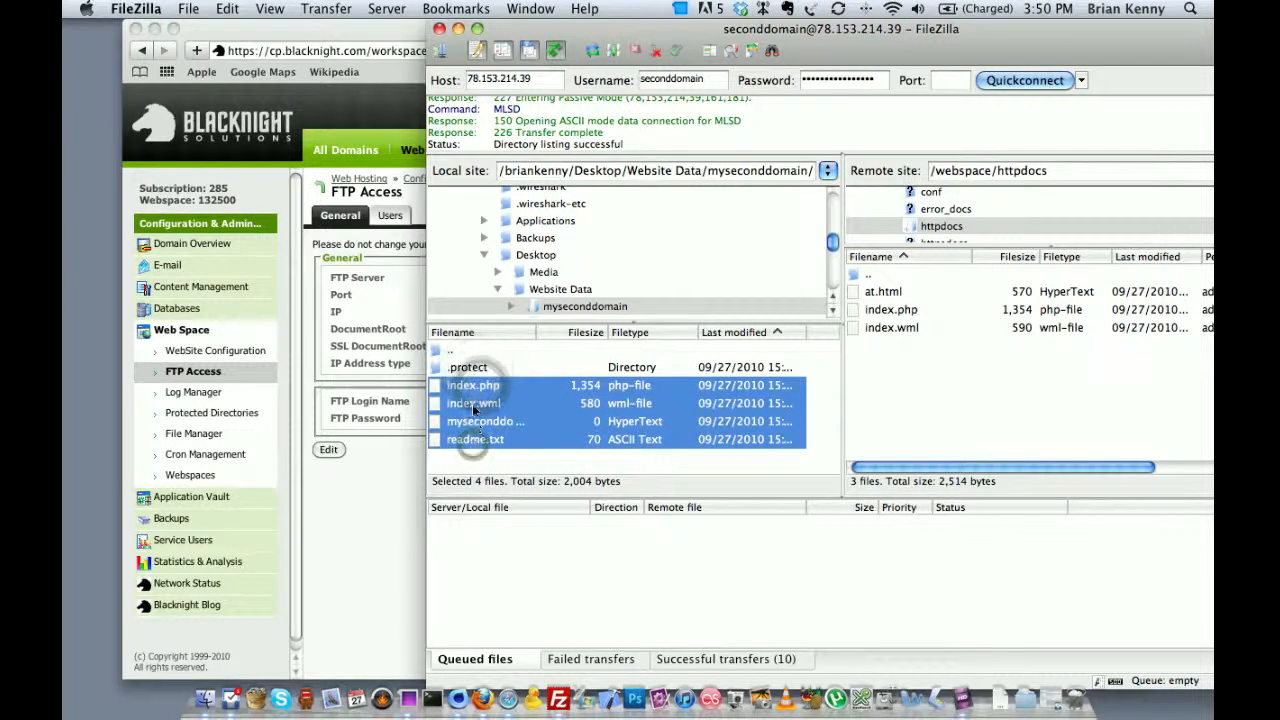
{"action": "left_click_drag", "start_coordinate": [476, 404], "coordinate": [990, 410]}
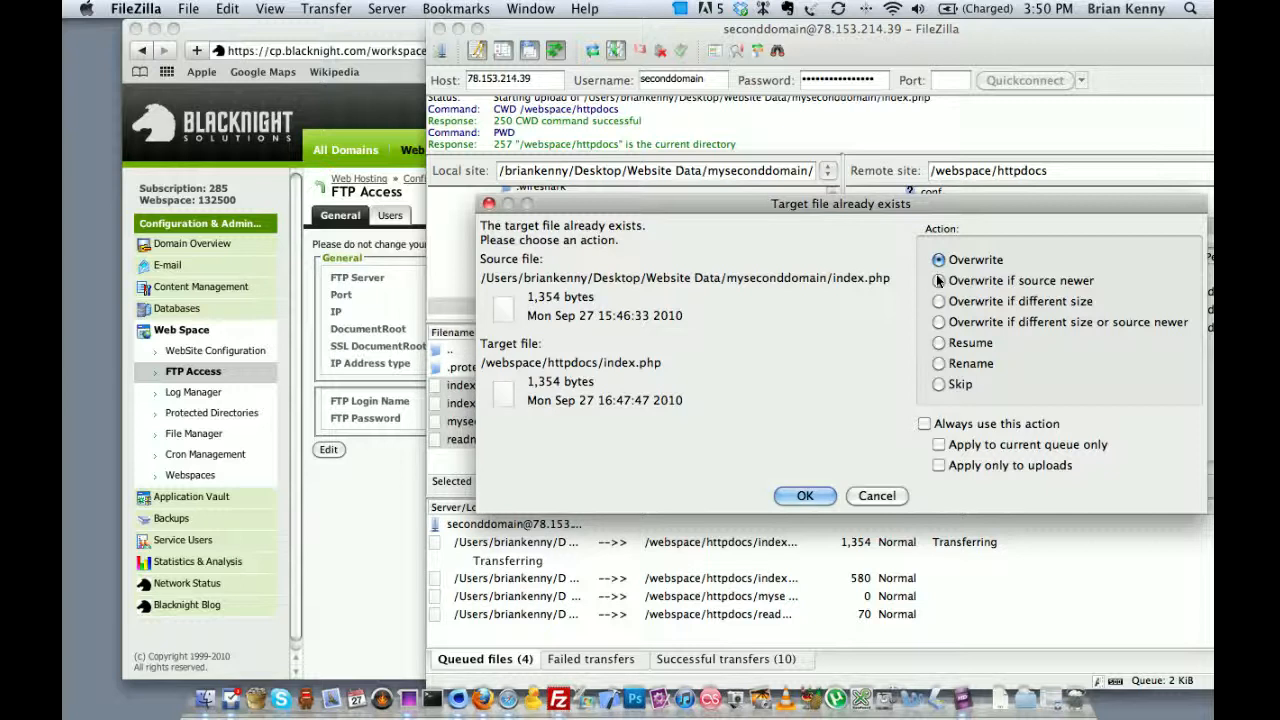
{"action": "left_click", "coordinate": [924, 424]}
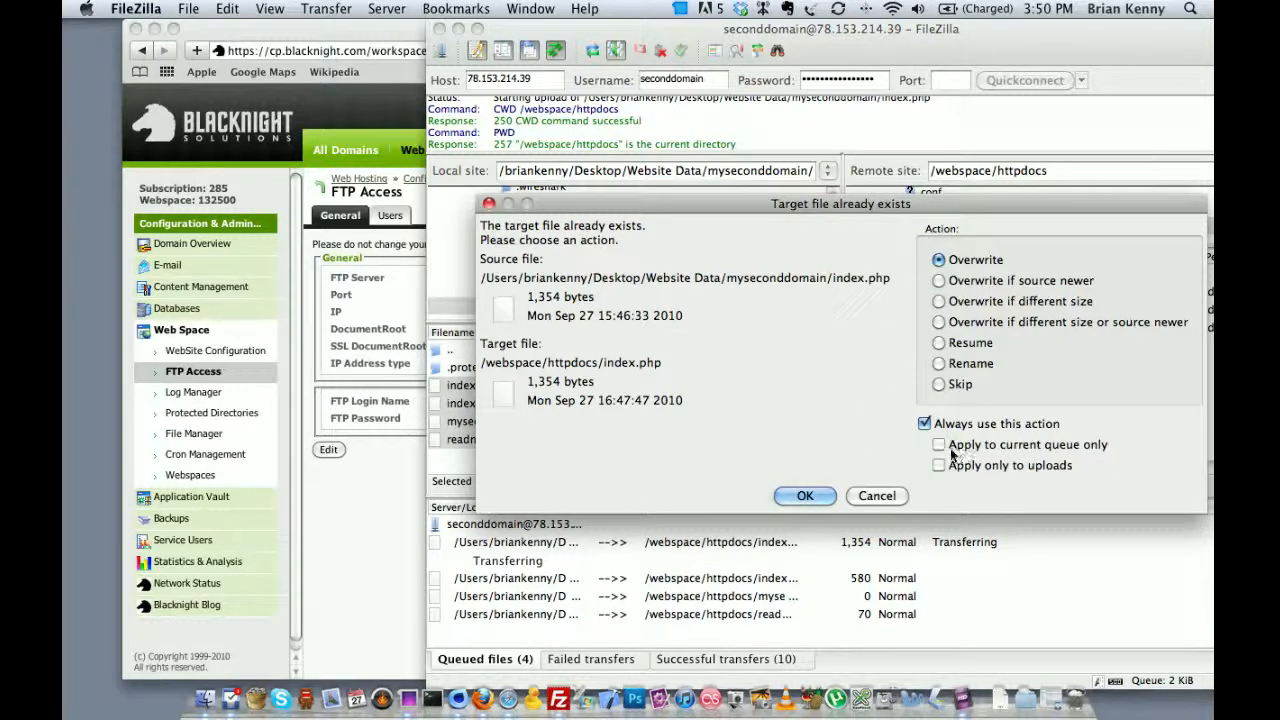
{"action": "left_click", "coordinate": [804, 496]}
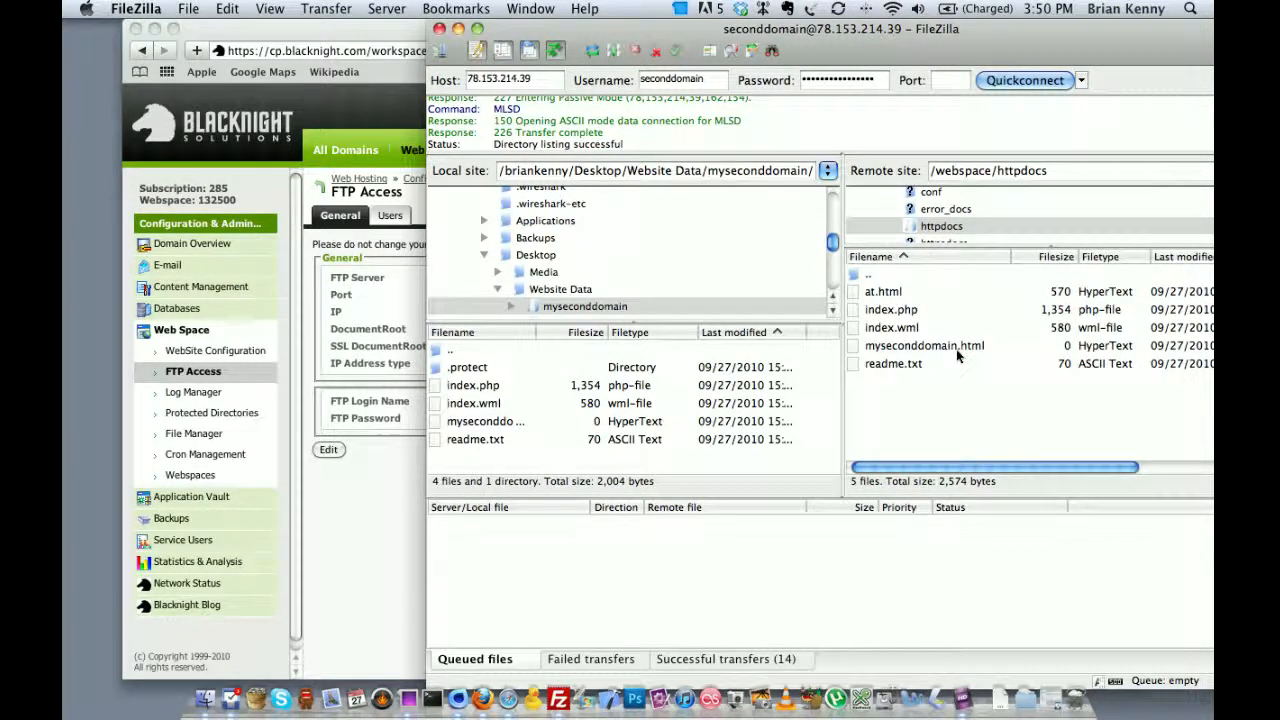
{"action": "left_click", "coordinate": [924, 344]}
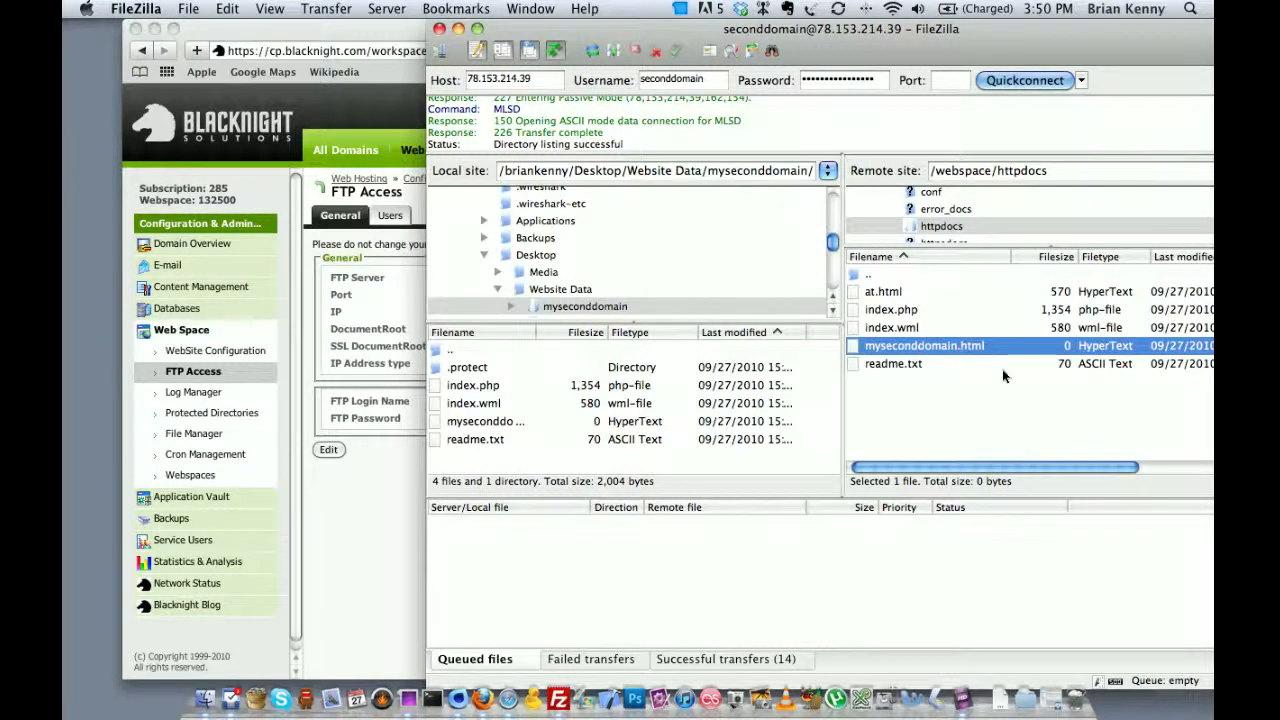
{"action": "mouse_move", "coordinate": [384, 488]}
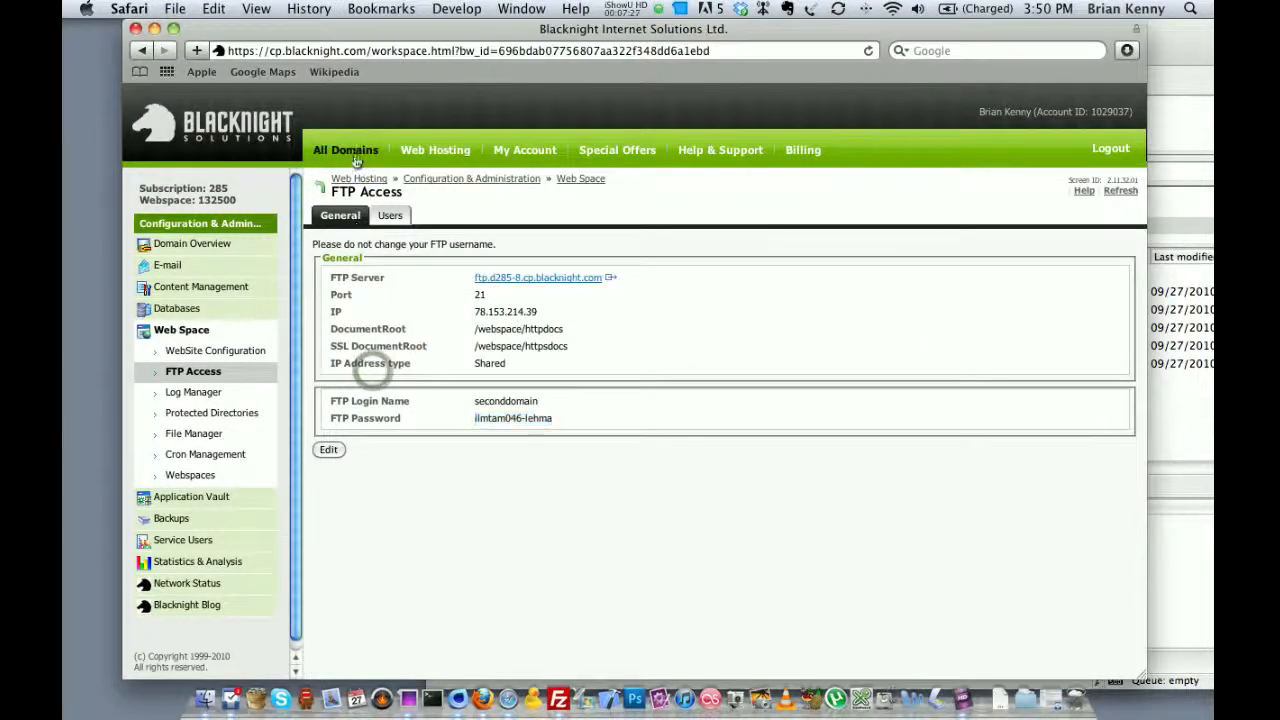
- From All Domains, show mythirddomain.com's details with Apache hosting at /mythirddomain
{"action": "left_click", "coordinate": [344, 150]}
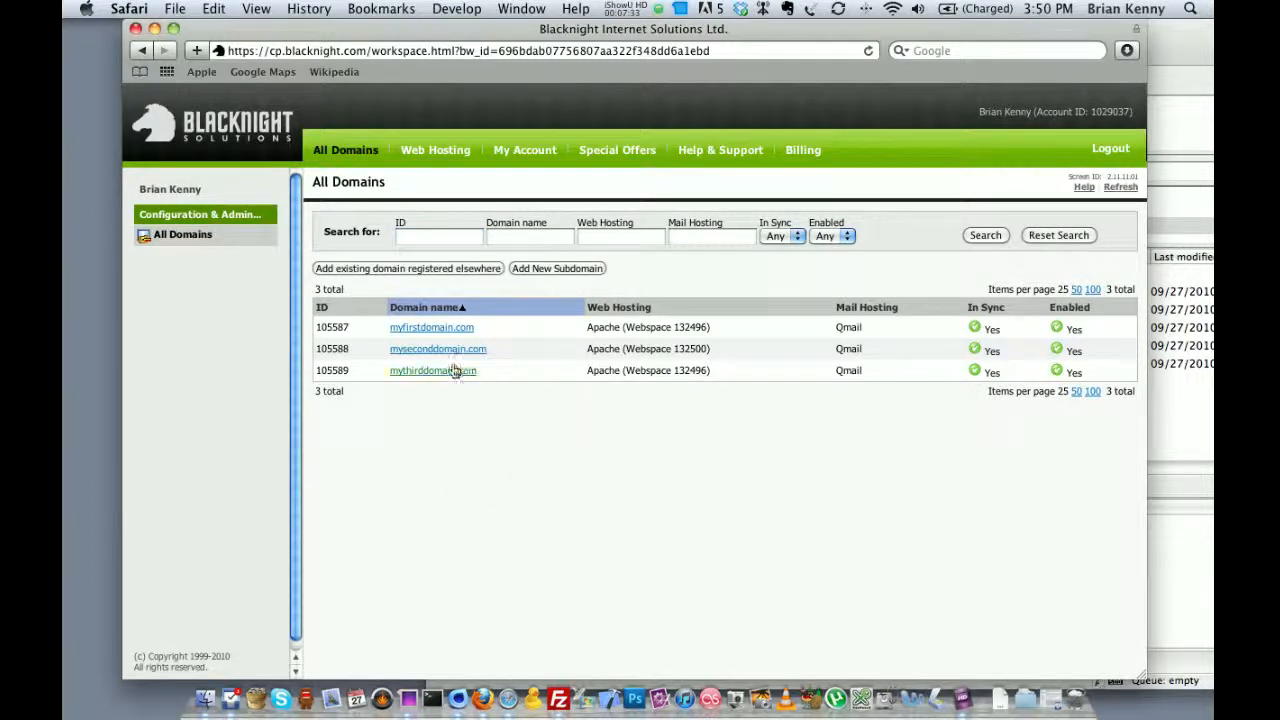
{"action": "left_click", "coordinate": [432, 370]}
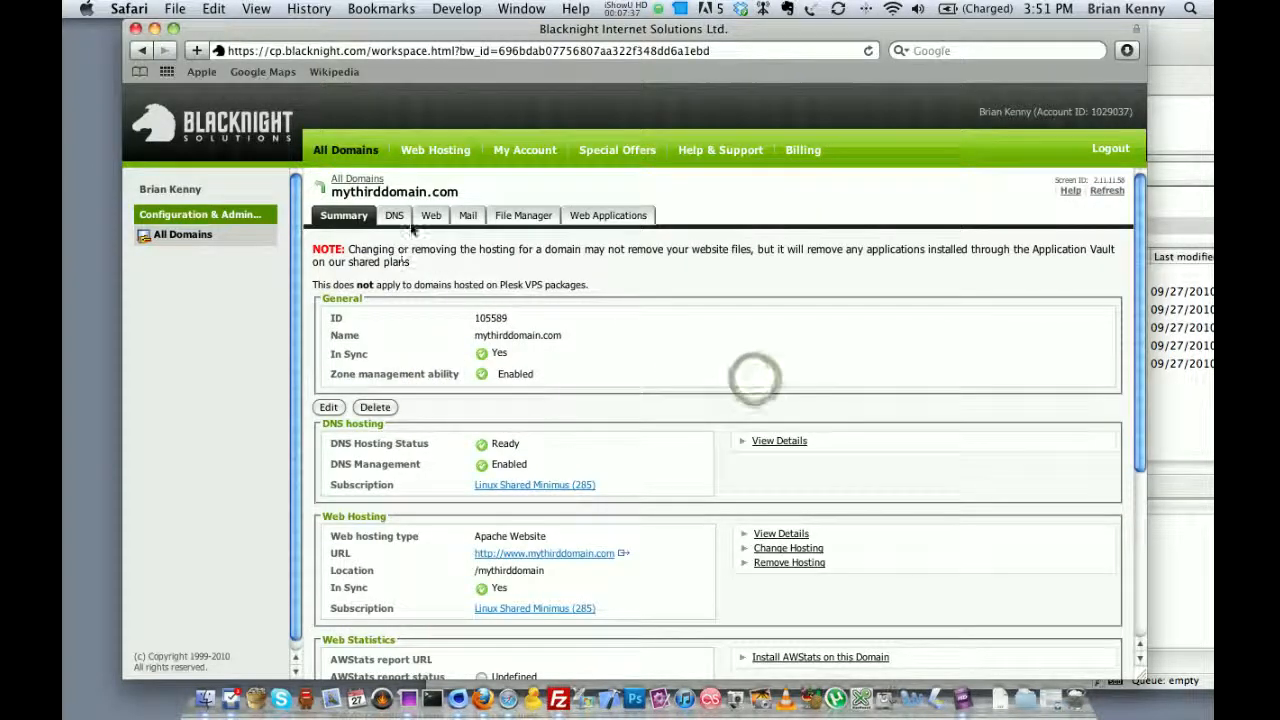
{"action": "scroll", "scroll_direction": "down", "scroll_amount": 3}
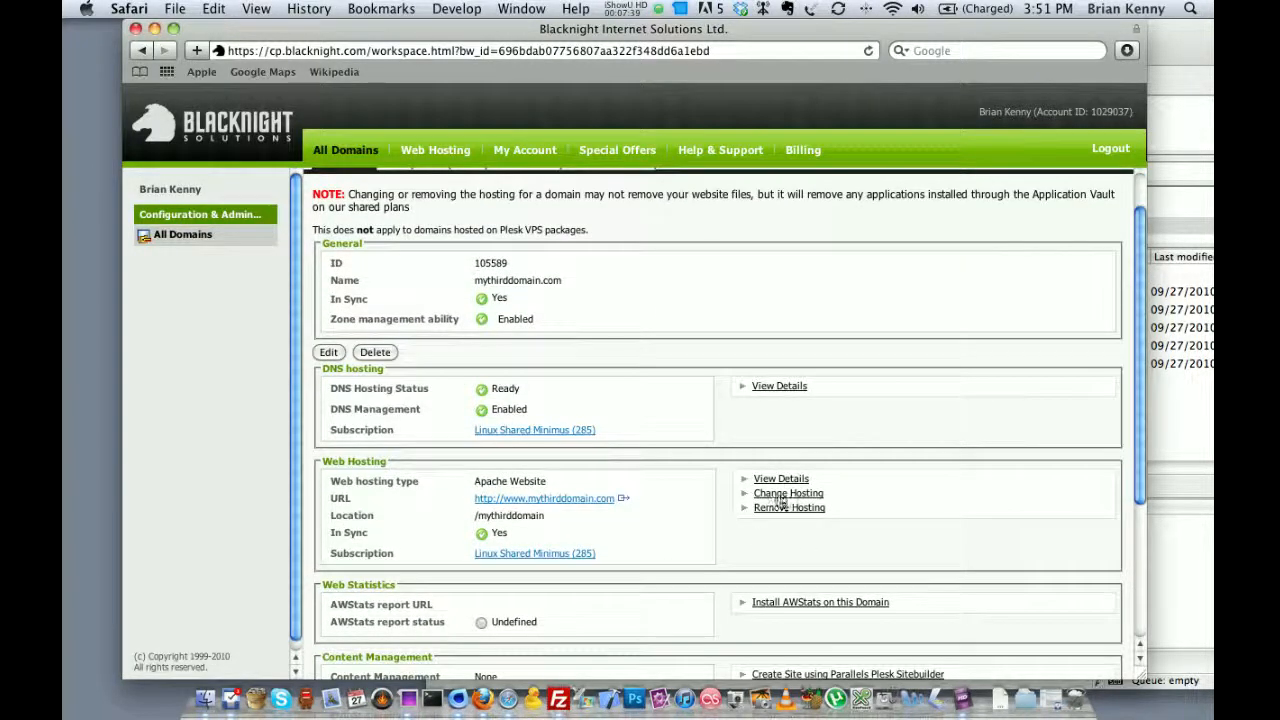
- Start changing mythirddomain.com's hosting to a new webspace with its document root location set
{"action": "left_click", "coordinate": [788, 492]}
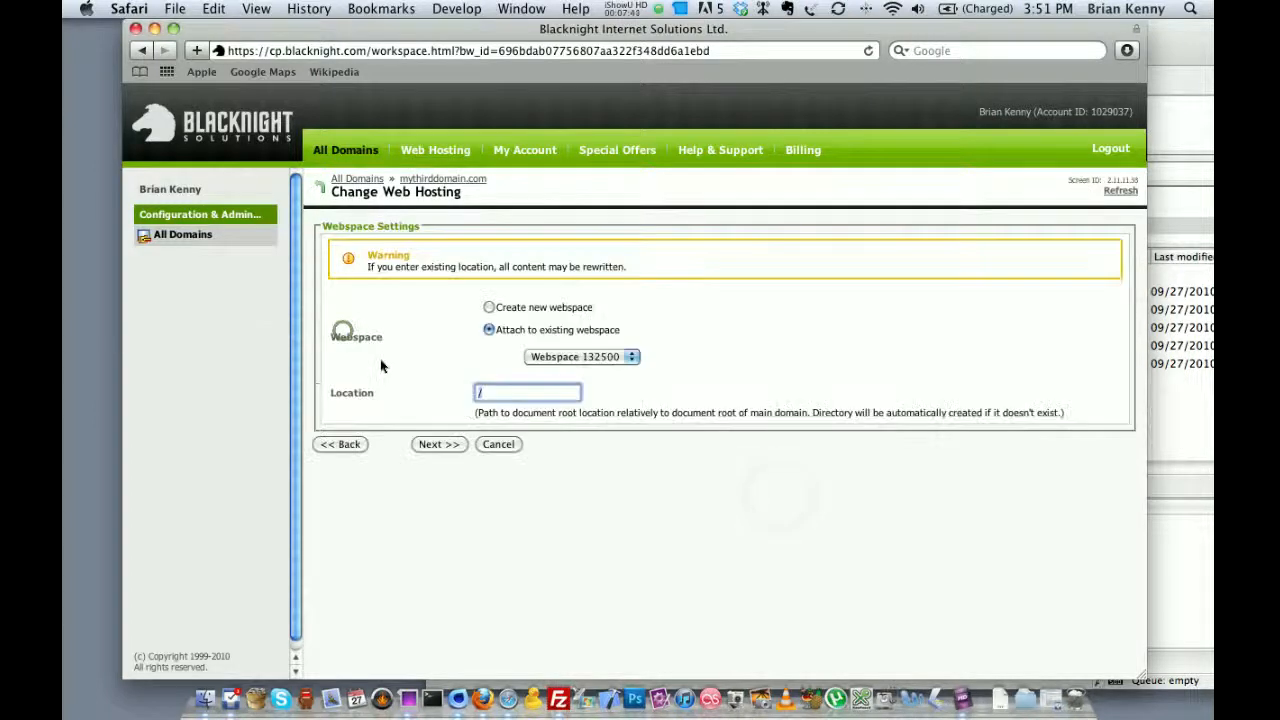
{"action": "left_click", "coordinate": [488, 308]}
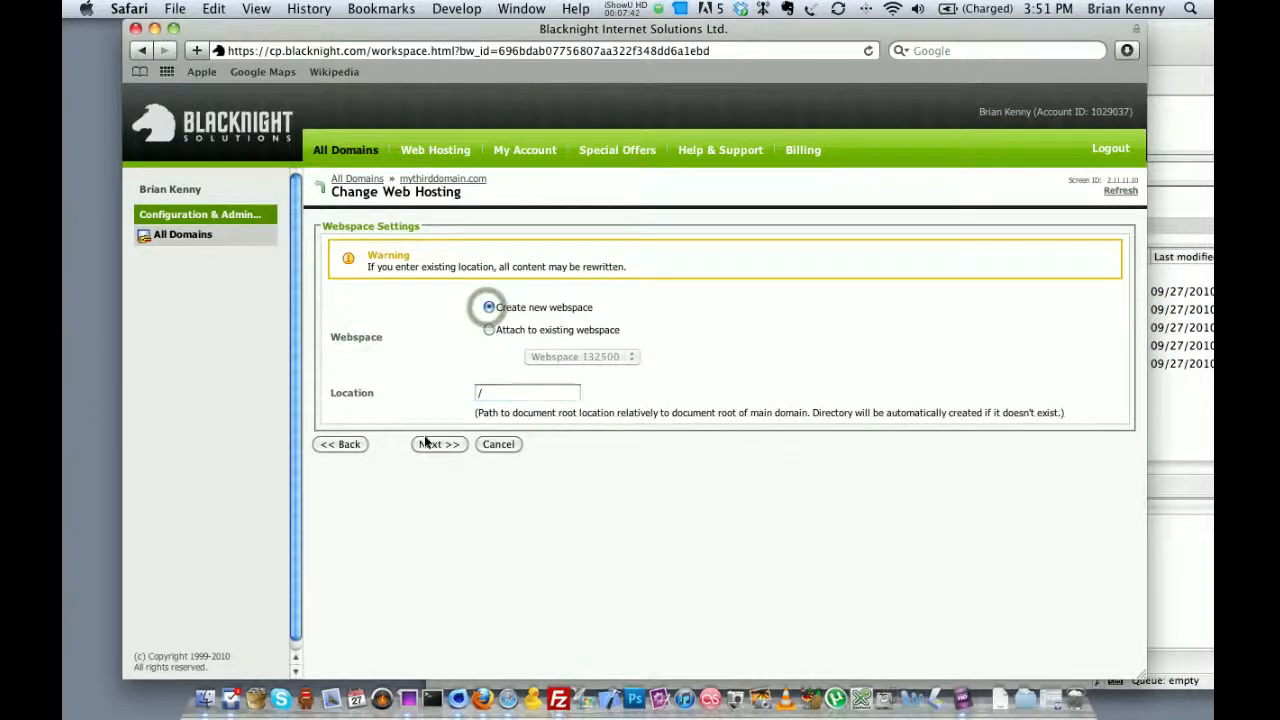
{"action": "left_click", "coordinate": [528, 392]}
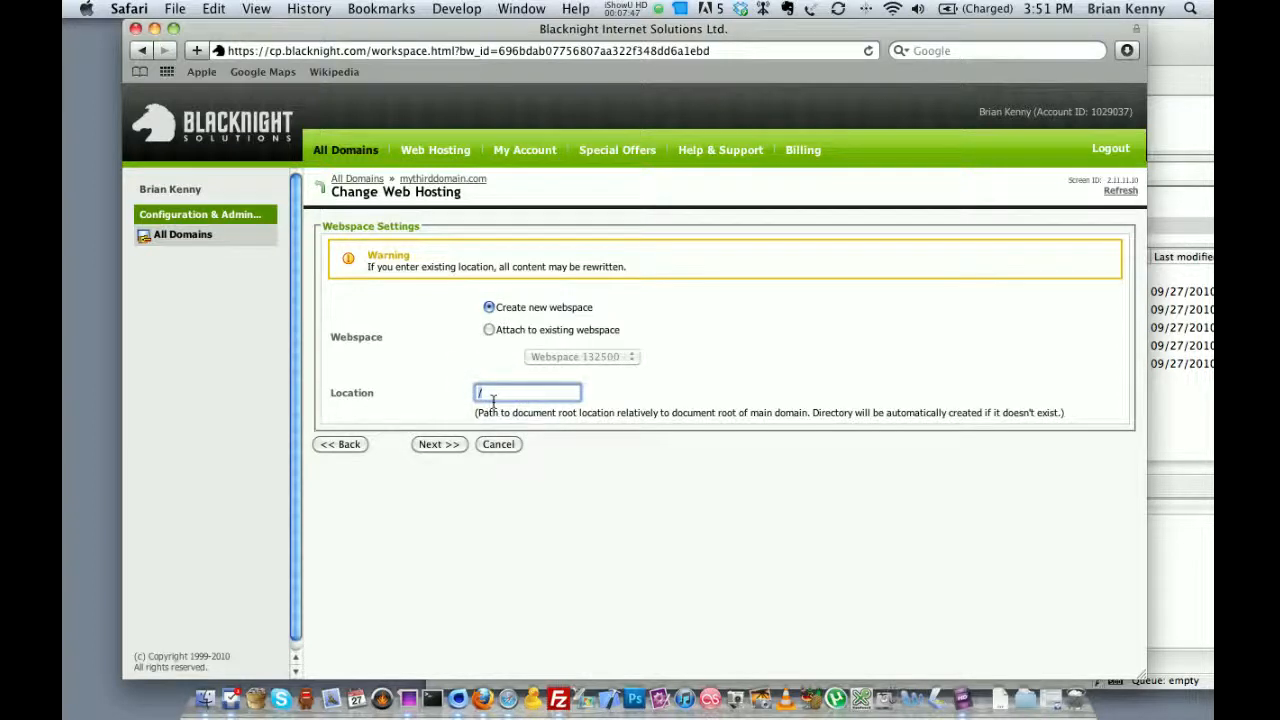
{"action": "left_click", "coordinate": [438, 444]}
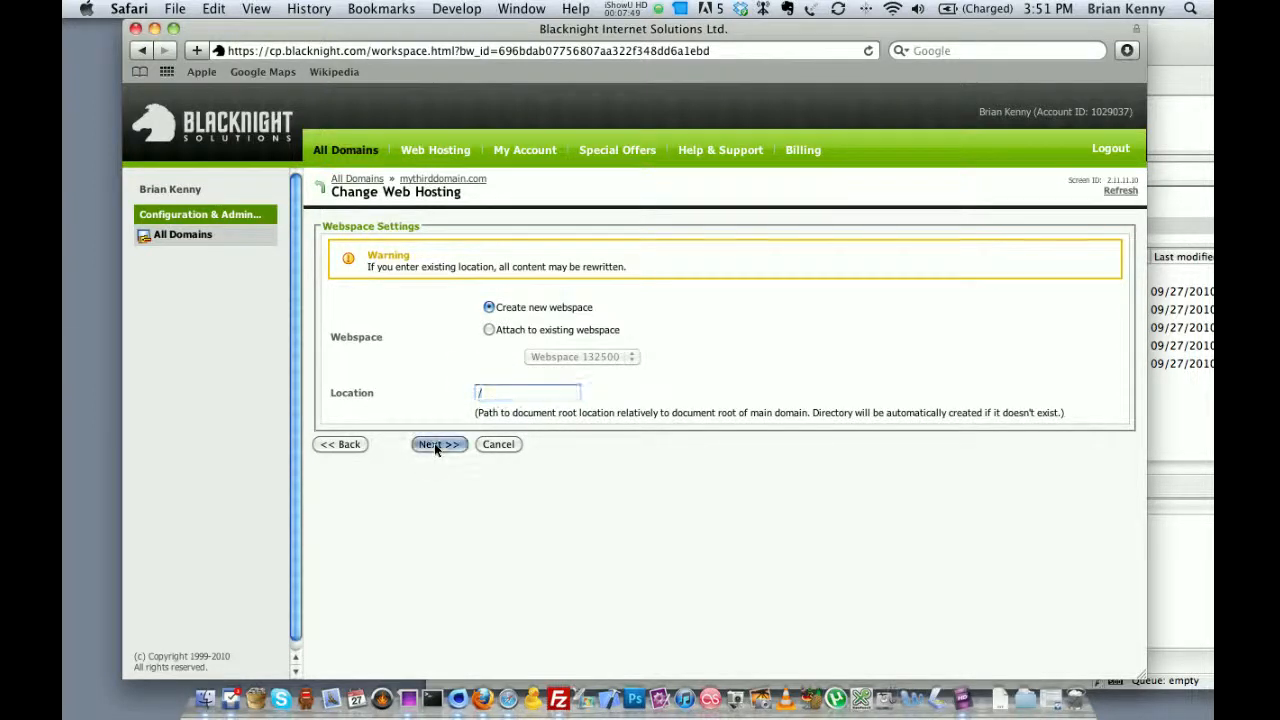
{"action": "left_click", "coordinate": [438, 444]}
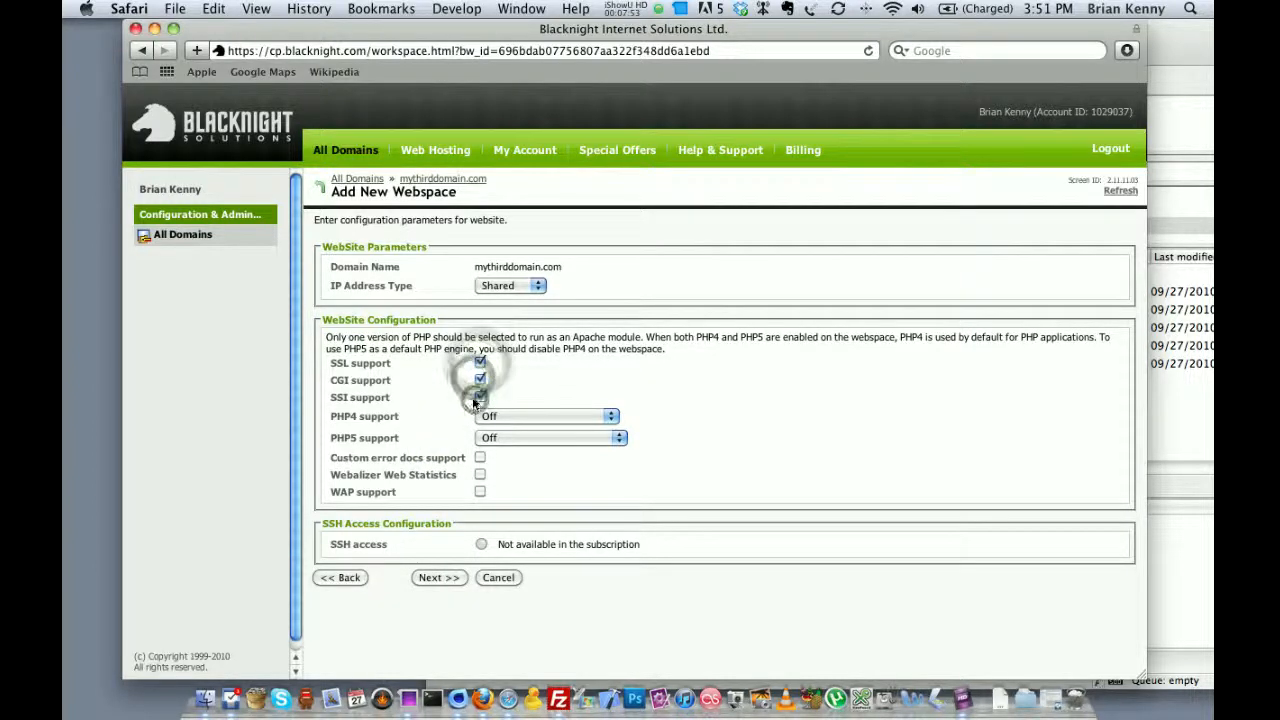
- Set PHP5 to run as a CGI application, pass AWStats and finish creating webspace 132501
{"action": "left_click", "coordinate": [546, 416]}
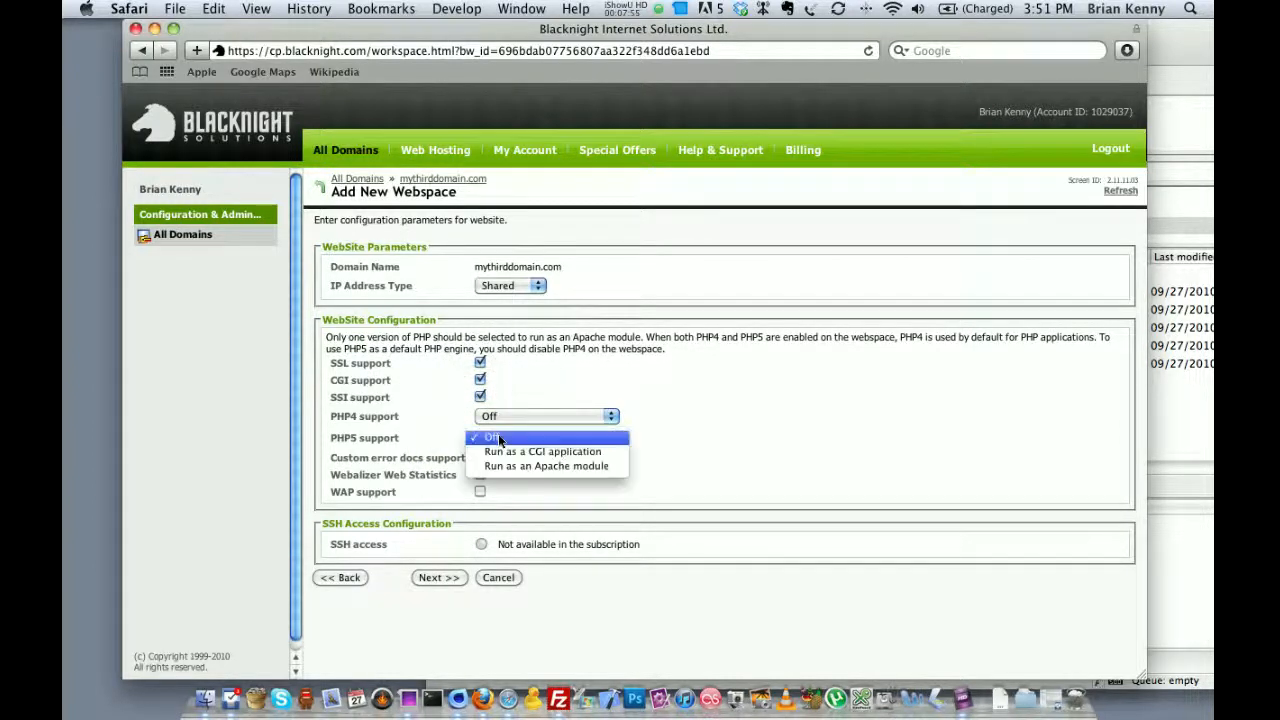
{"action": "left_click", "coordinate": [540, 452]}
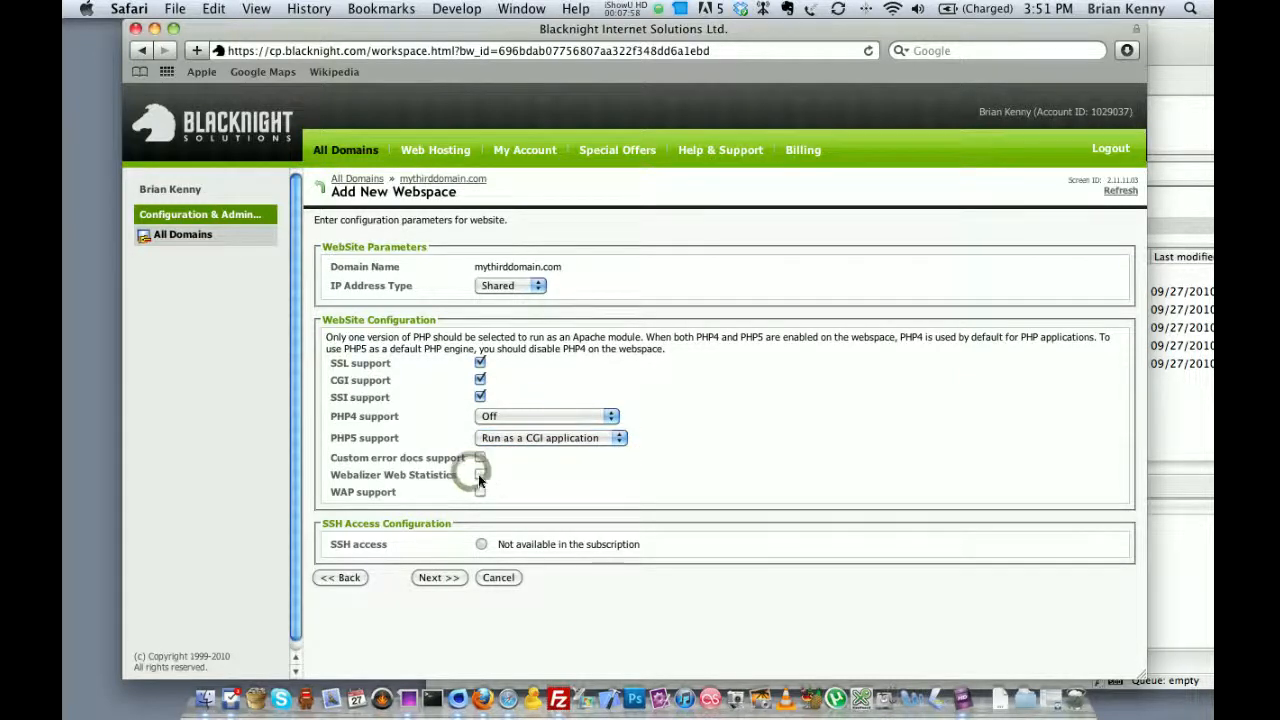
{"action": "left_click", "coordinate": [438, 576]}
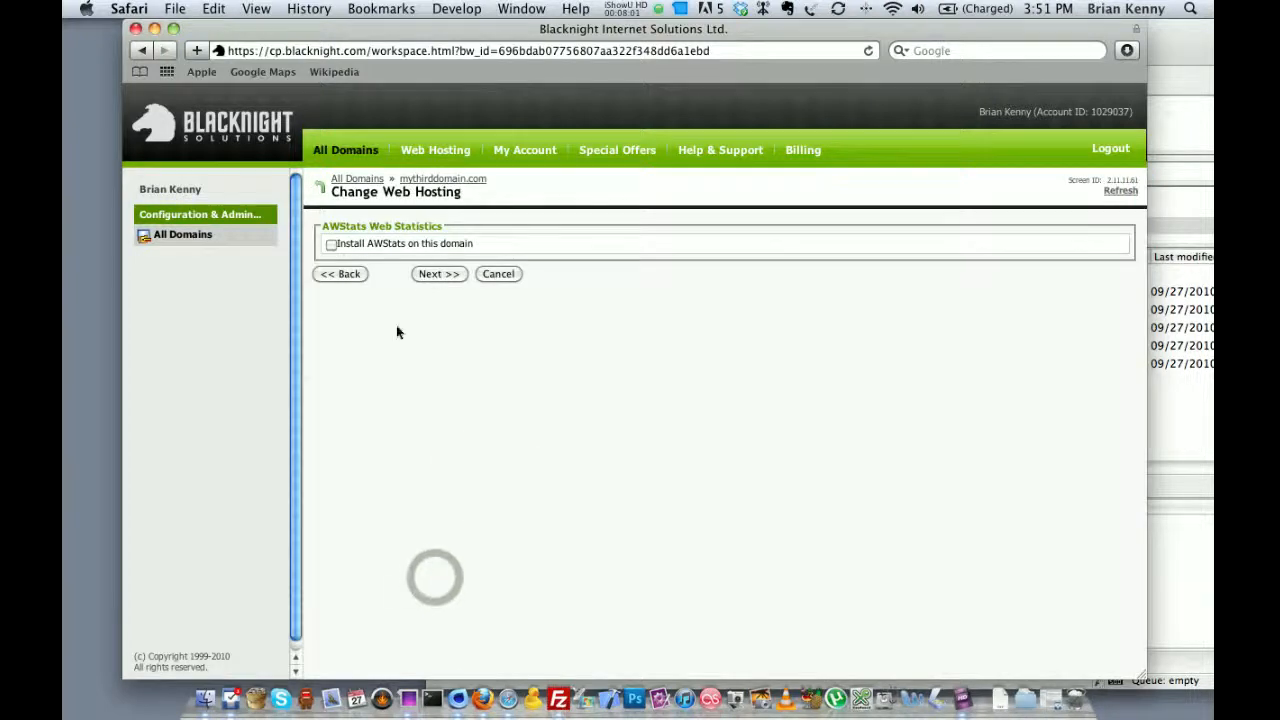
{"action": "left_click", "coordinate": [440, 272]}
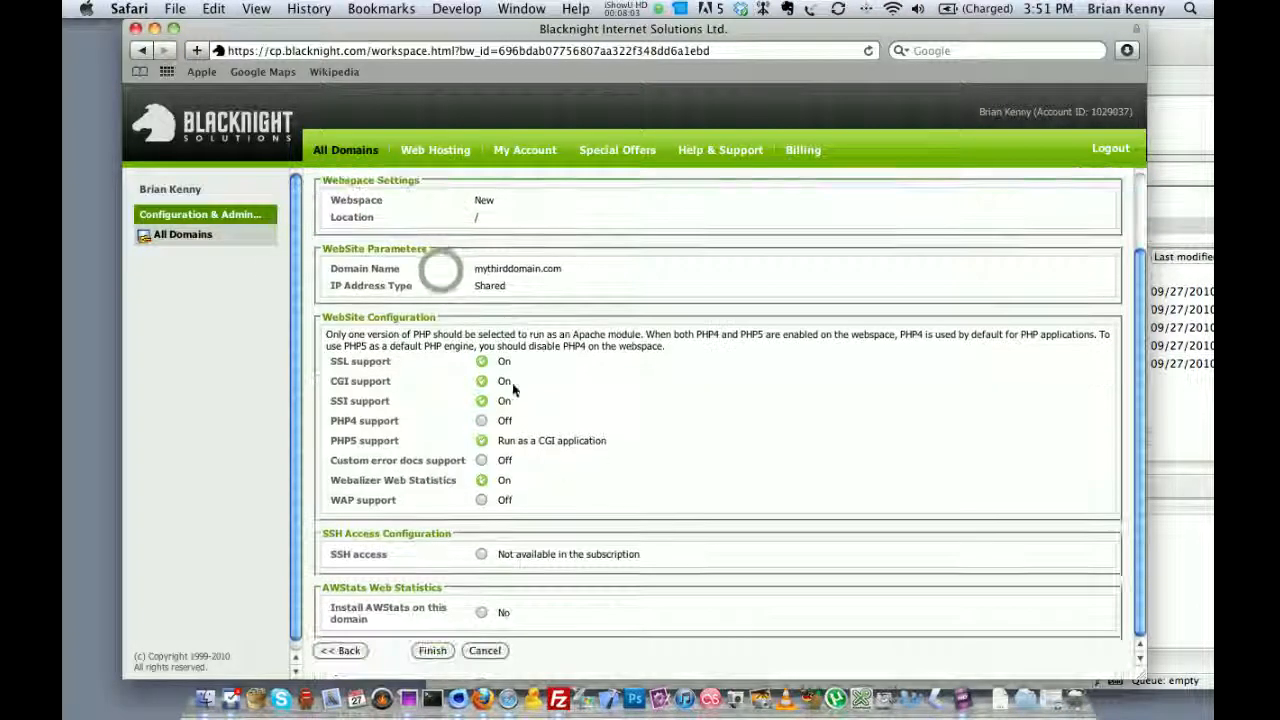
{"action": "left_click", "coordinate": [432, 650]}
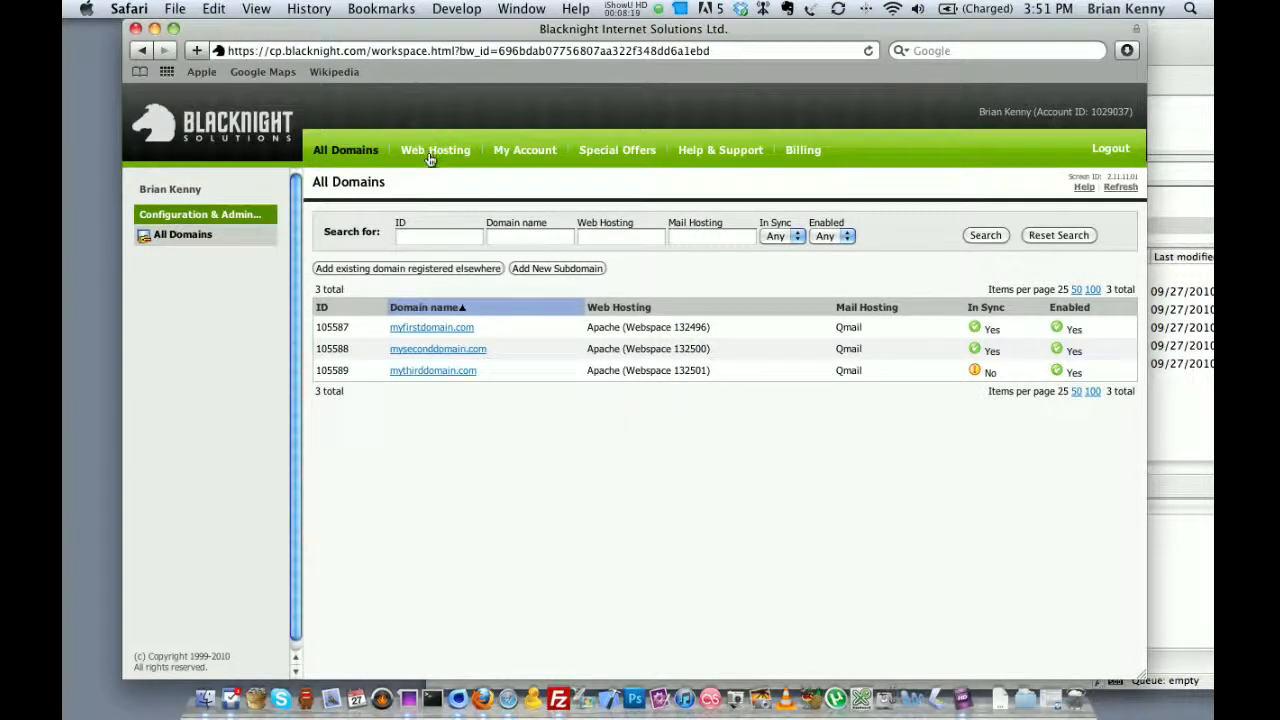
{"action": "mouse_move", "coordinate": [514, 396]}
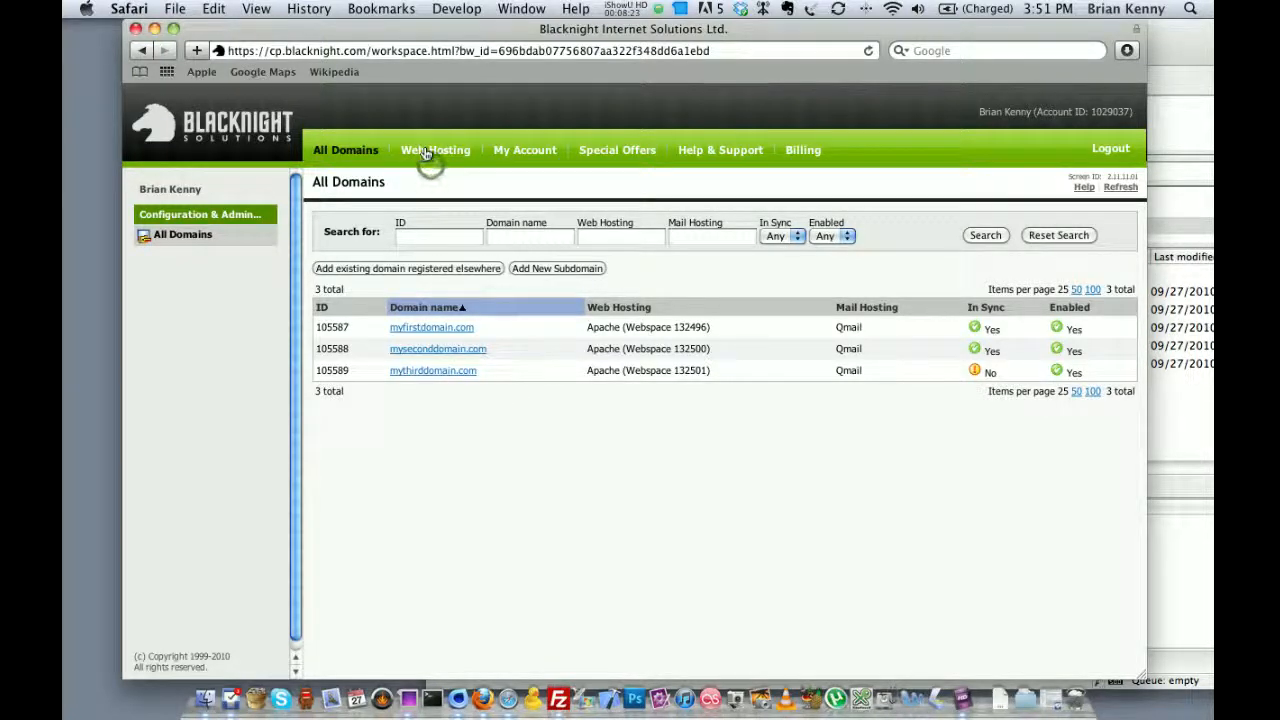
- Select webspace 132501 for mythirddomain.com as active, reaching its FTP Access setup form
{"action": "left_click", "coordinate": [436, 150]}
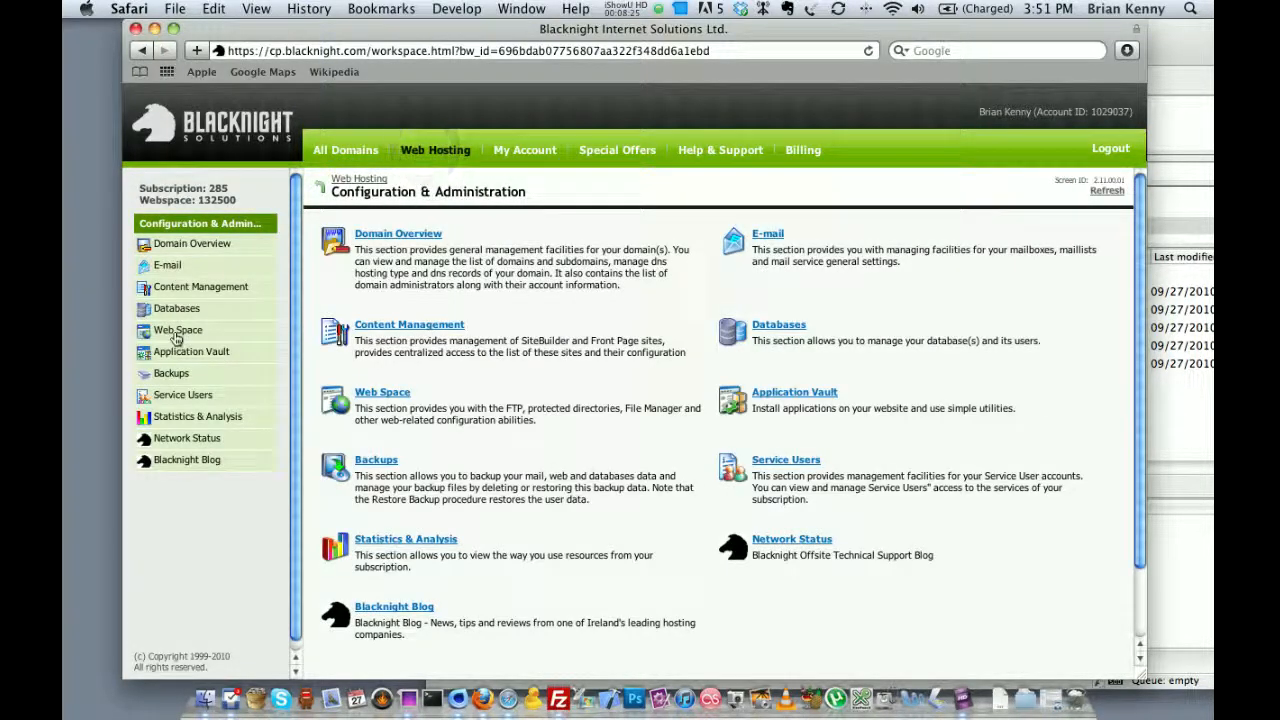
{"action": "left_click", "coordinate": [176, 330]}
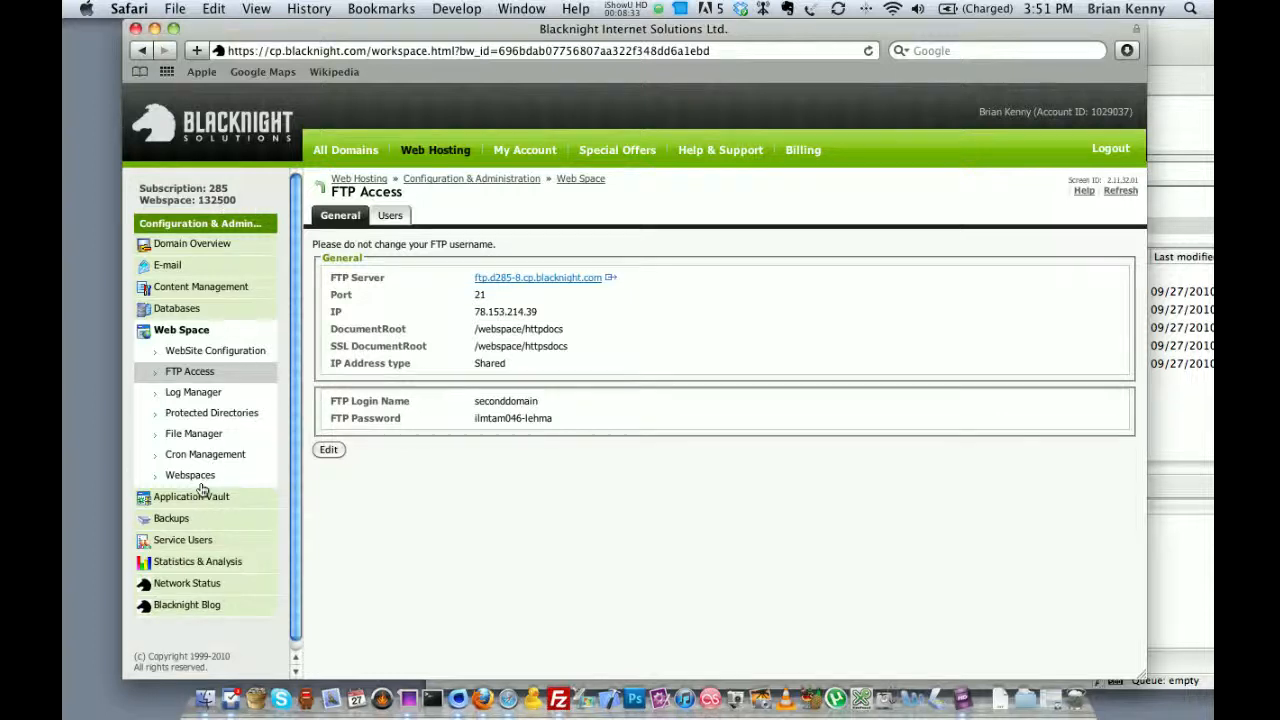
{"action": "left_click", "coordinate": [188, 476]}
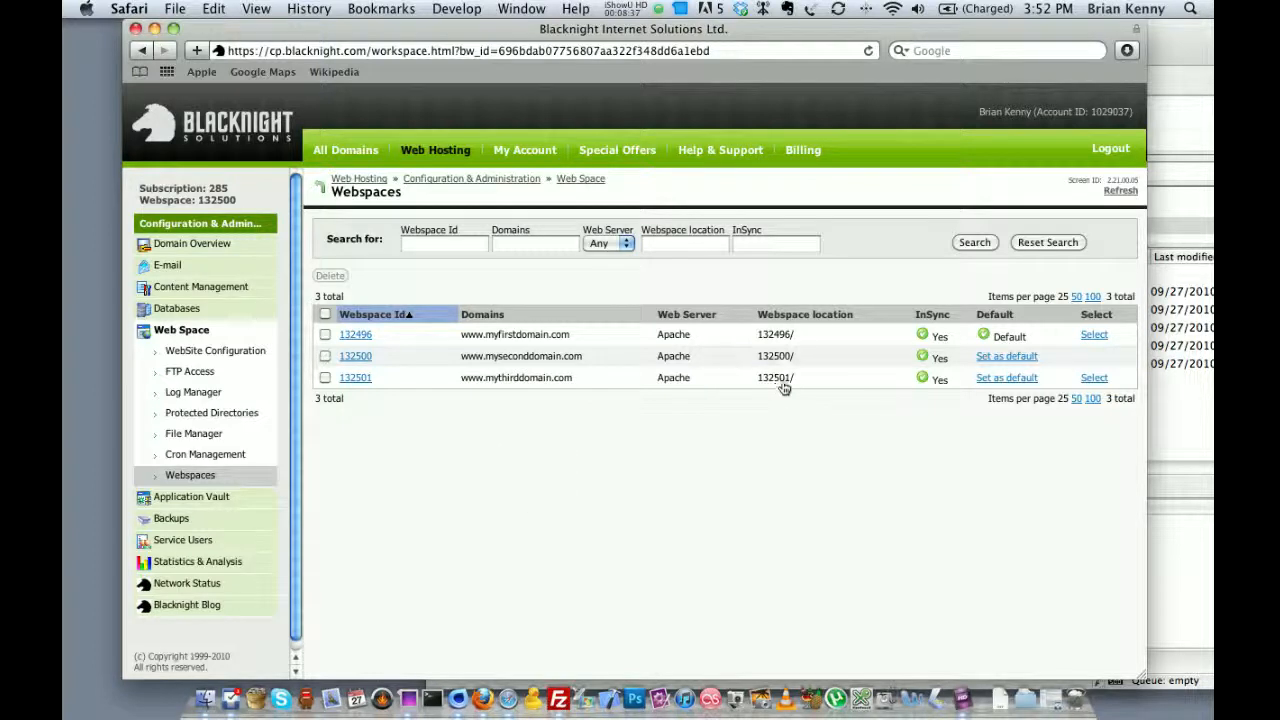
{"action": "left_click", "coordinate": [1094, 378]}
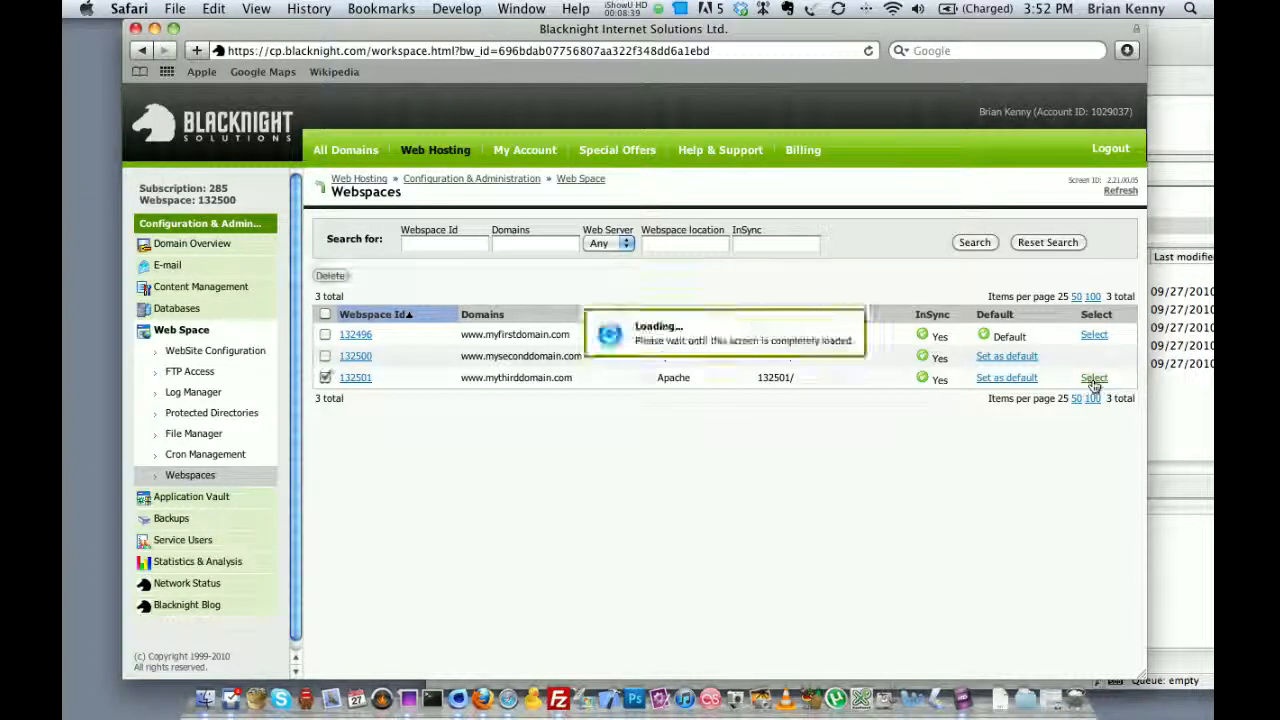
{"action": "left_click", "coordinate": [1092, 378]}
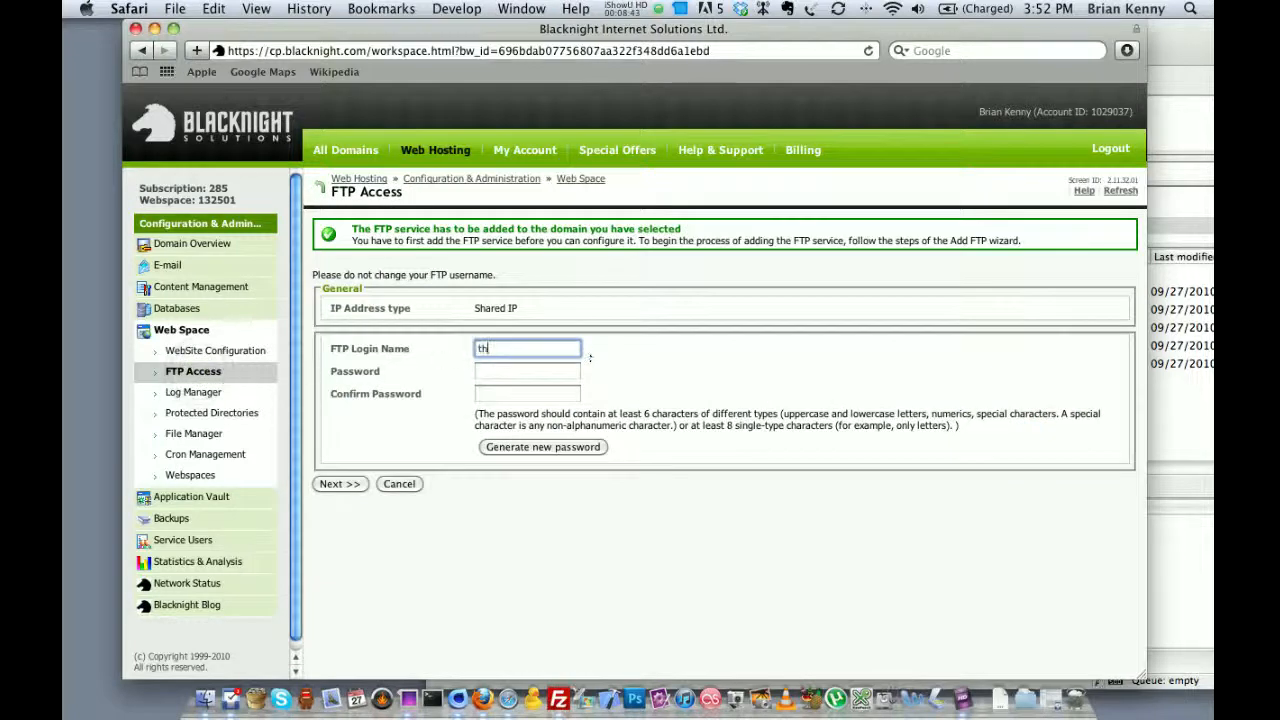
- Create FTP login thirddomain with a generated password on webspace 132501 and return to FileZilla
{"action": "type", "text": "thirddomain"}
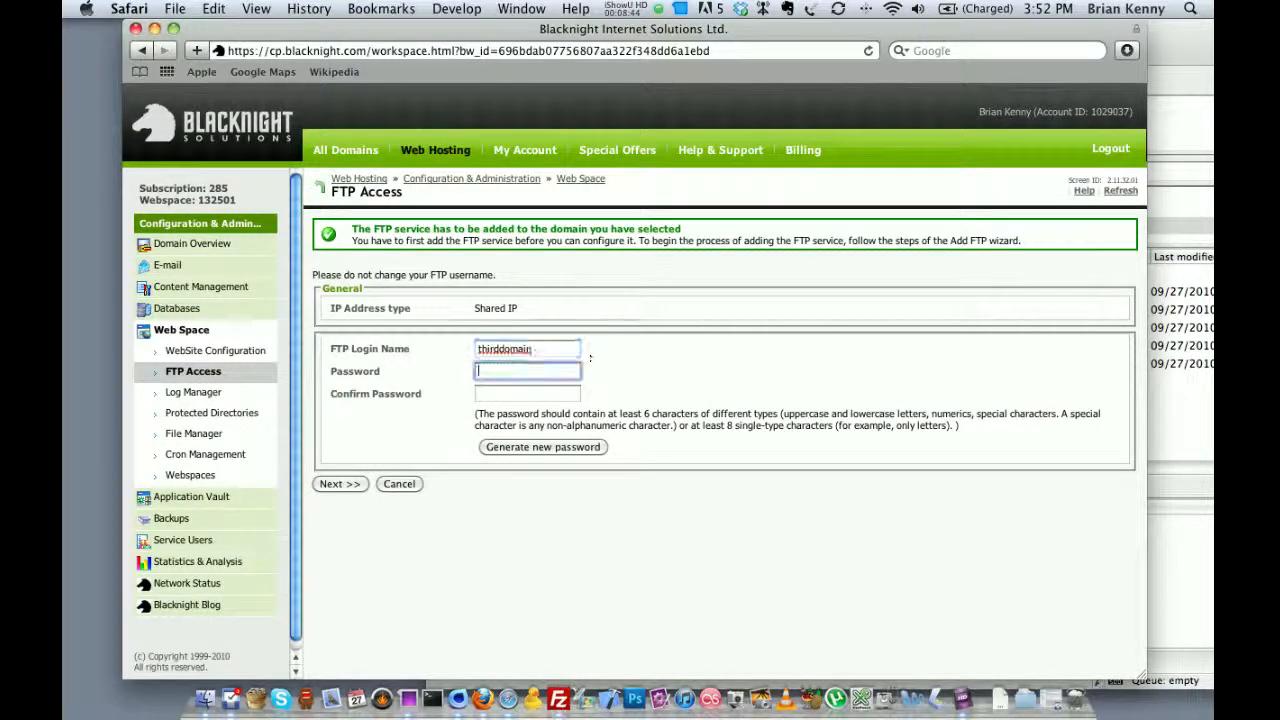
{"action": "left_click", "coordinate": [542, 448]}
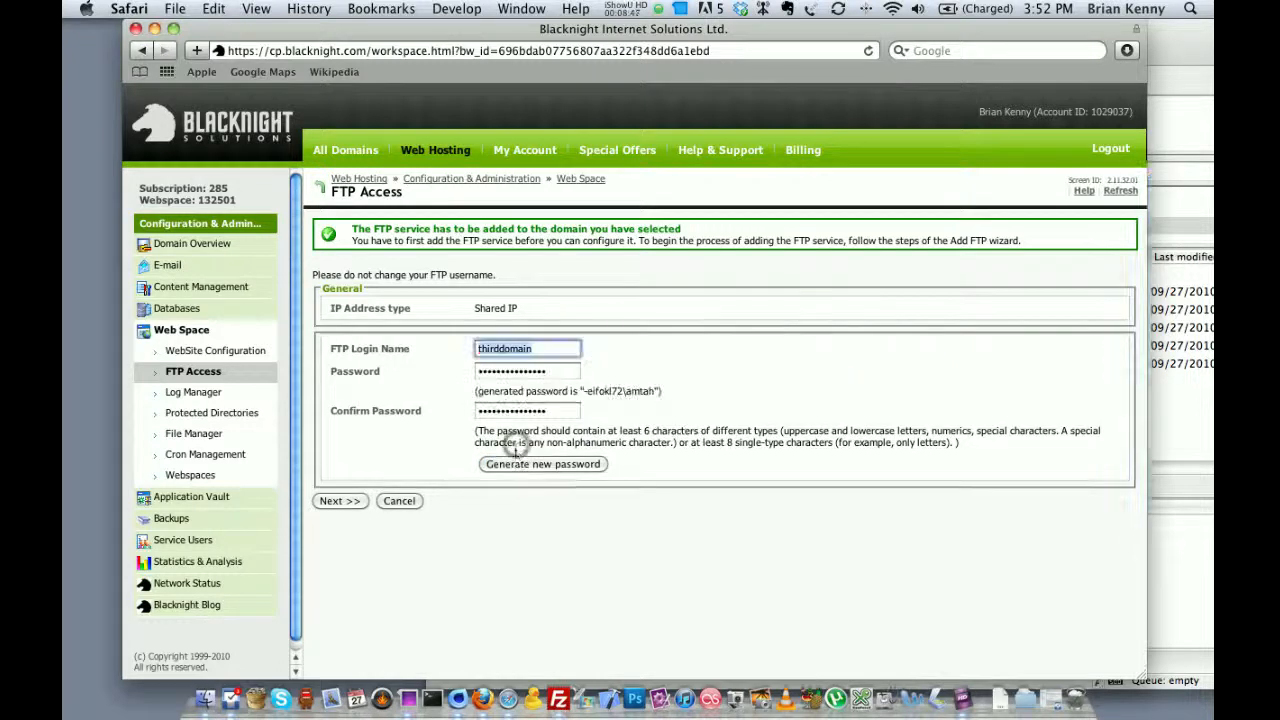
{"action": "left_click", "coordinate": [340, 500]}
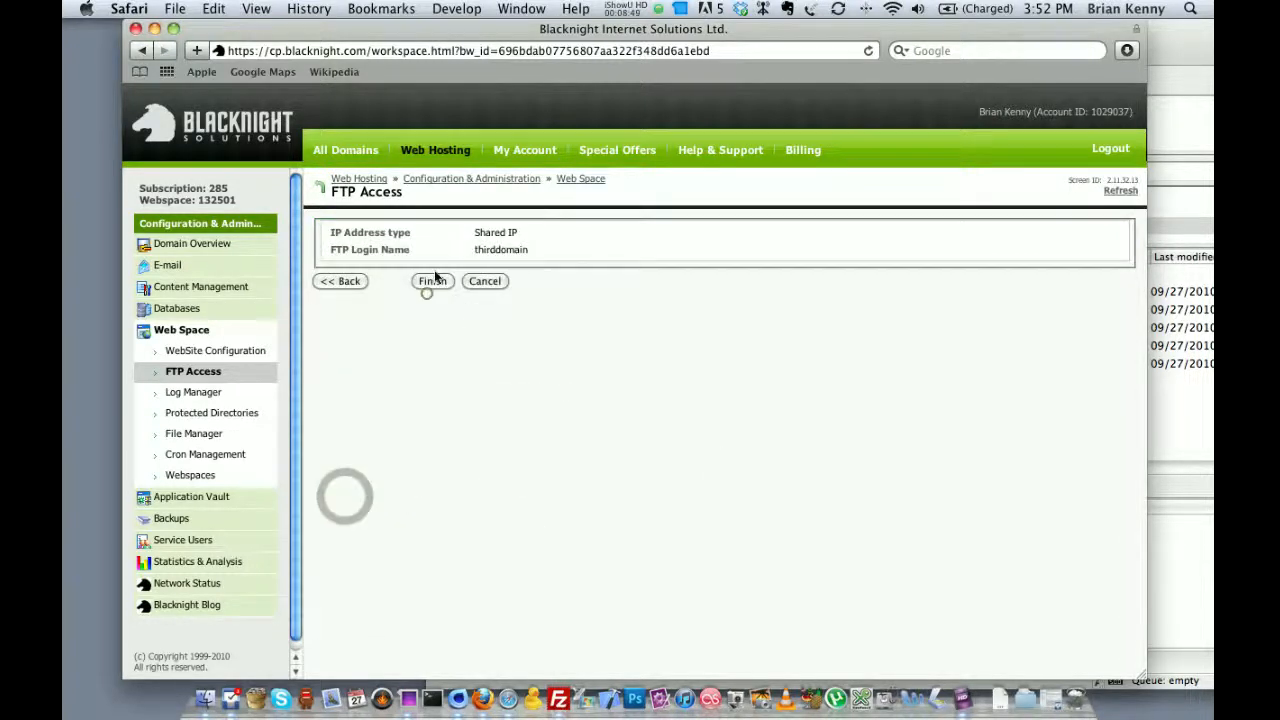
{"action": "left_click", "coordinate": [432, 280]}
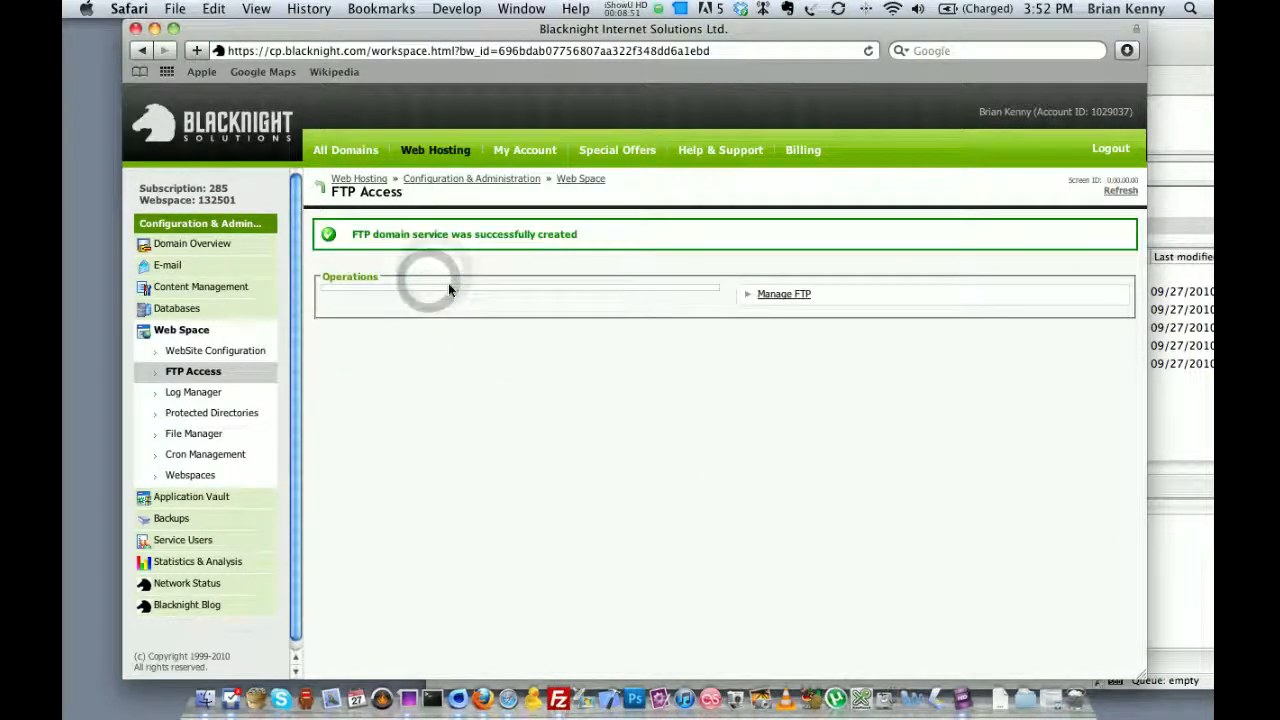
{"action": "left_click", "coordinate": [784, 292]}
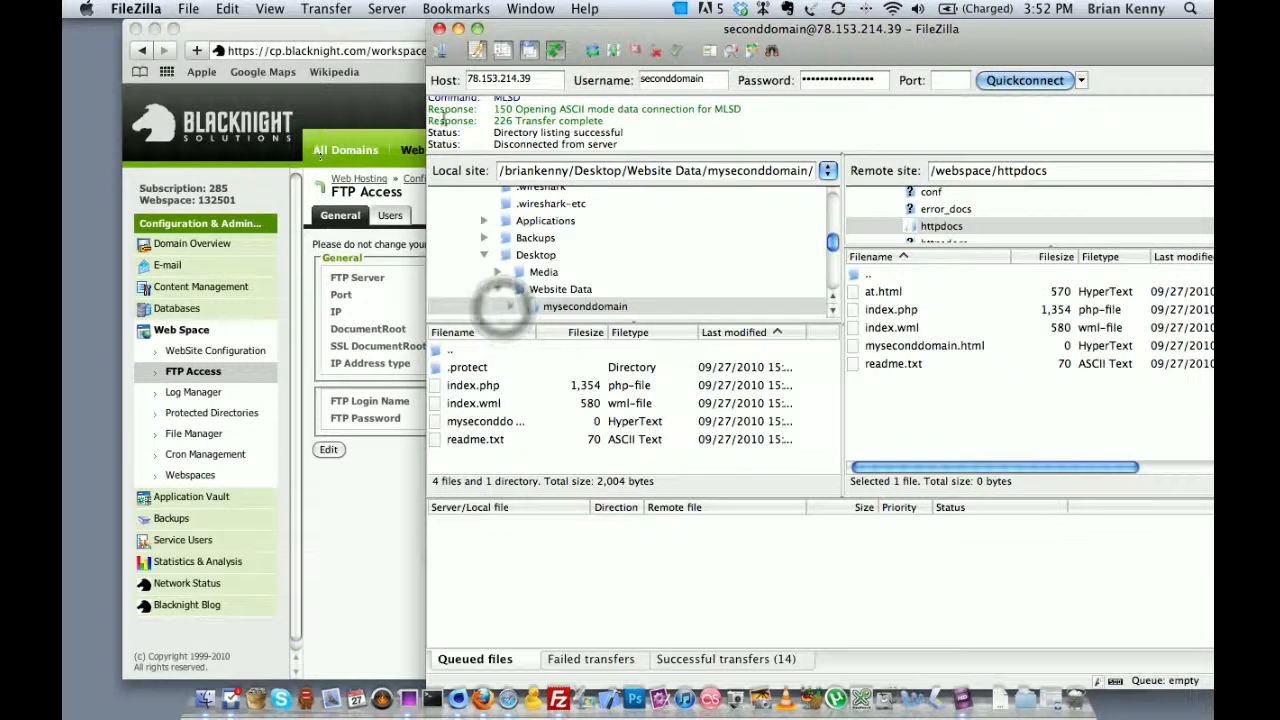
- Connect FileZilla to the new host as thirddomain, dropping the old connection
{"action": "left_click", "coordinate": [512, 80]}
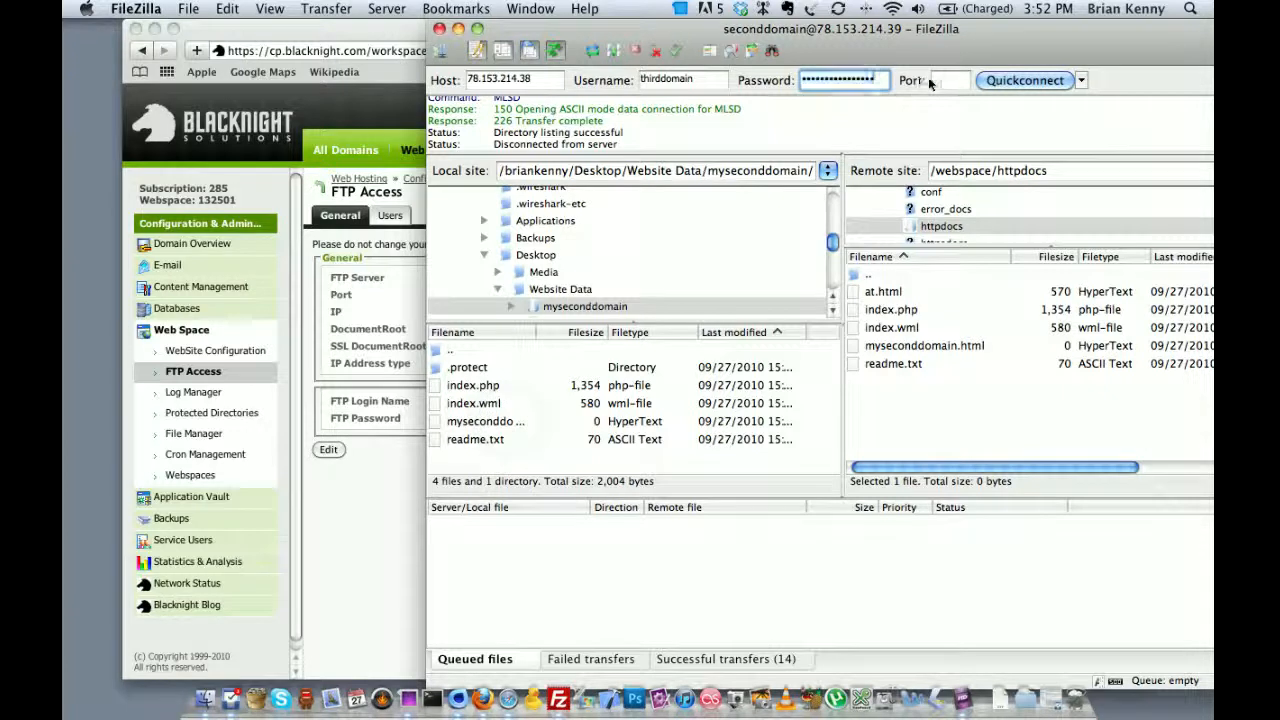
{"action": "left_click", "coordinate": [1024, 80]}
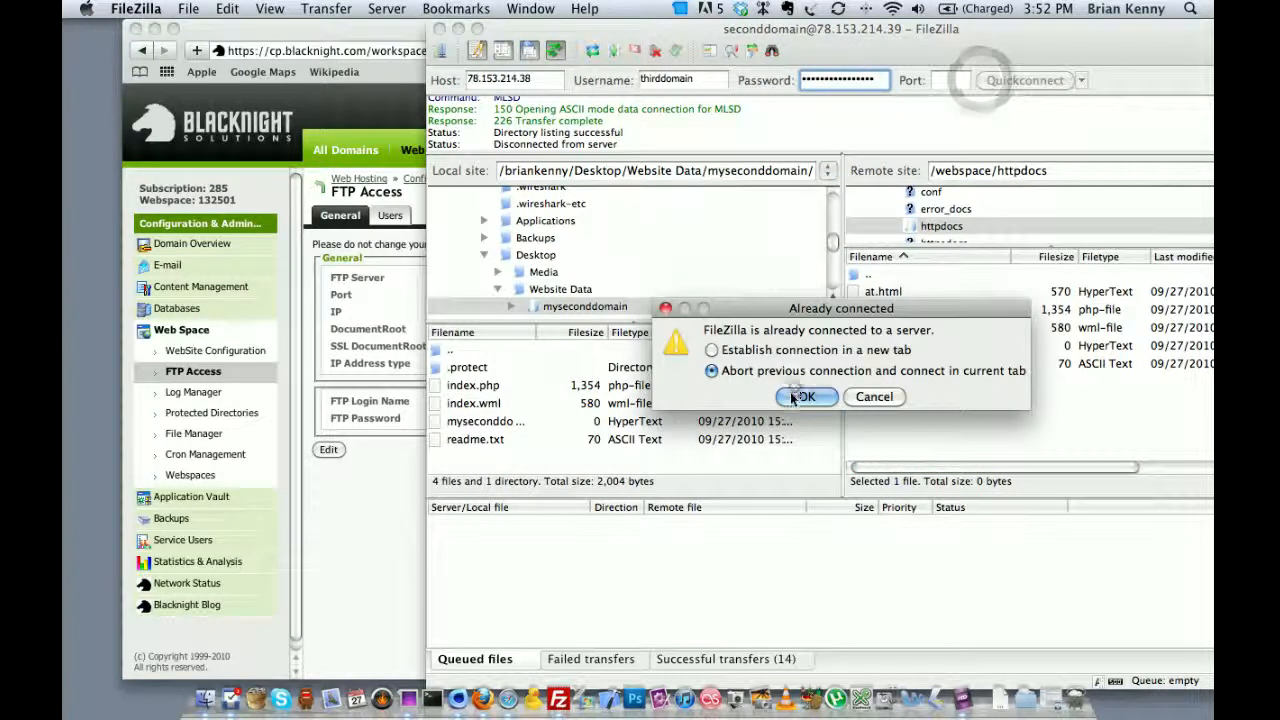
{"action": "left_click", "coordinate": [804, 396]}
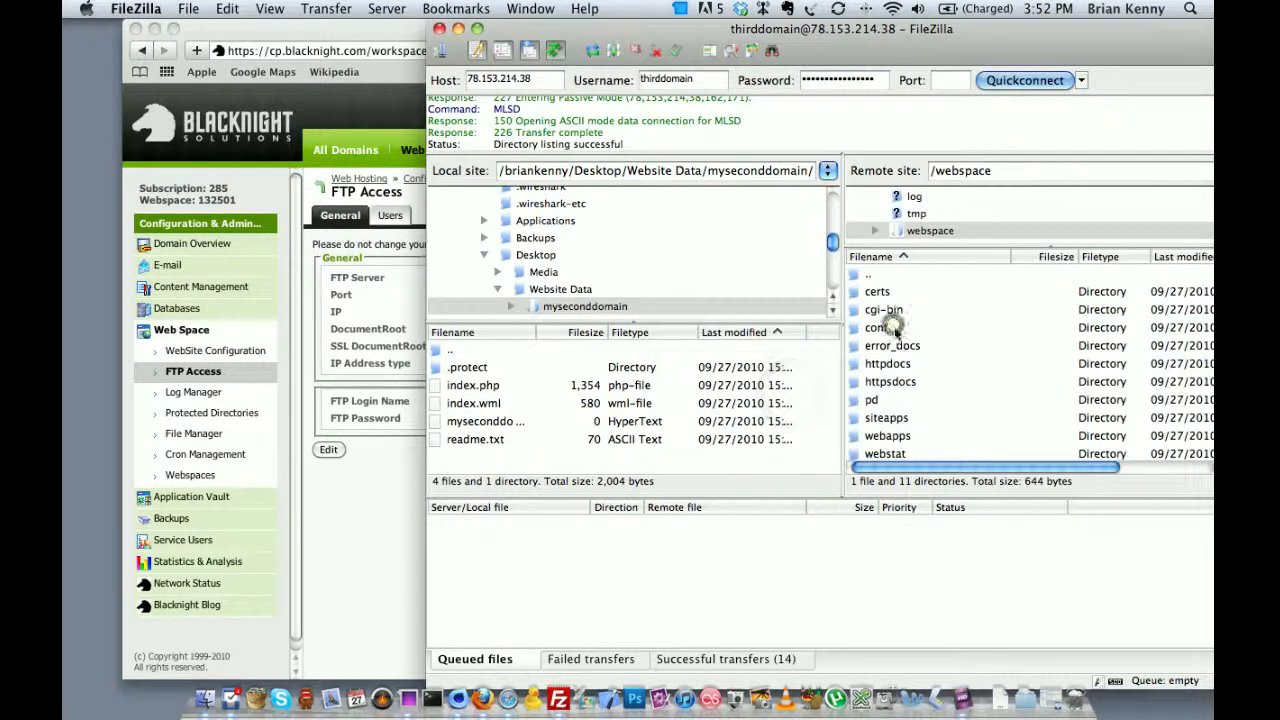
- Upload the four mythirddomain site files into the remote httpdocs folder, overwriting existing files
{"action": "double_click", "coordinate": [888, 364]}
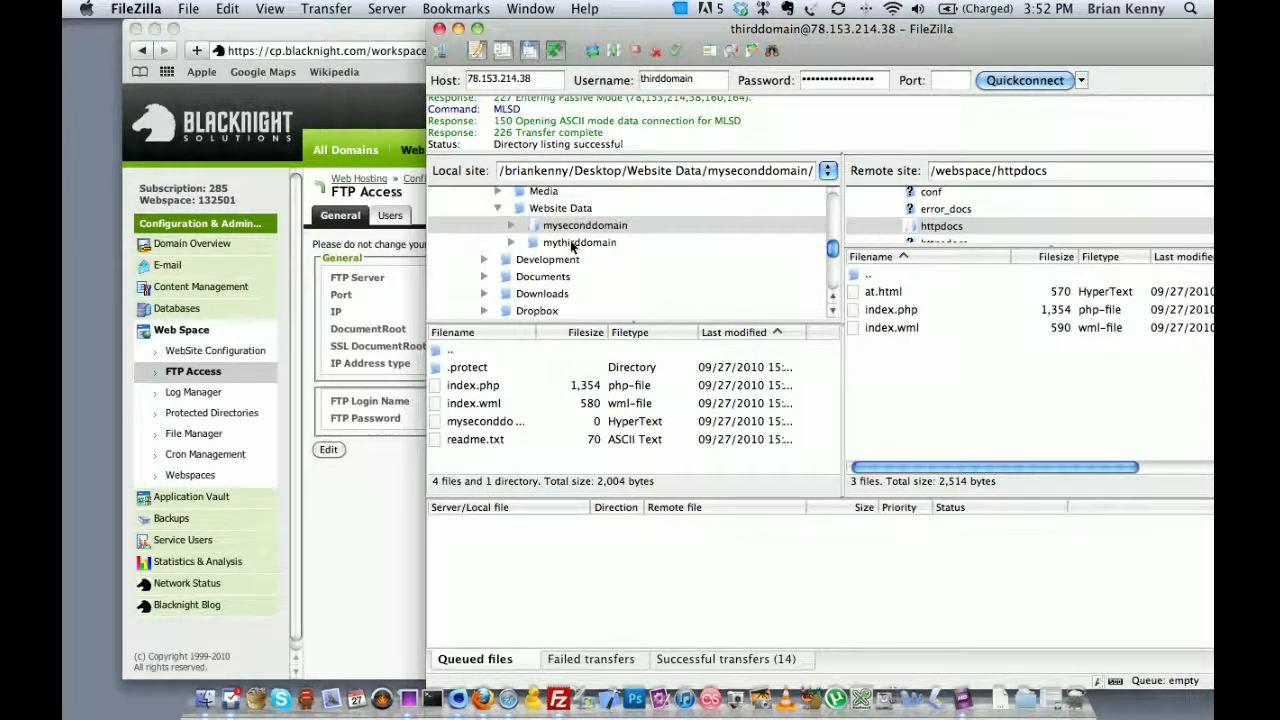
{"action": "left_click", "coordinate": [576, 242]}
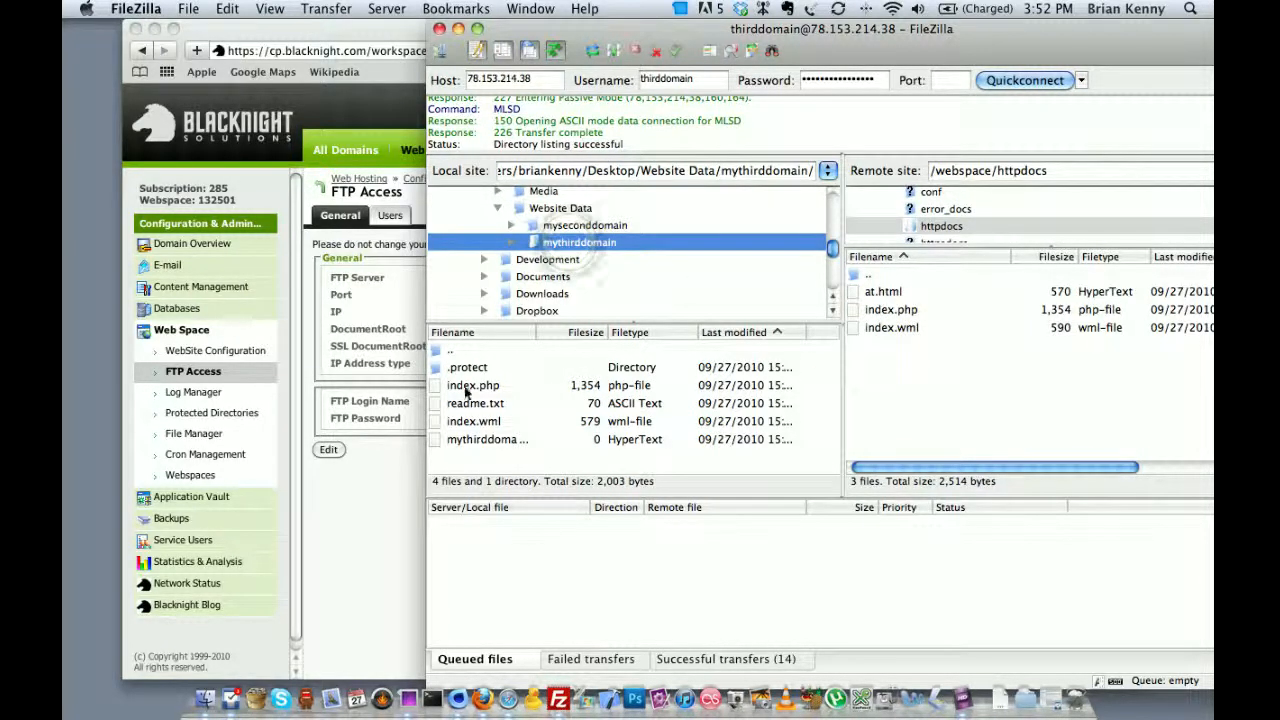
{"action": "left_click_drag", "start_coordinate": [472, 384], "coordinate": [1044, 440]}
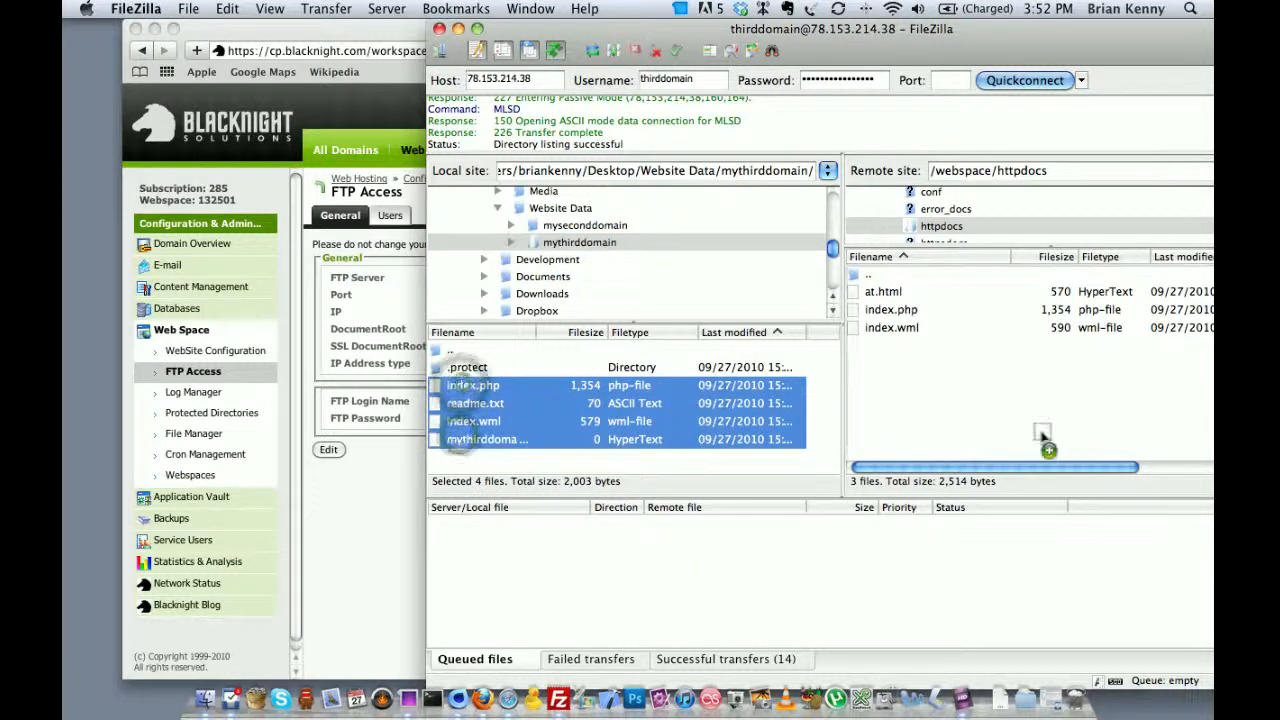
{"action": "left_click_drag", "start_coordinate": [480, 410], "coordinate": [1020, 440]}
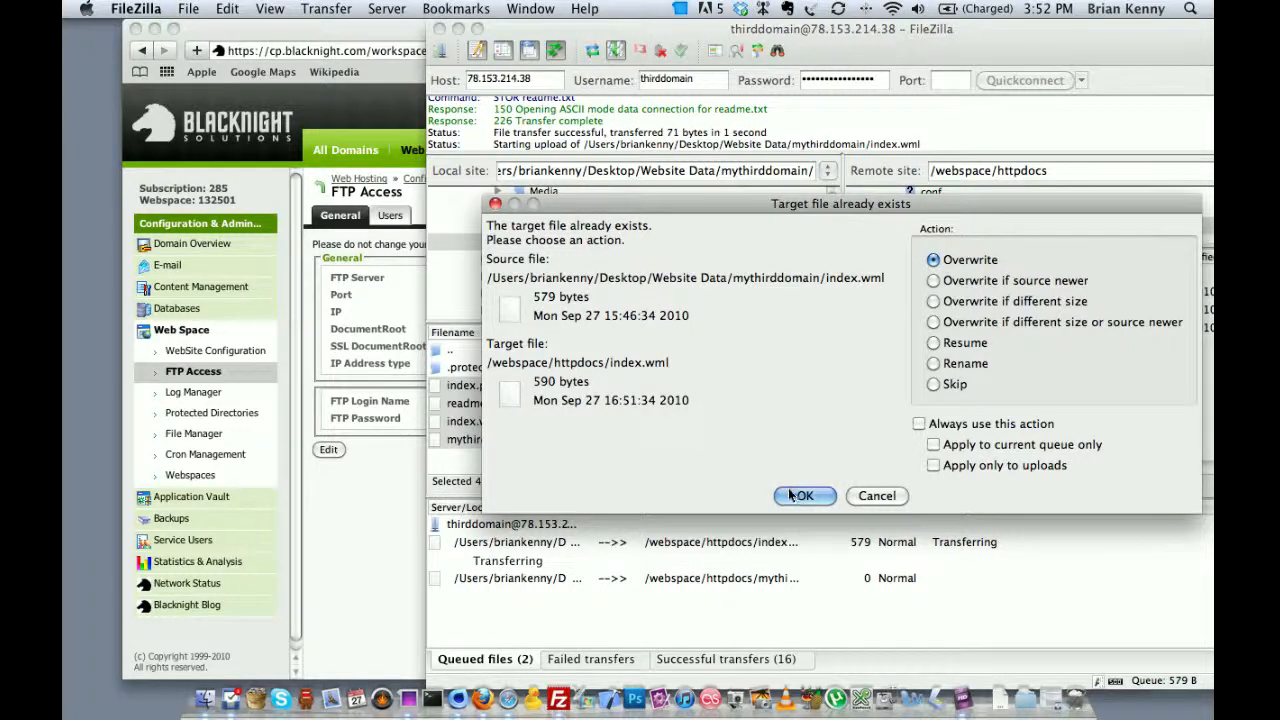
{"action": "left_click", "coordinate": [804, 496]}
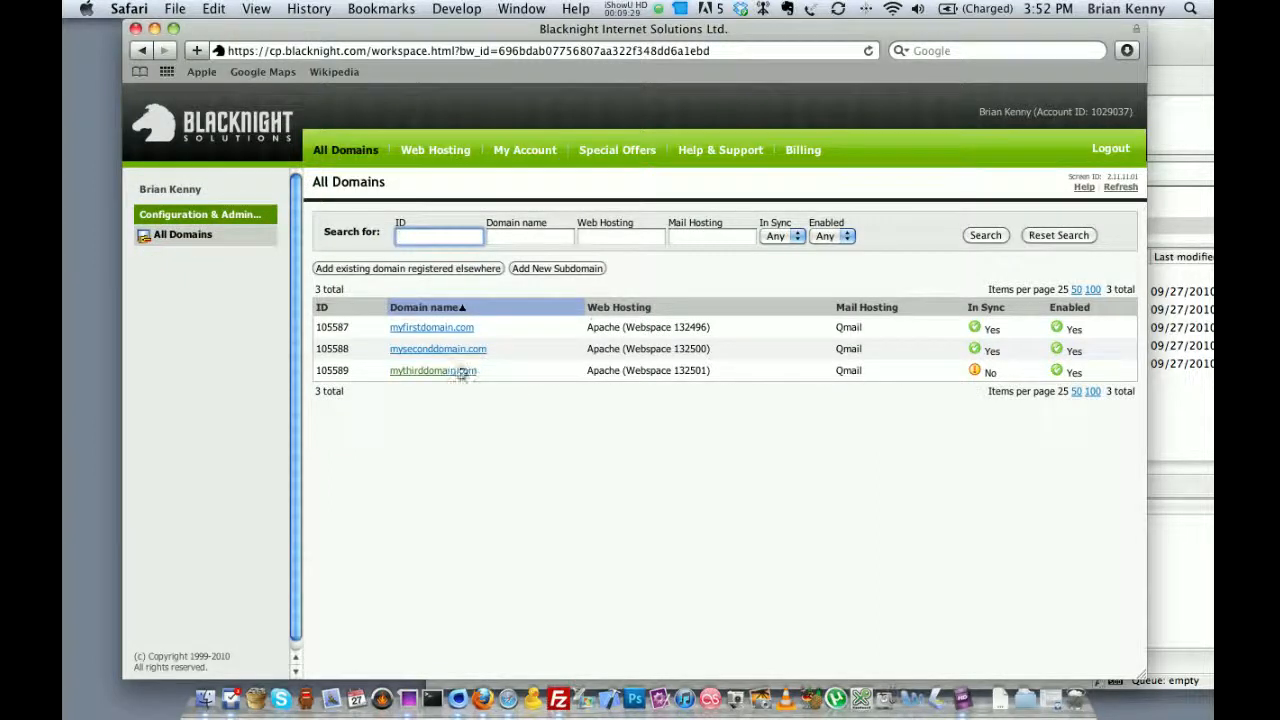
{"action": "mouse_move", "coordinate": [708, 398]}
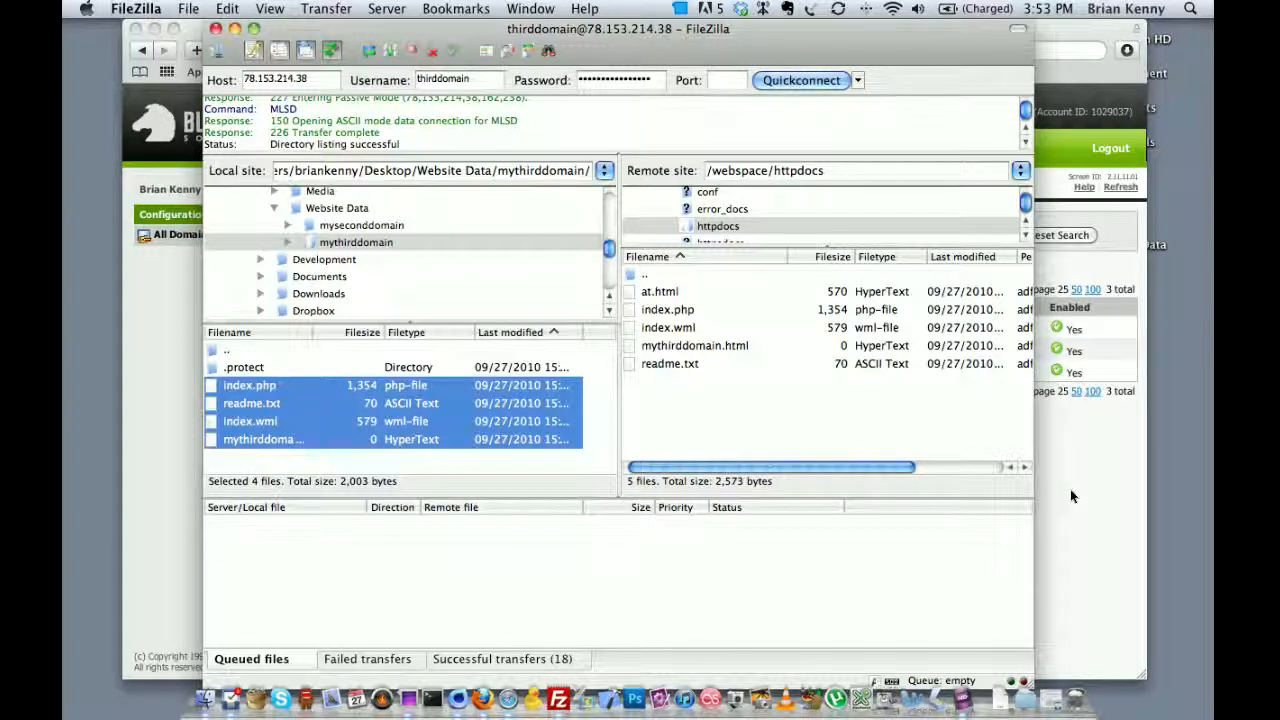
{"action": "mouse_move", "coordinate": [1052, 500]}
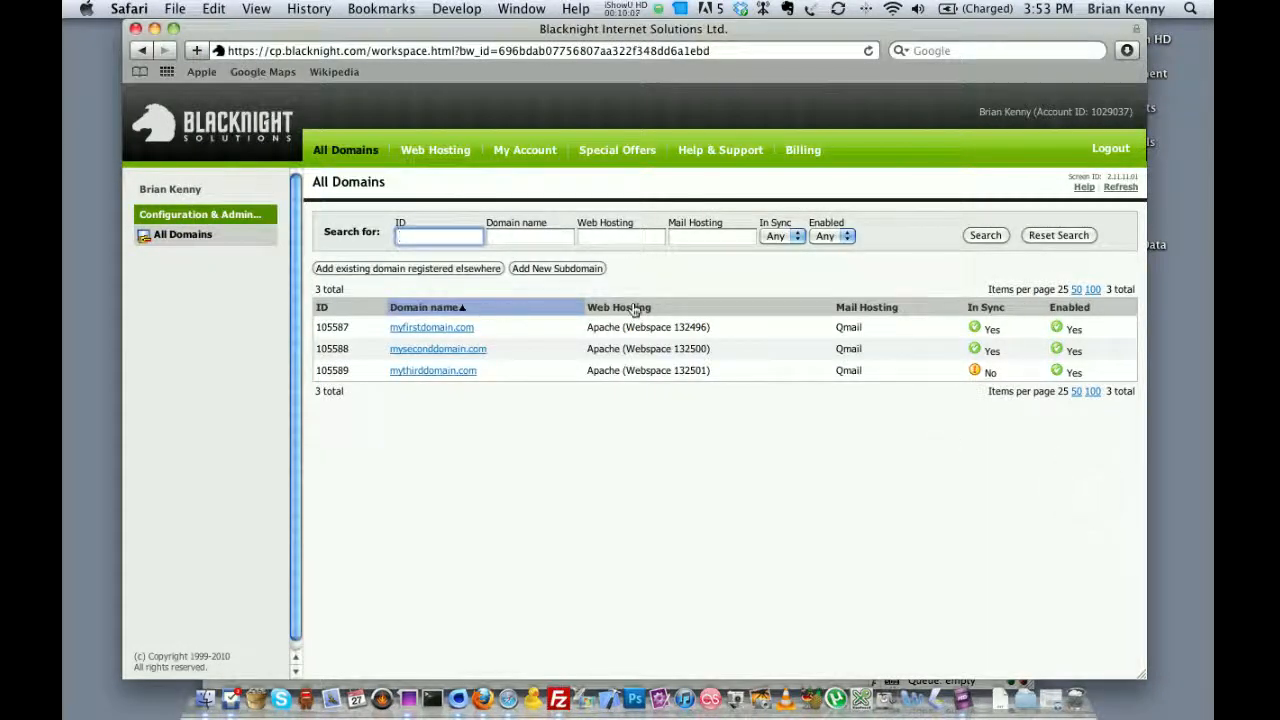
{"action": "mouse_move", "coordinate": [286, 216]}
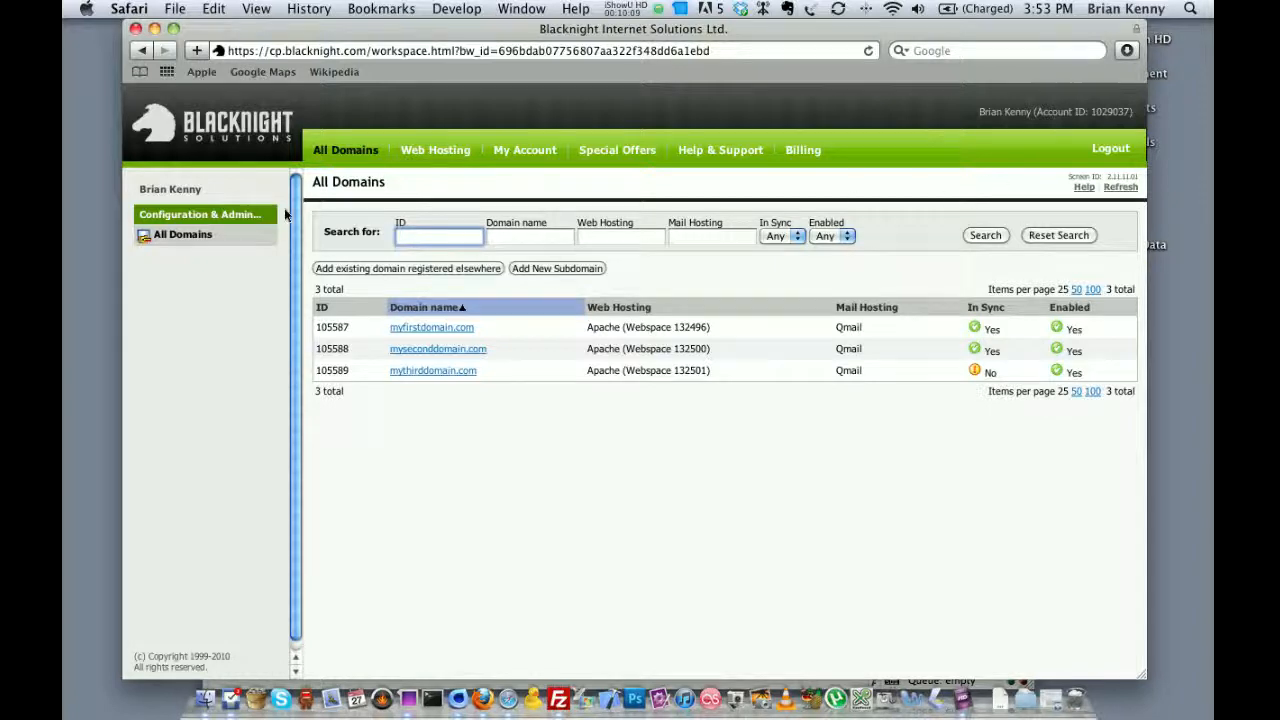
{"action": "left_click", "coordinate": [344, 150]}
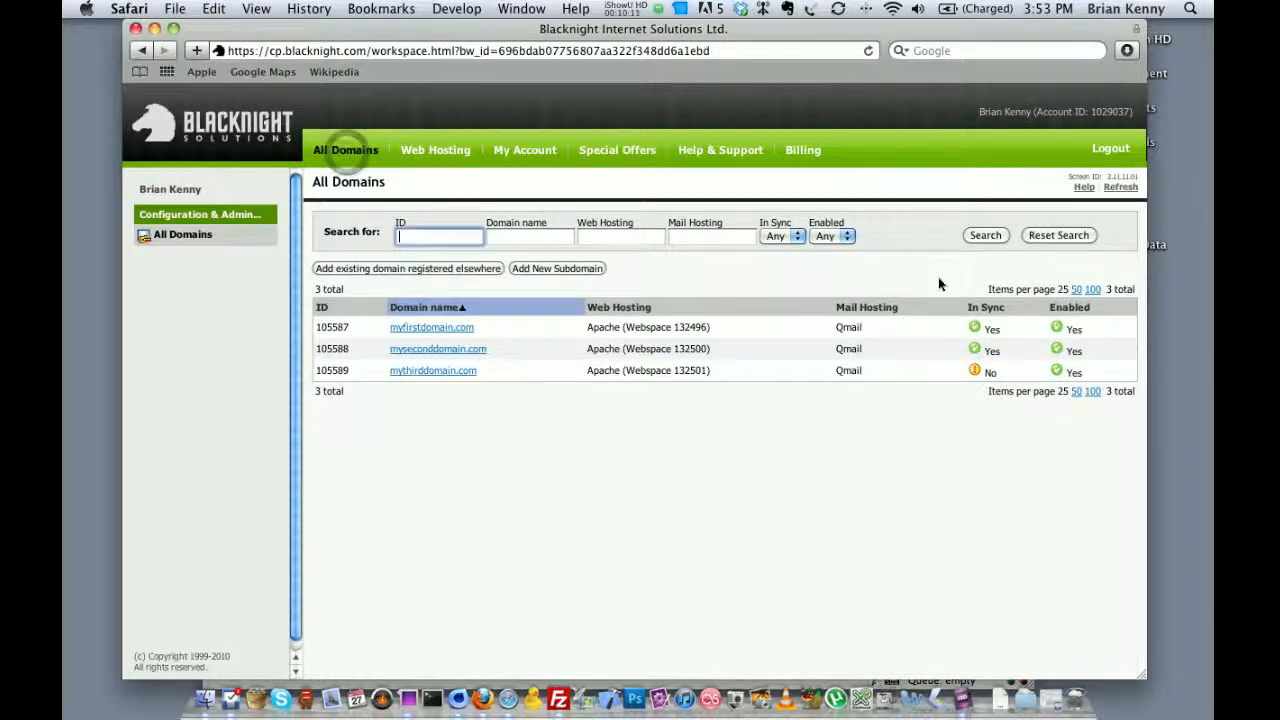
{"action": "mouse_move", "coordinate": [788, 204]}
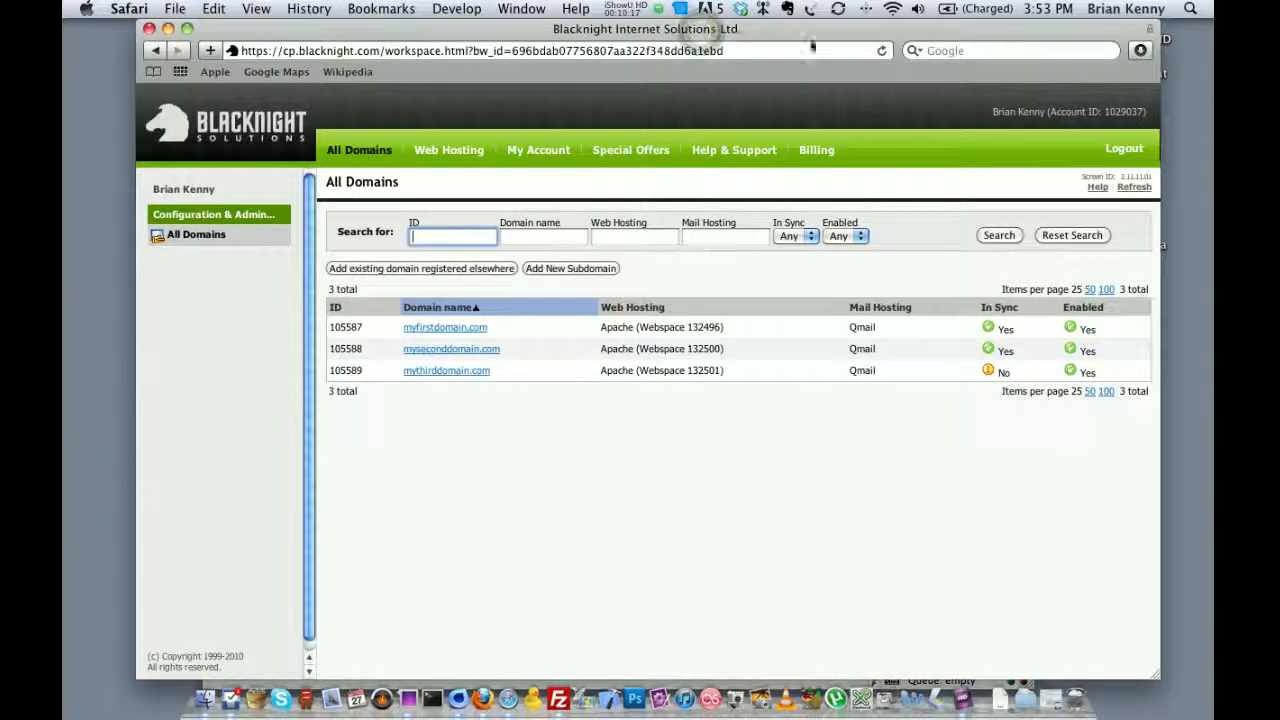
{"action": "mouse_move", "coordinate": [1012, 164]}
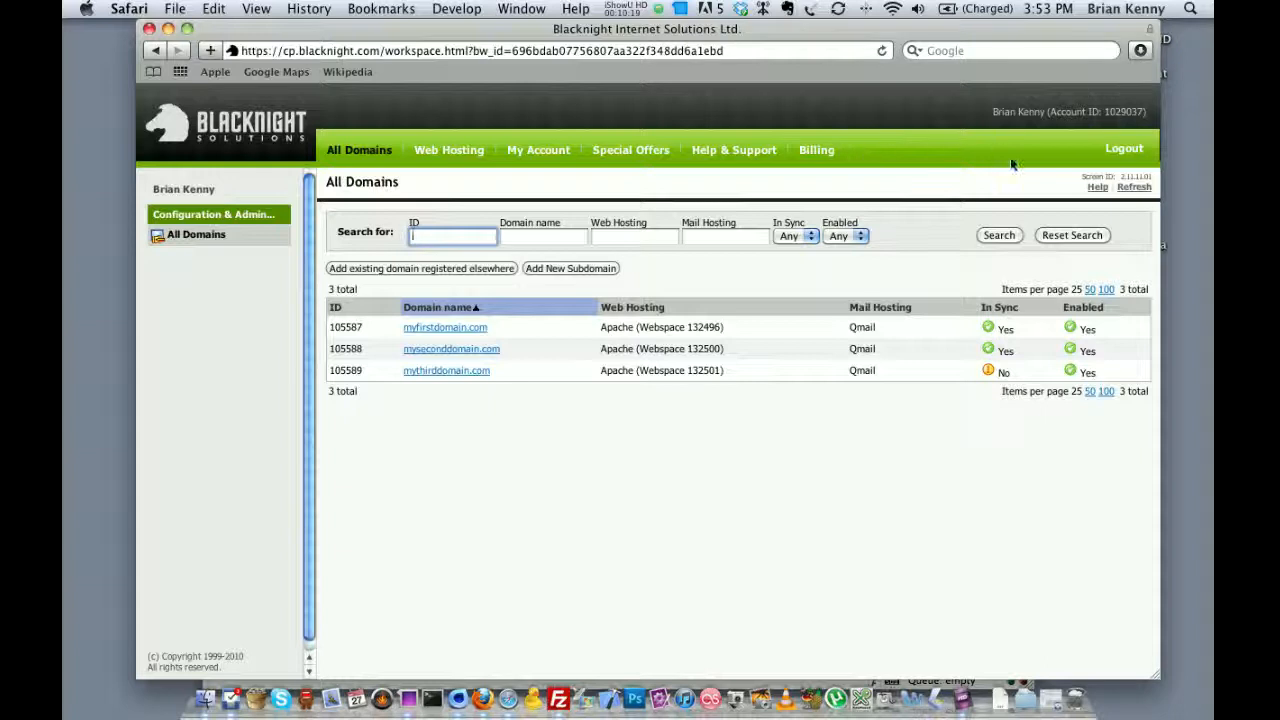
{"action": "mouse_move", "coordinate": [938, 162]}
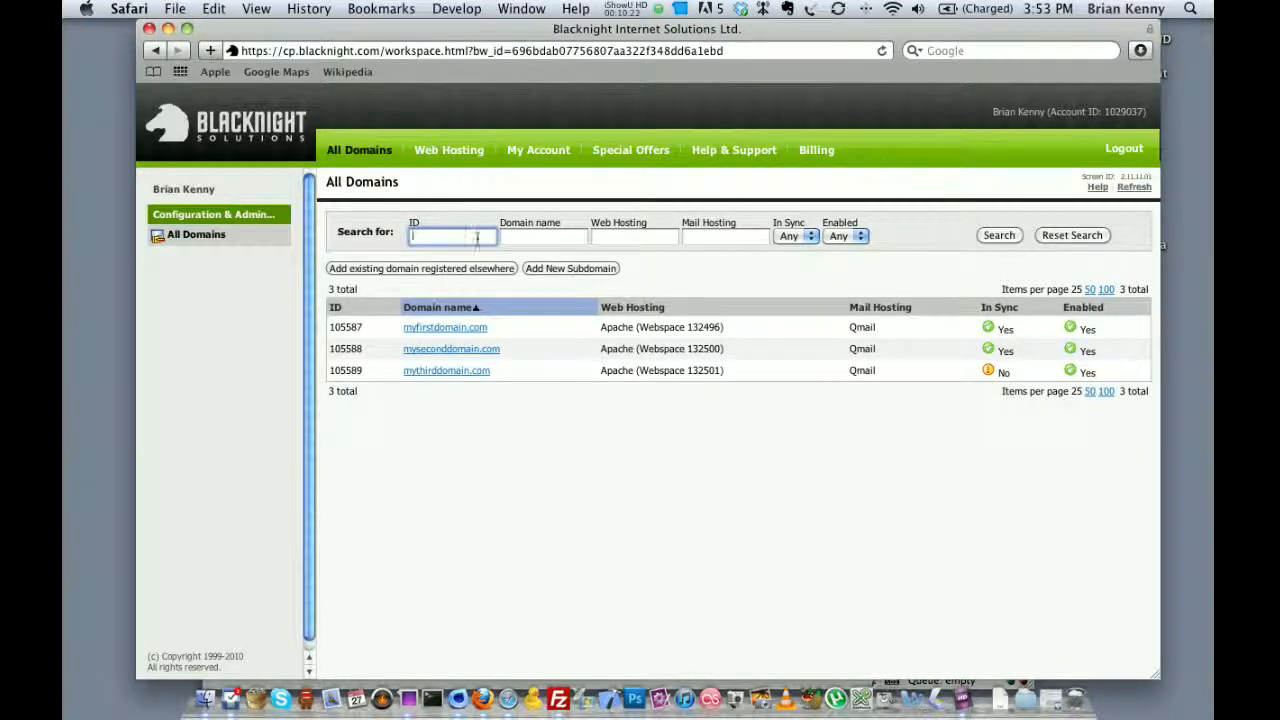
{"action": "mouse_move", "coordinate": [944, 374]}
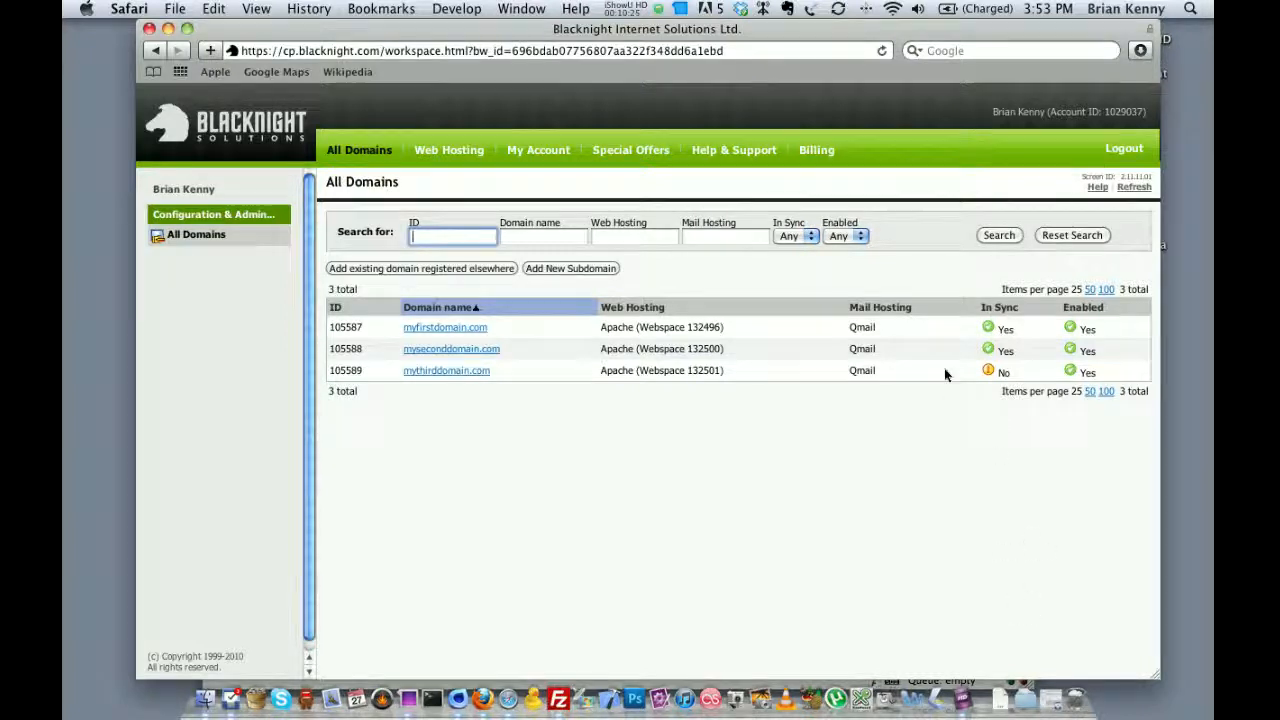